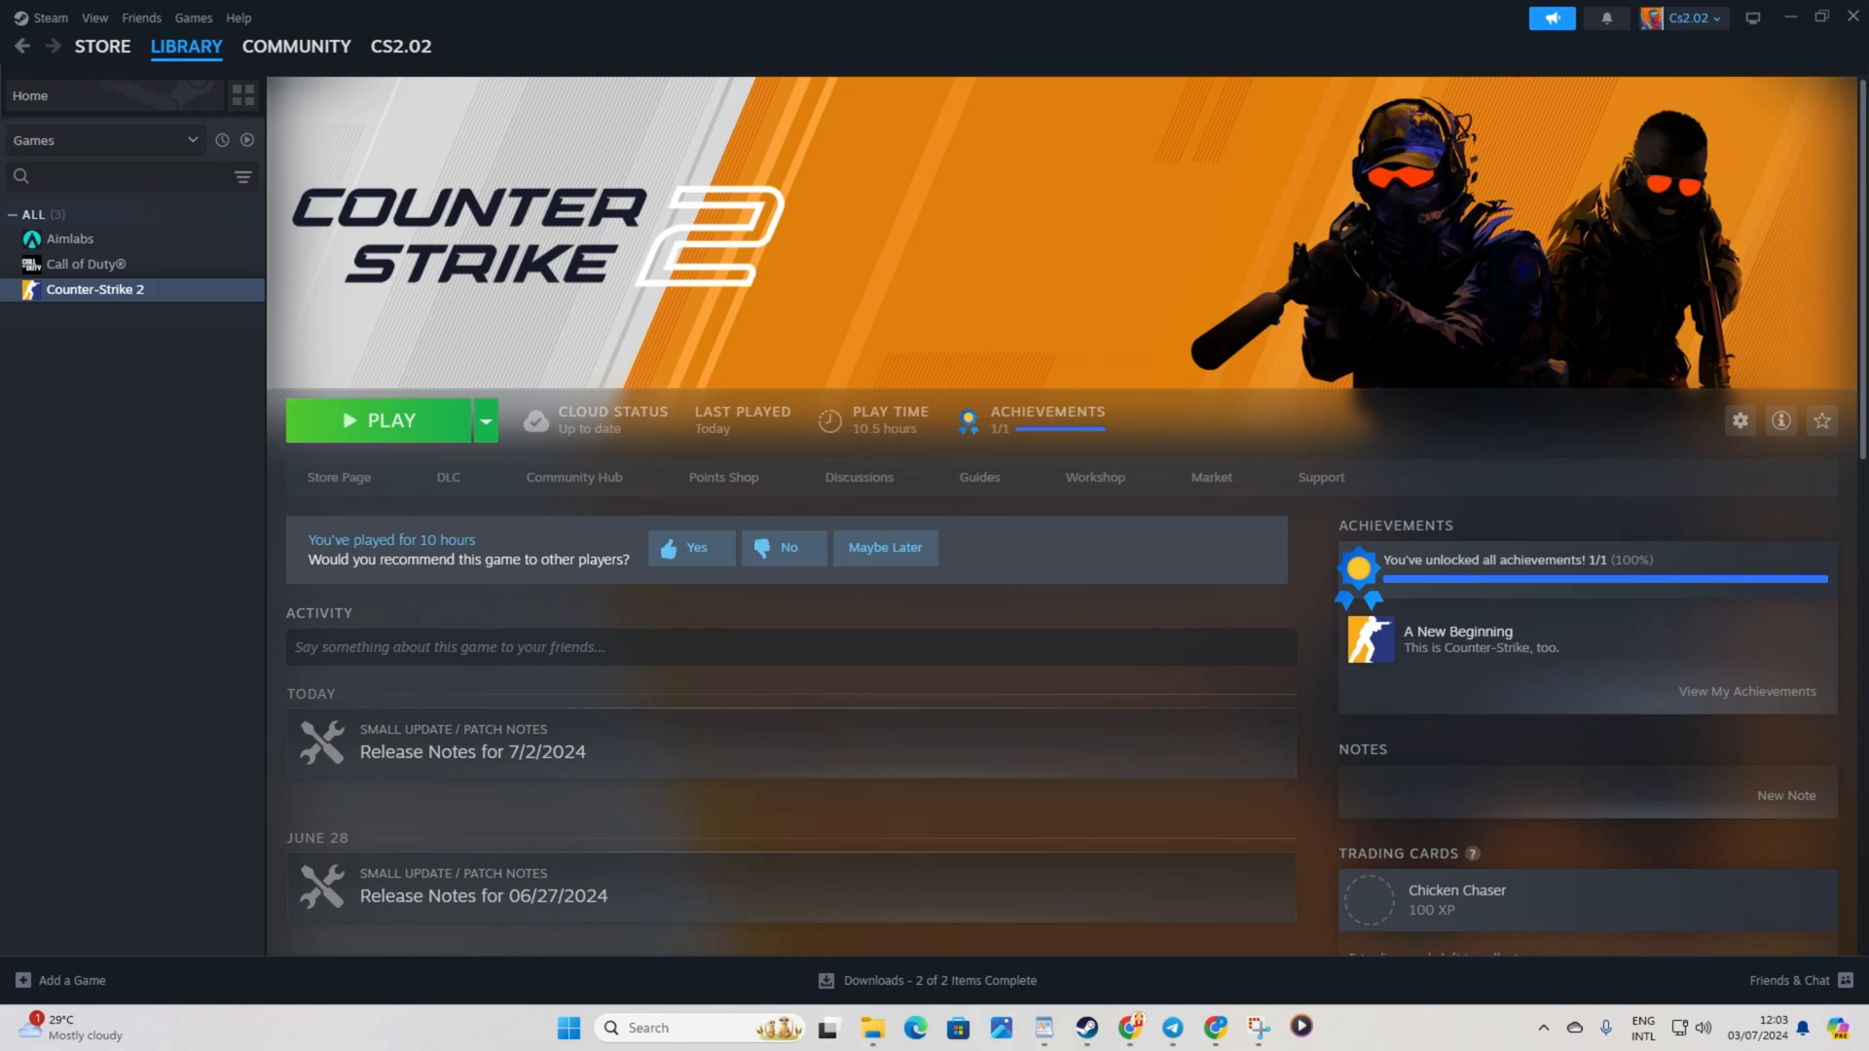
mouse_move(754, 436)
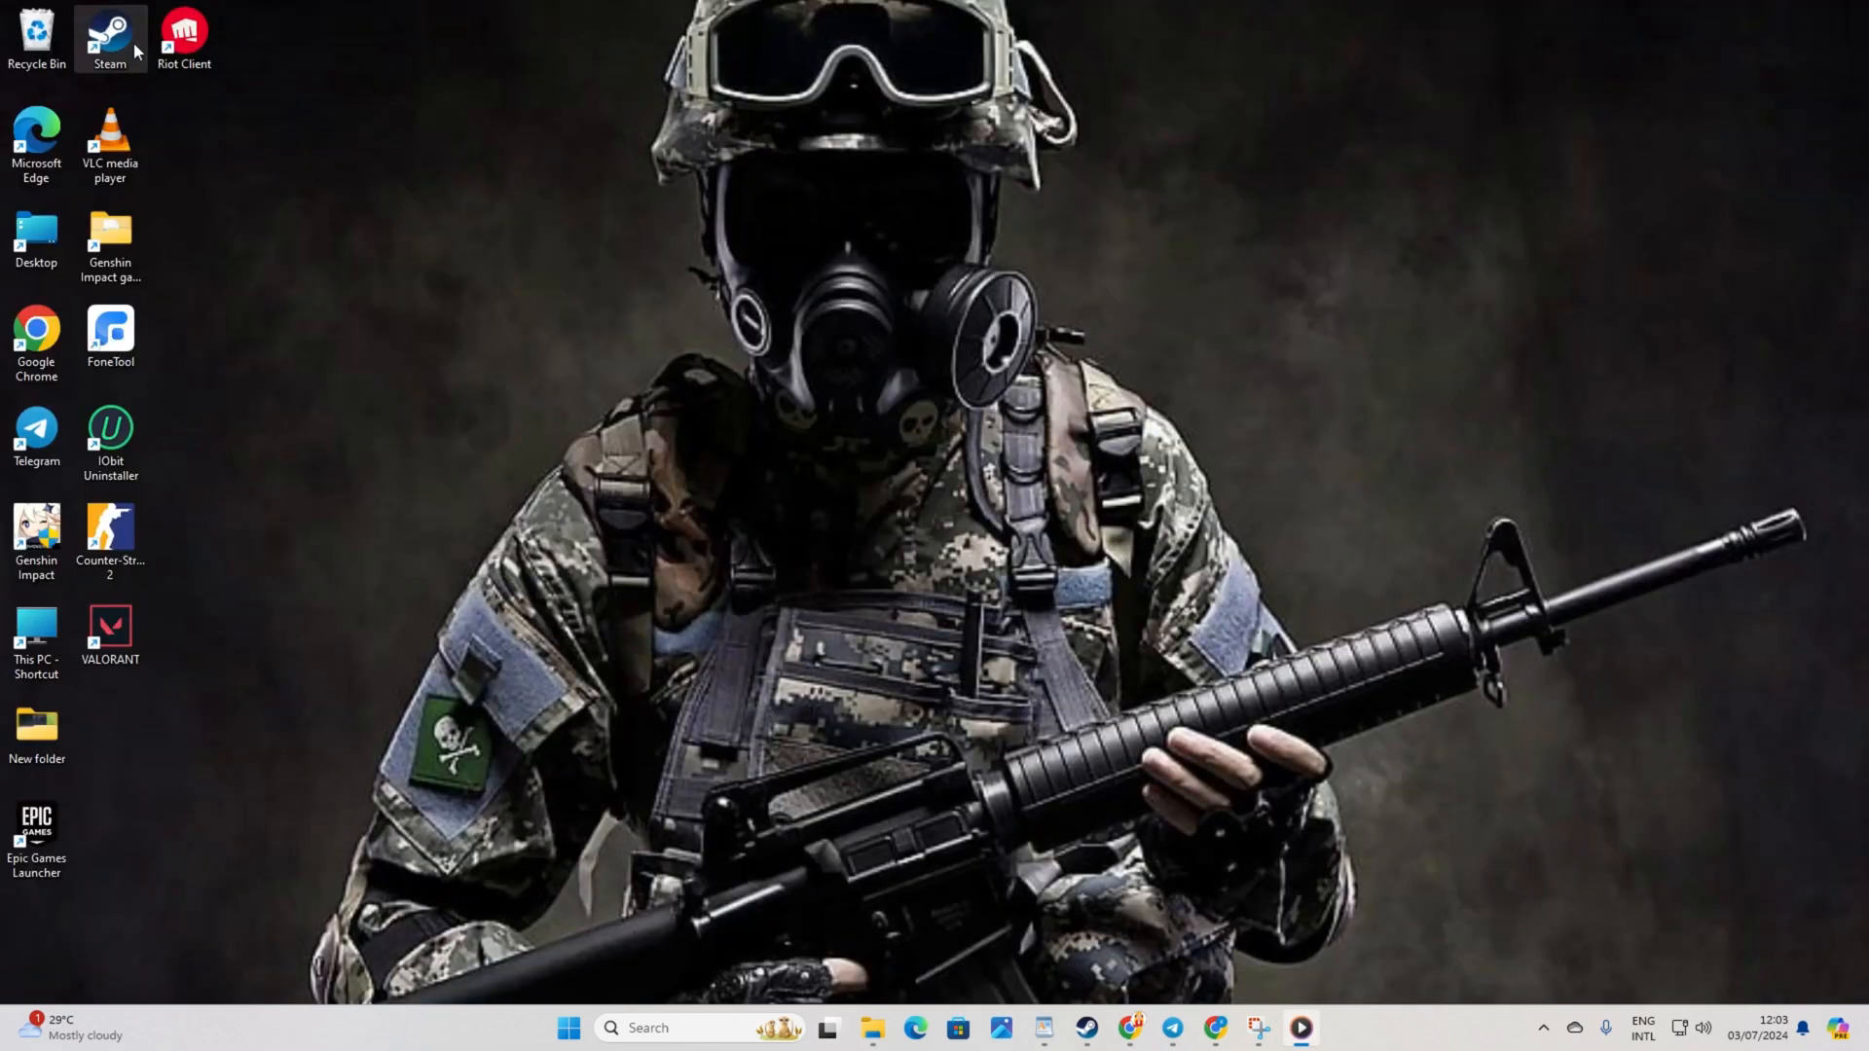
- Reopen the Steam library window briefly, then close it to clear the desktop
double_click(108, 33)
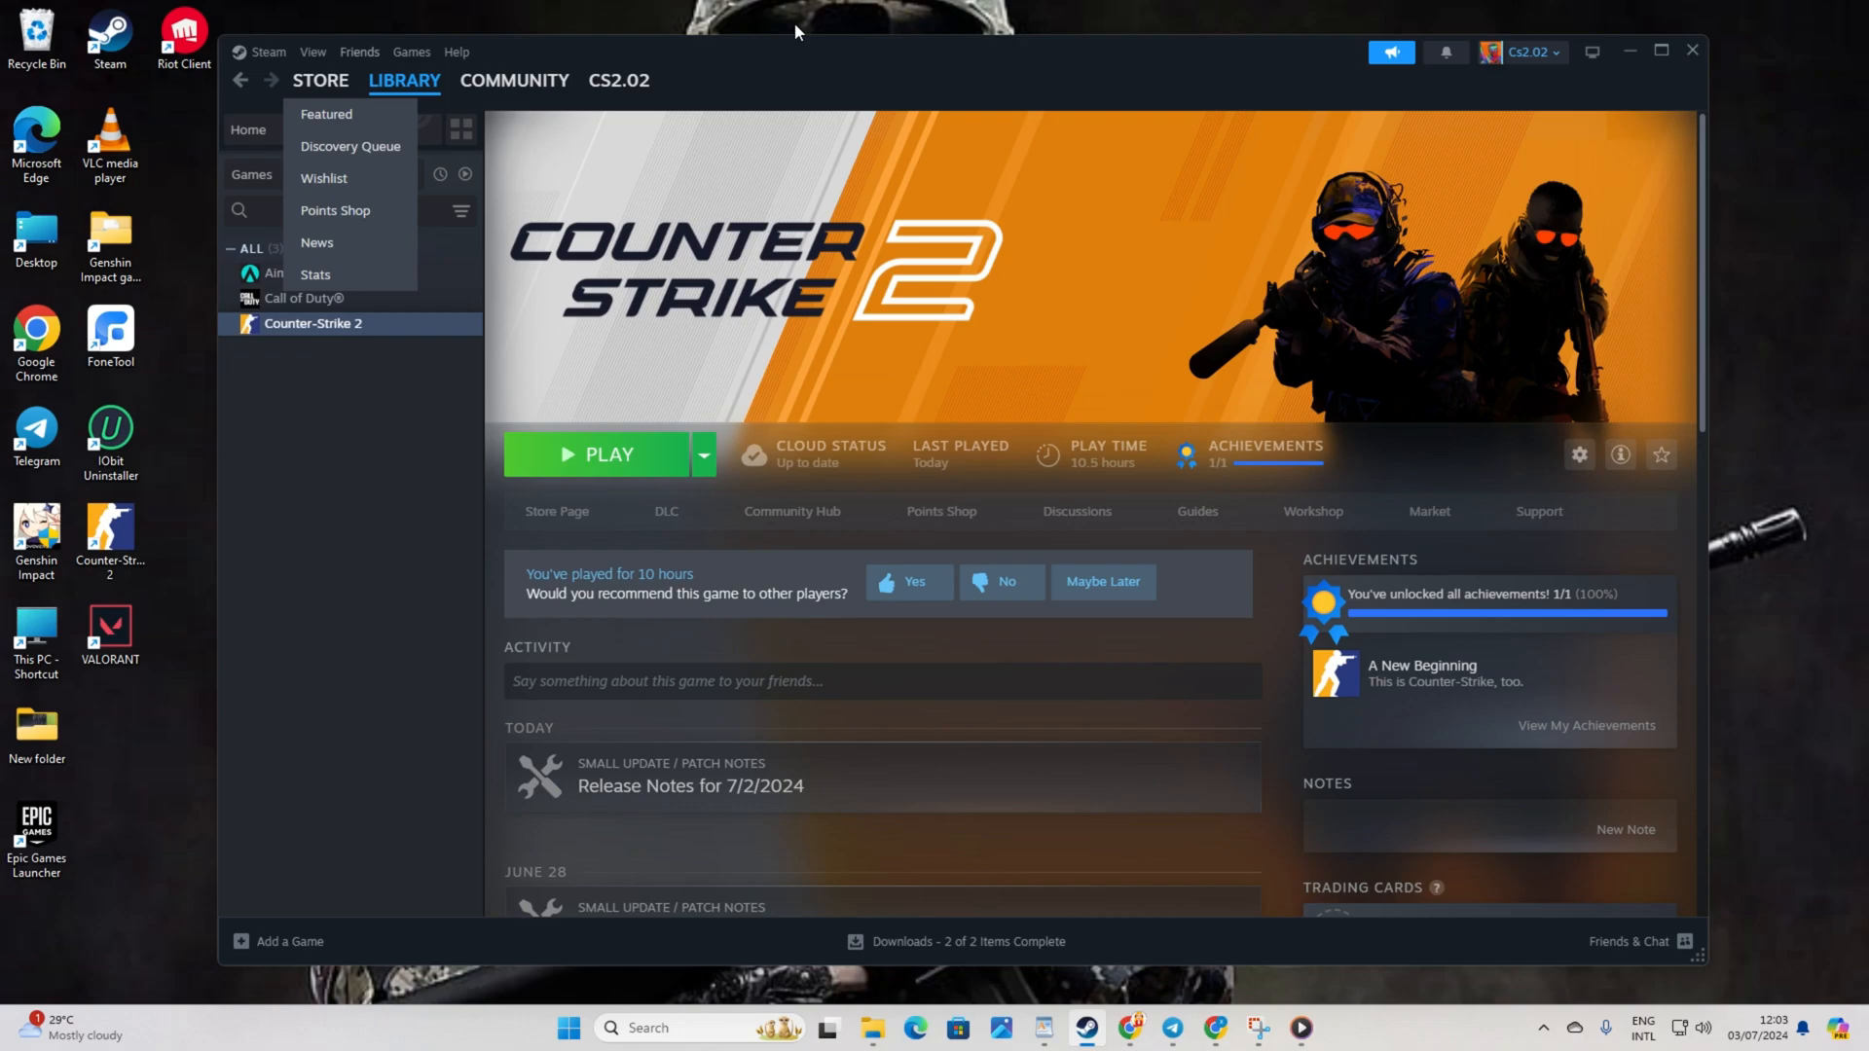
left_click(1657, 52)
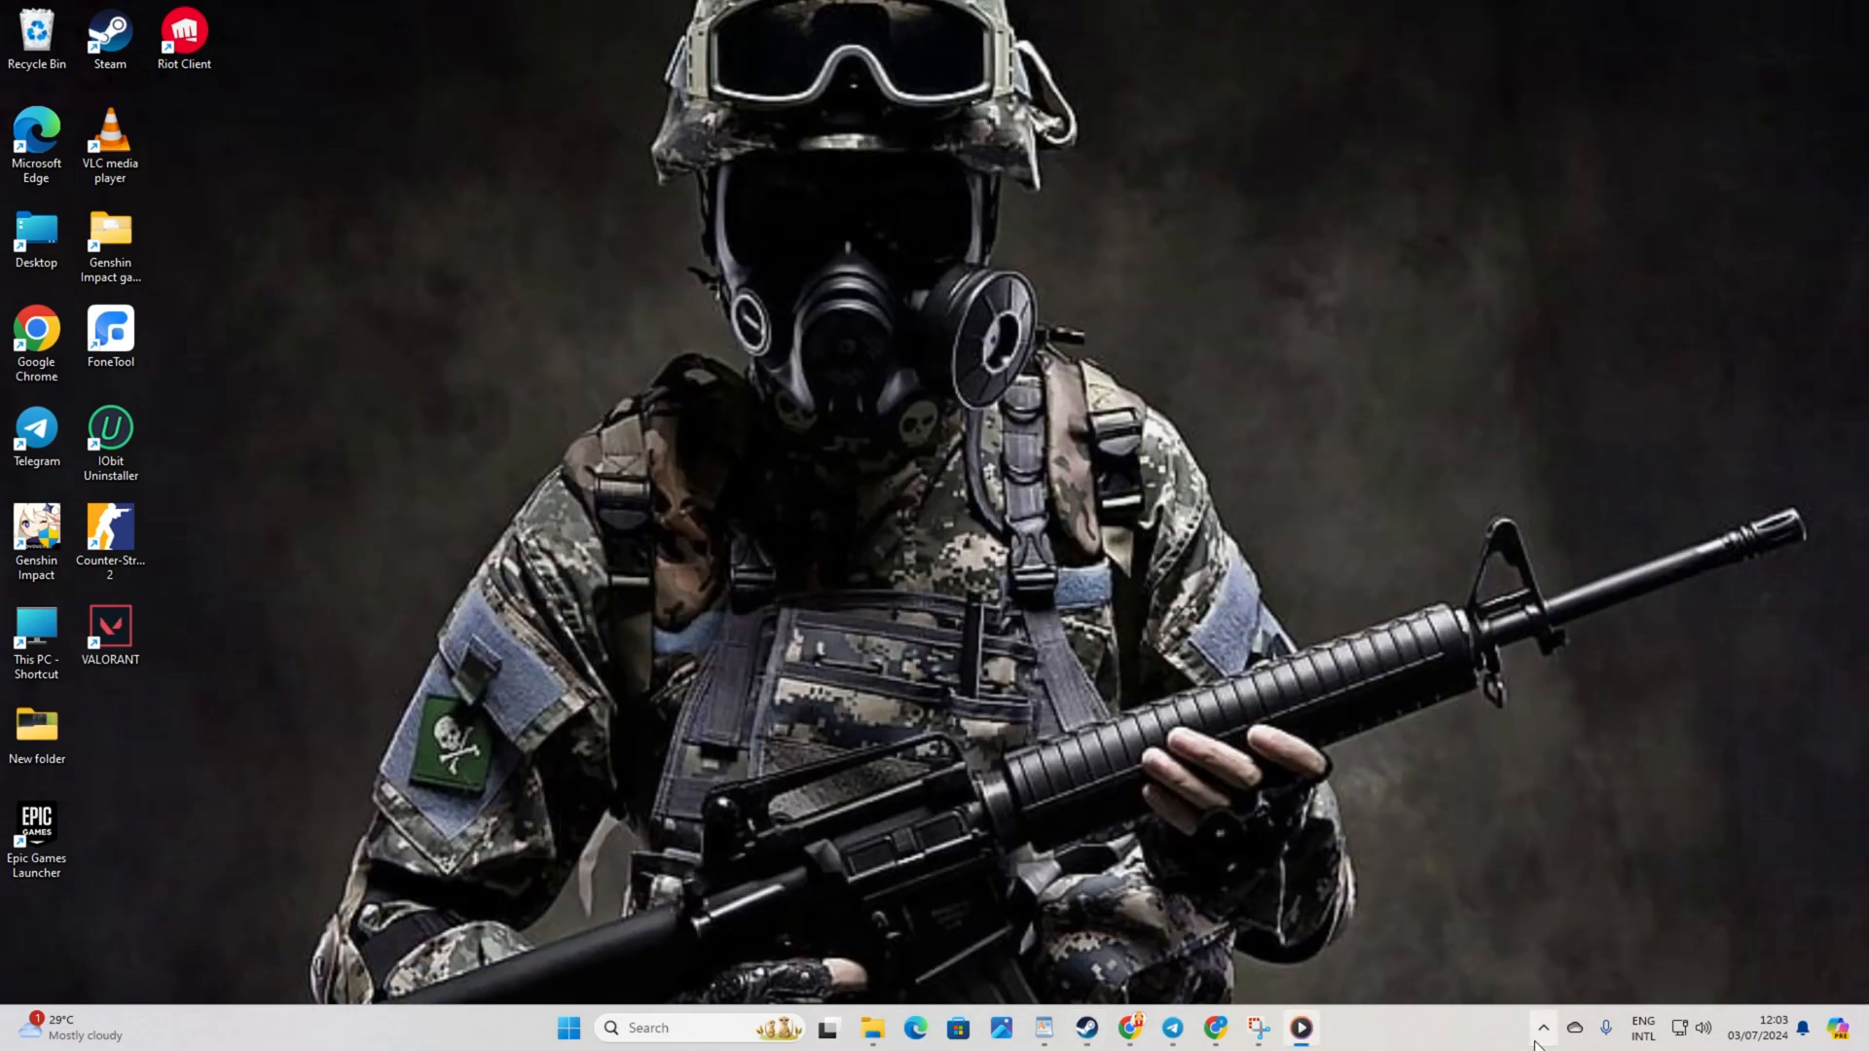
mouse_move(1549, 1044)
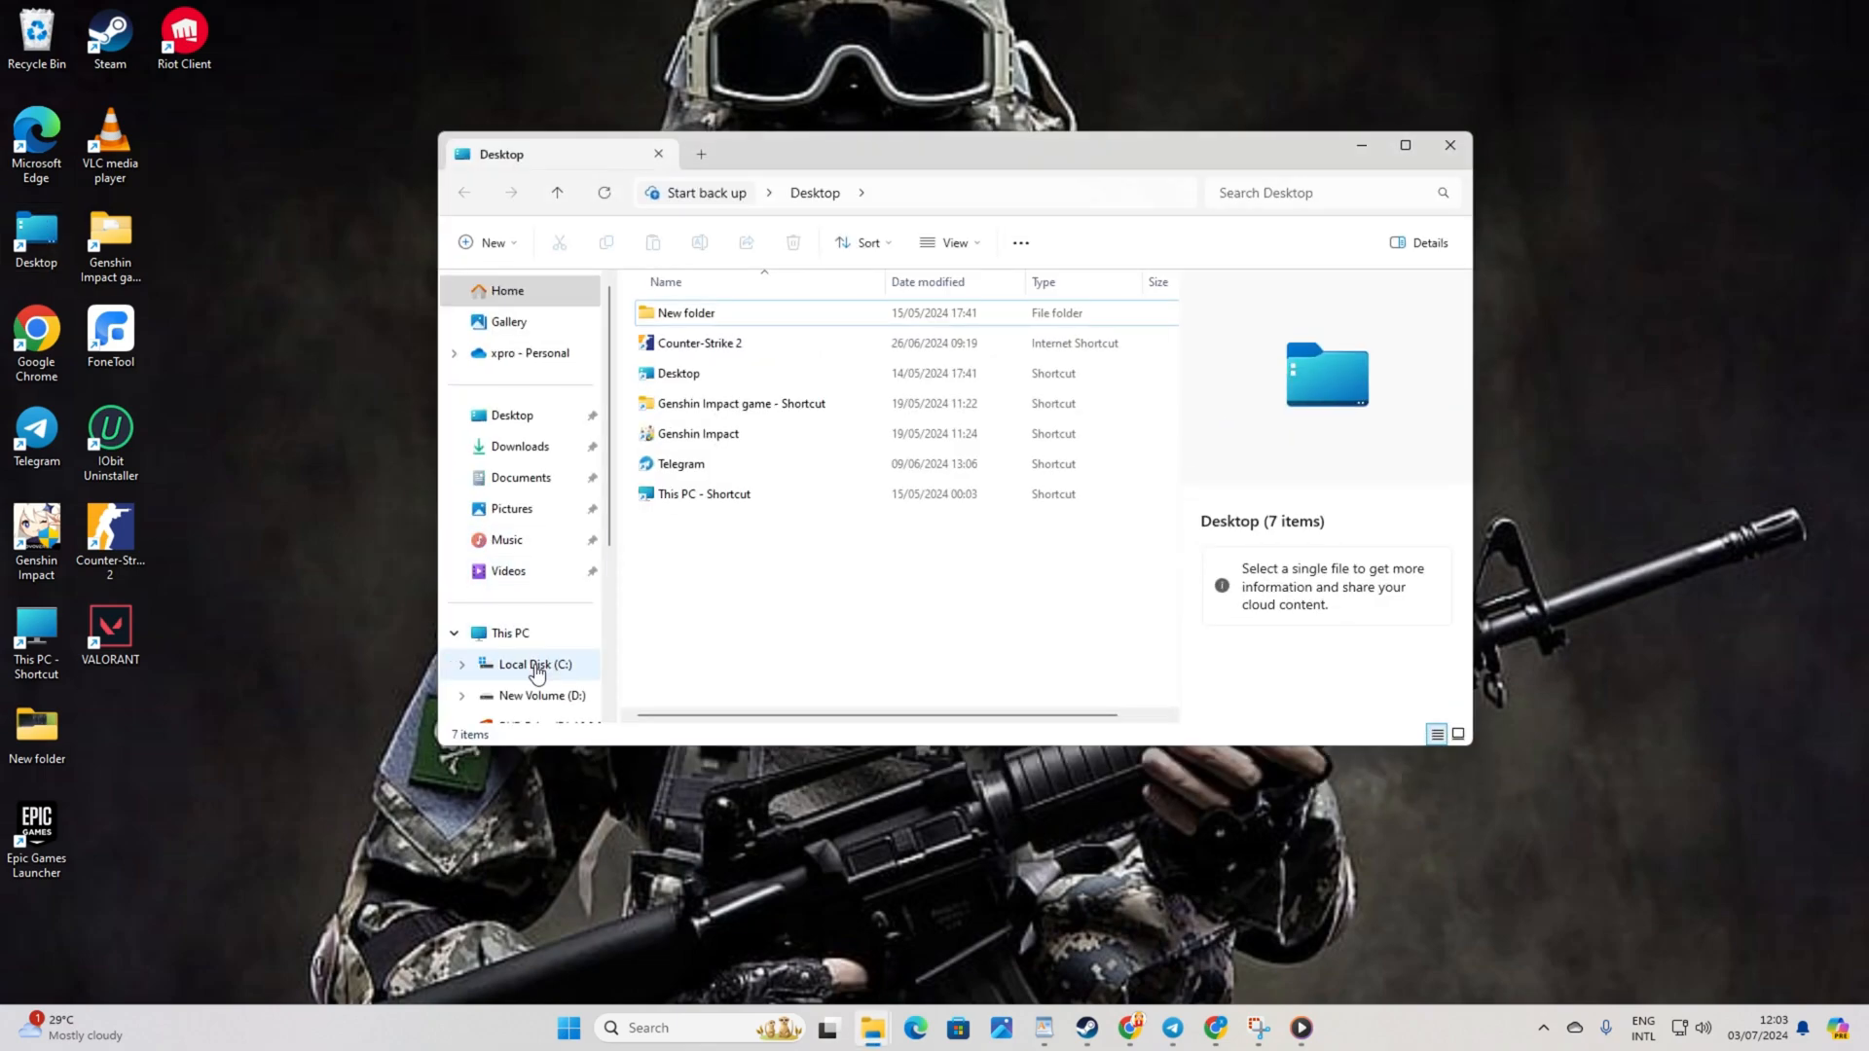
- Browse to C:\Program Files (x86)\Steam\userdata\<account folder> and select the 730 folder
left_click(534, 664)
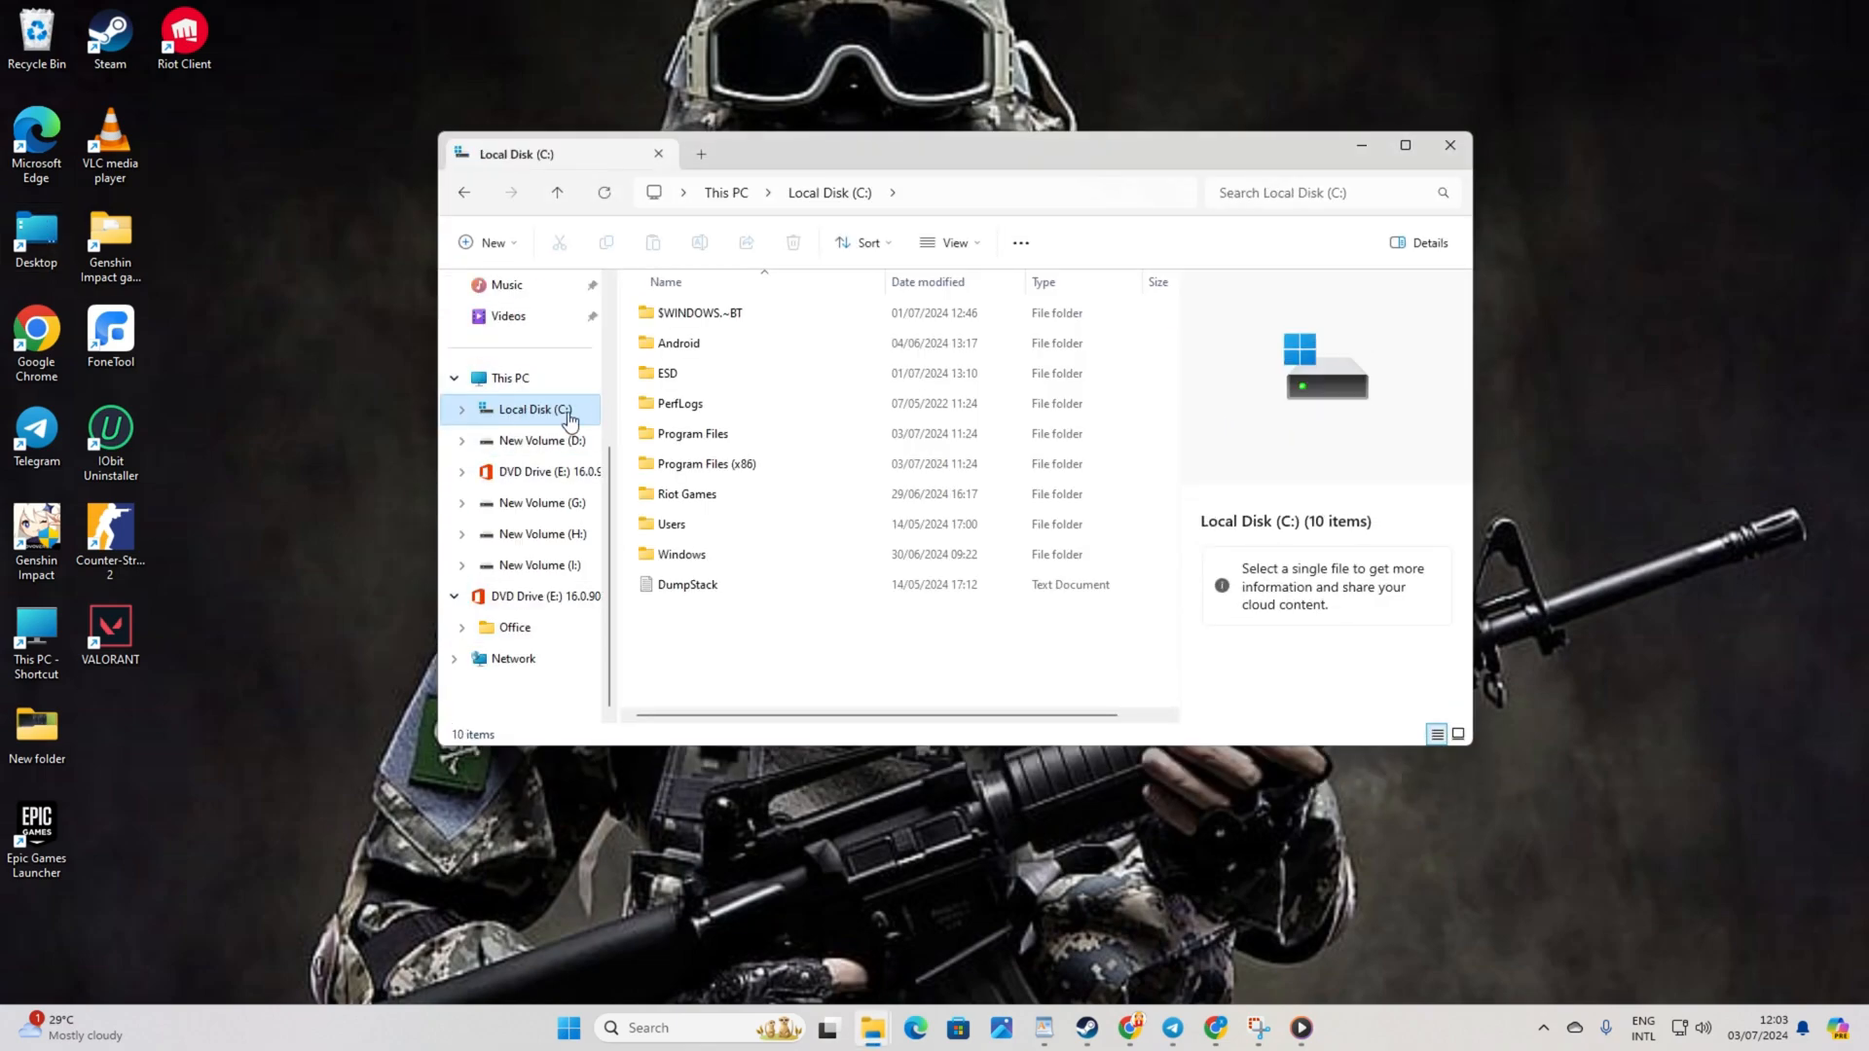
left_click(691, 432)
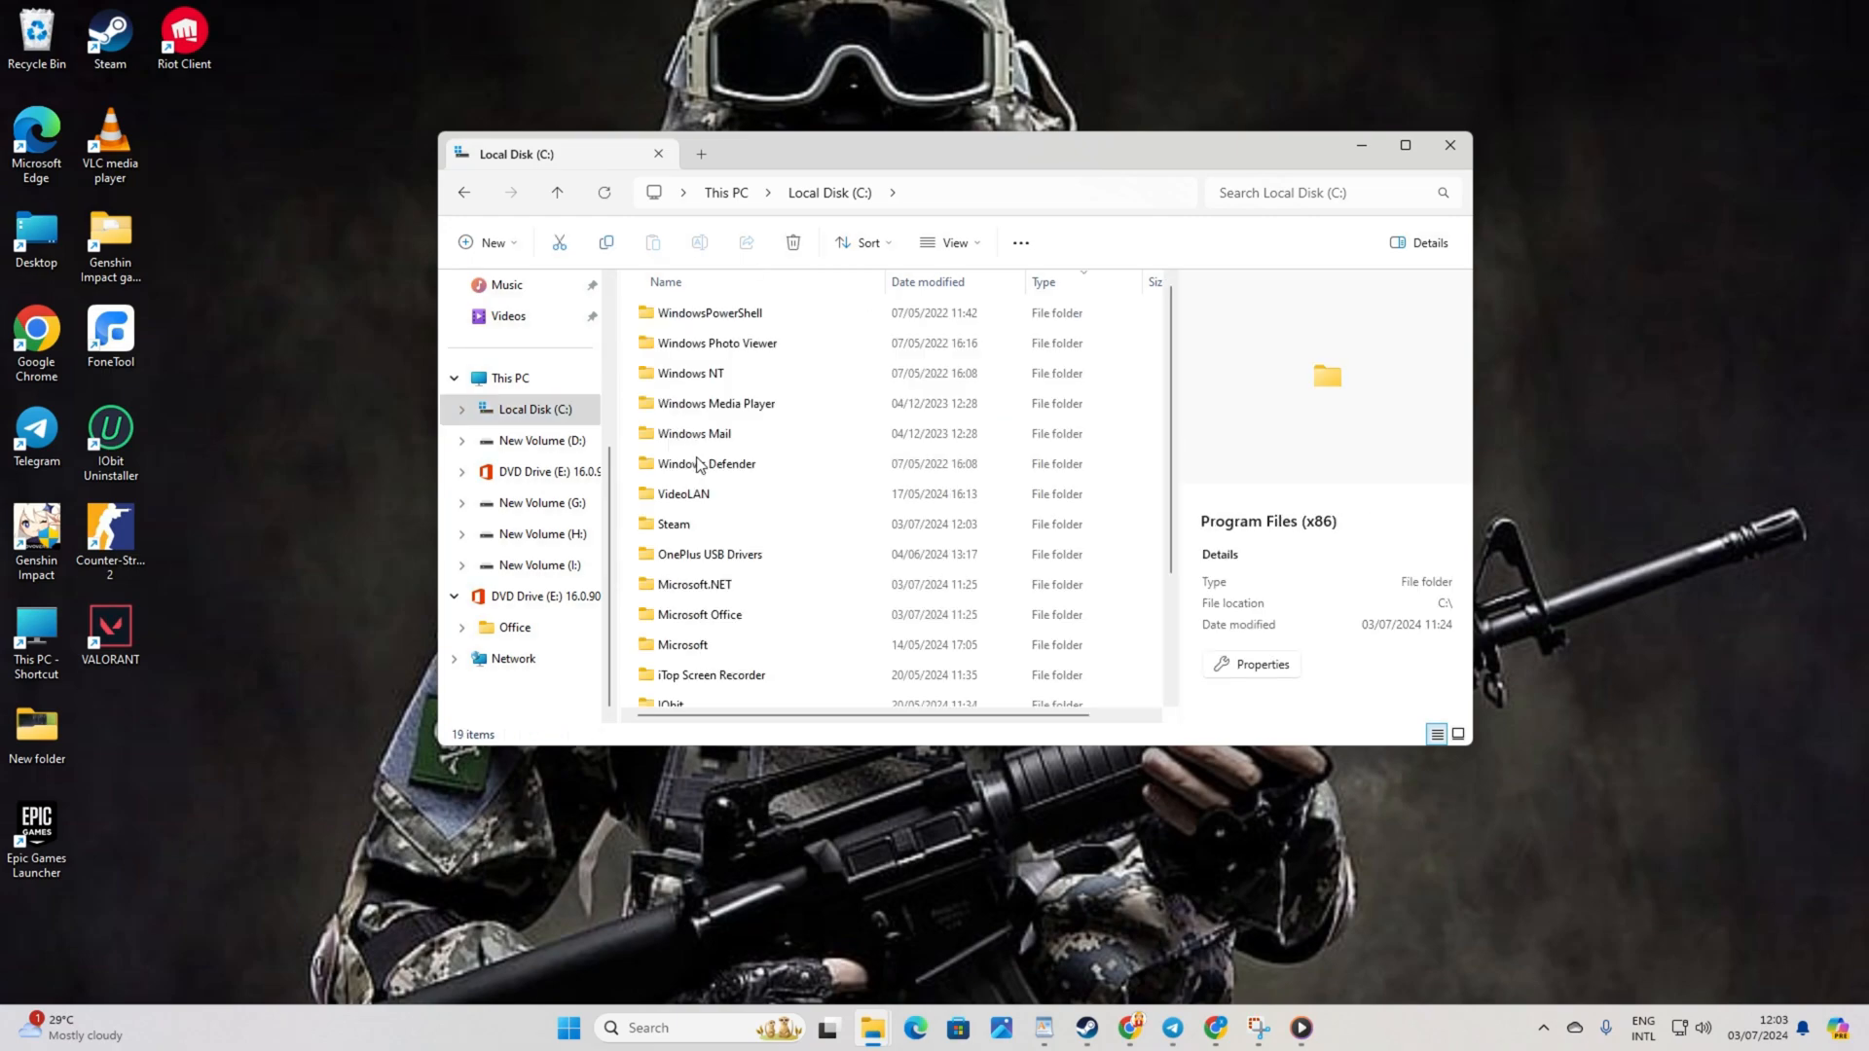
double_click(673, 524)
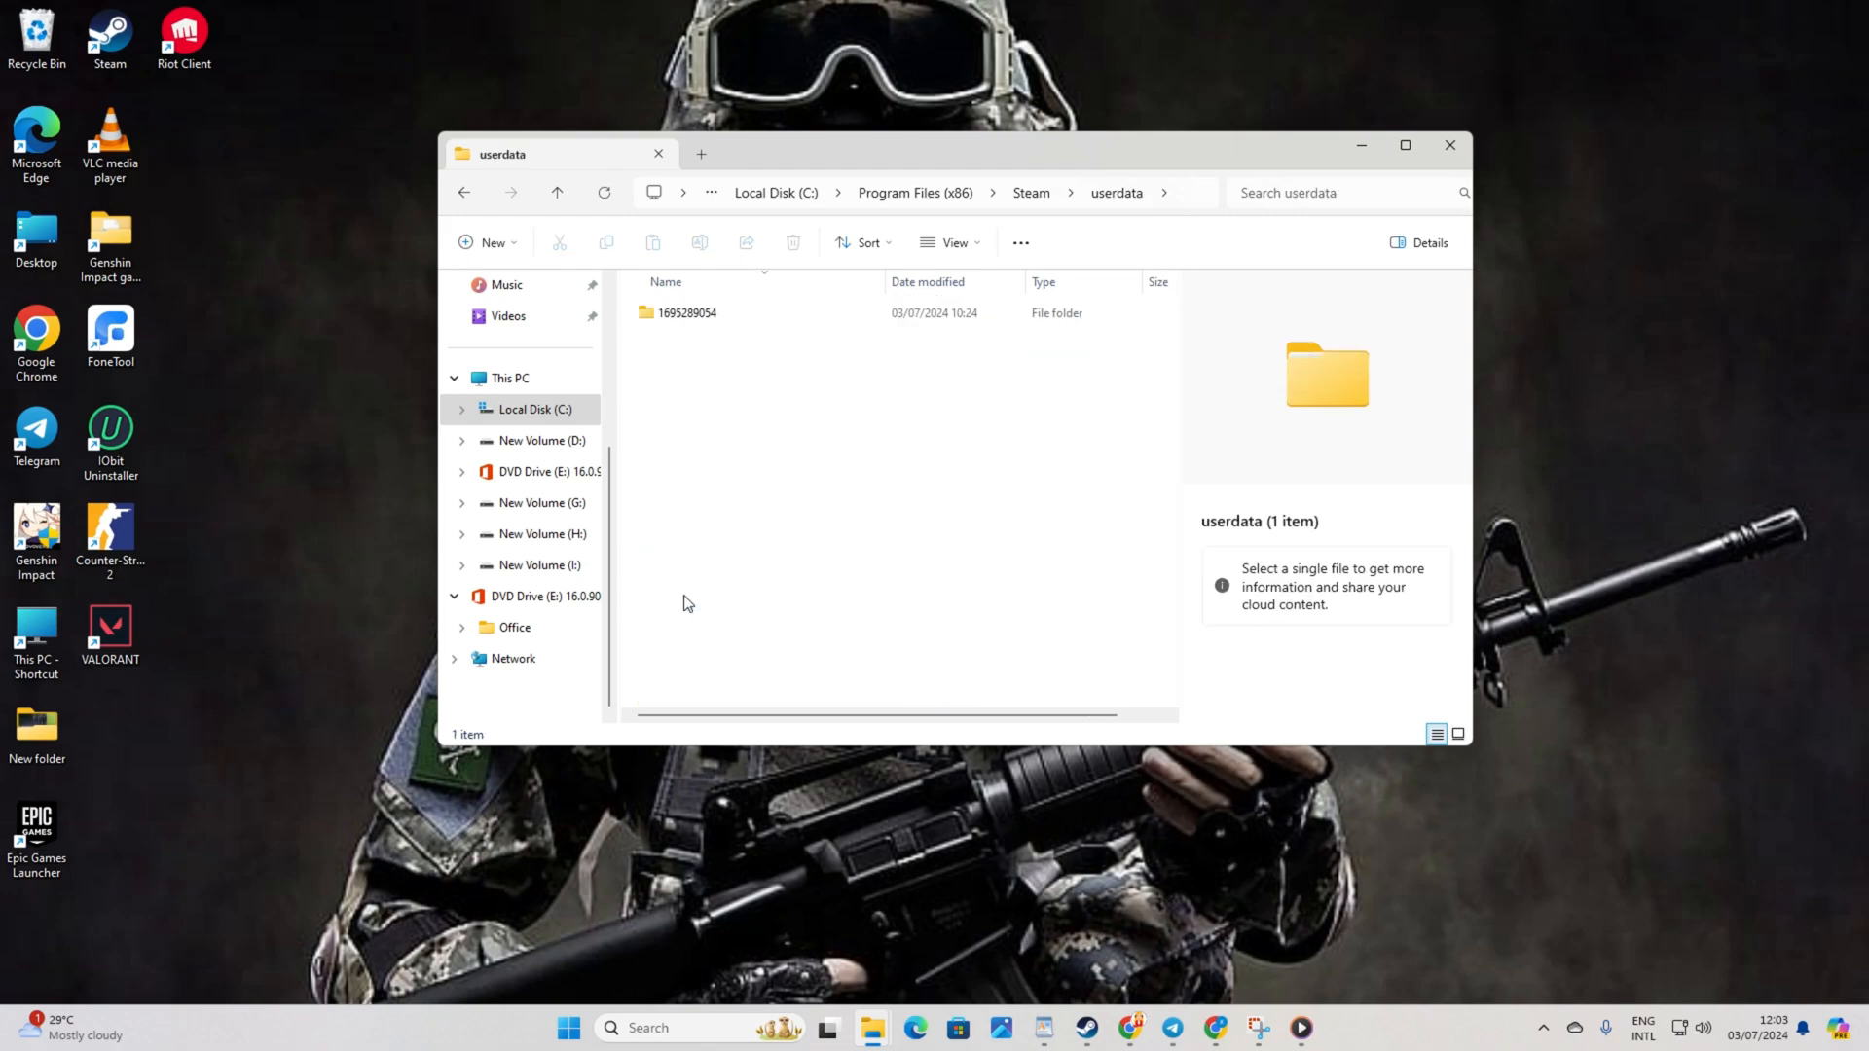
double_click(688, 313)
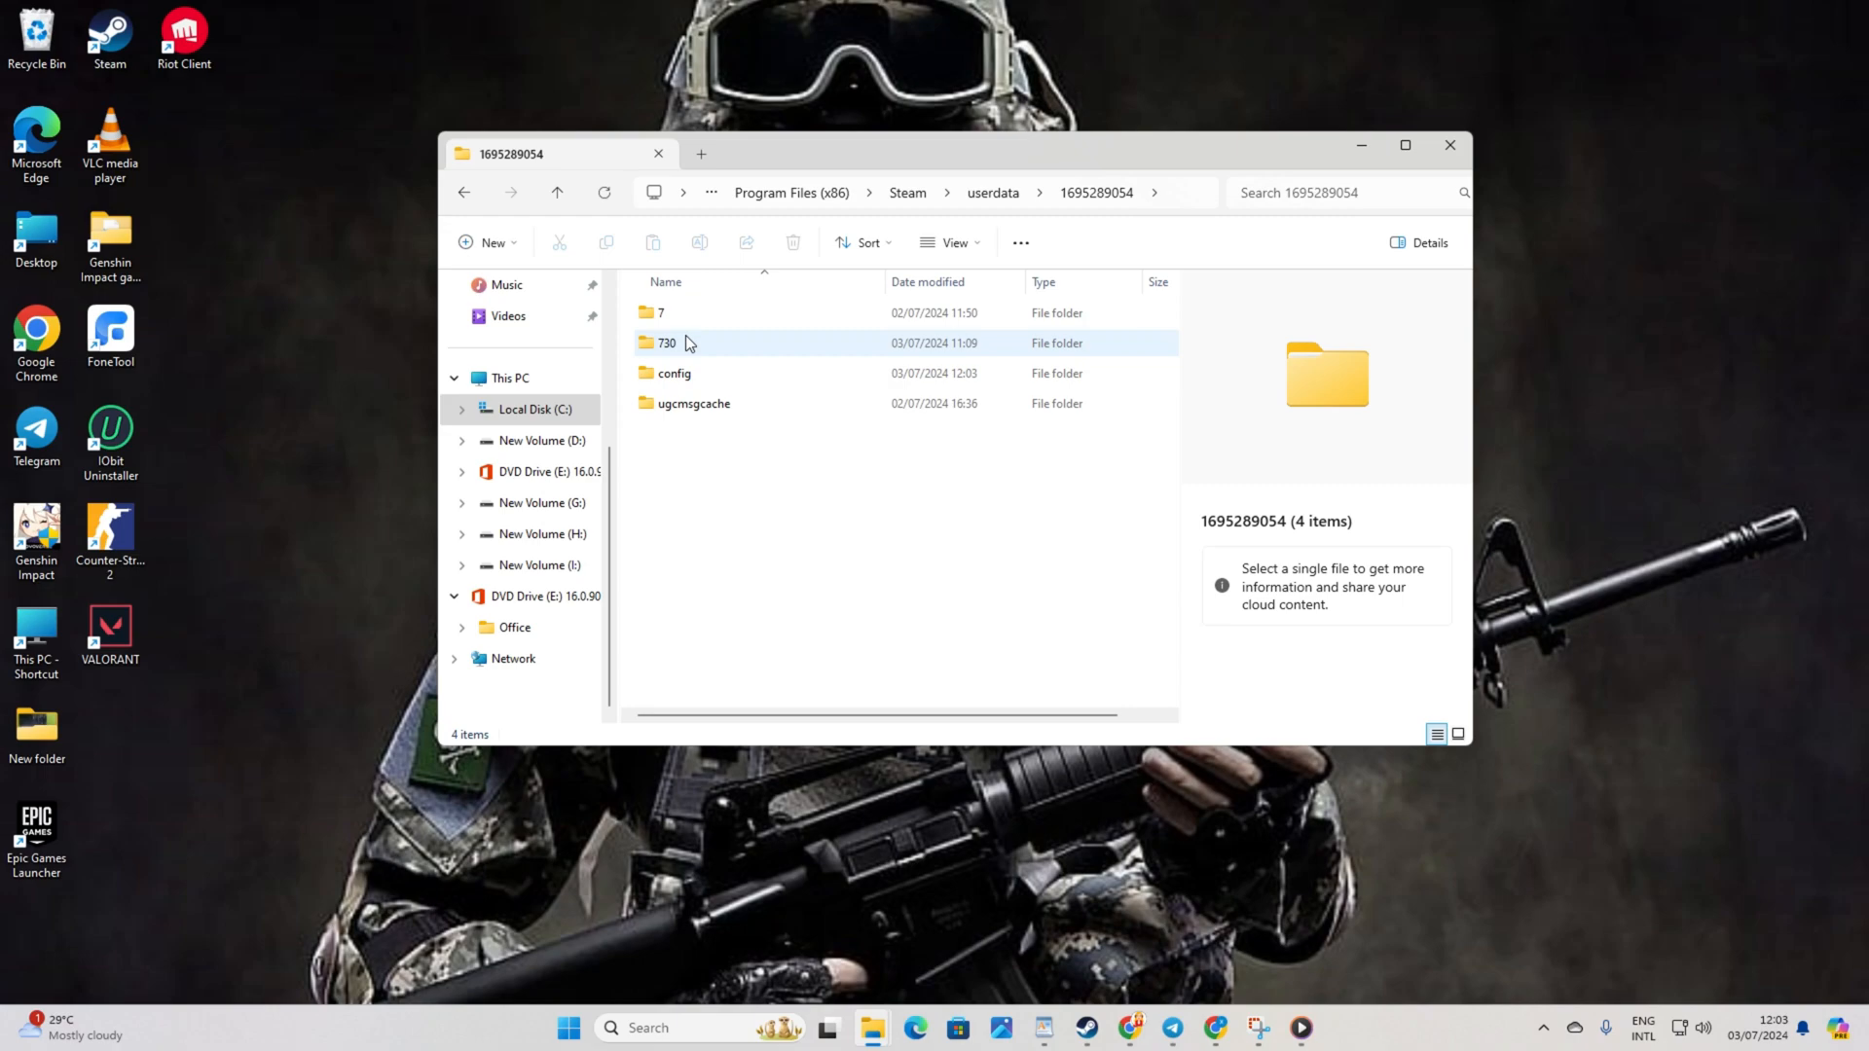
left_click(794, 243)
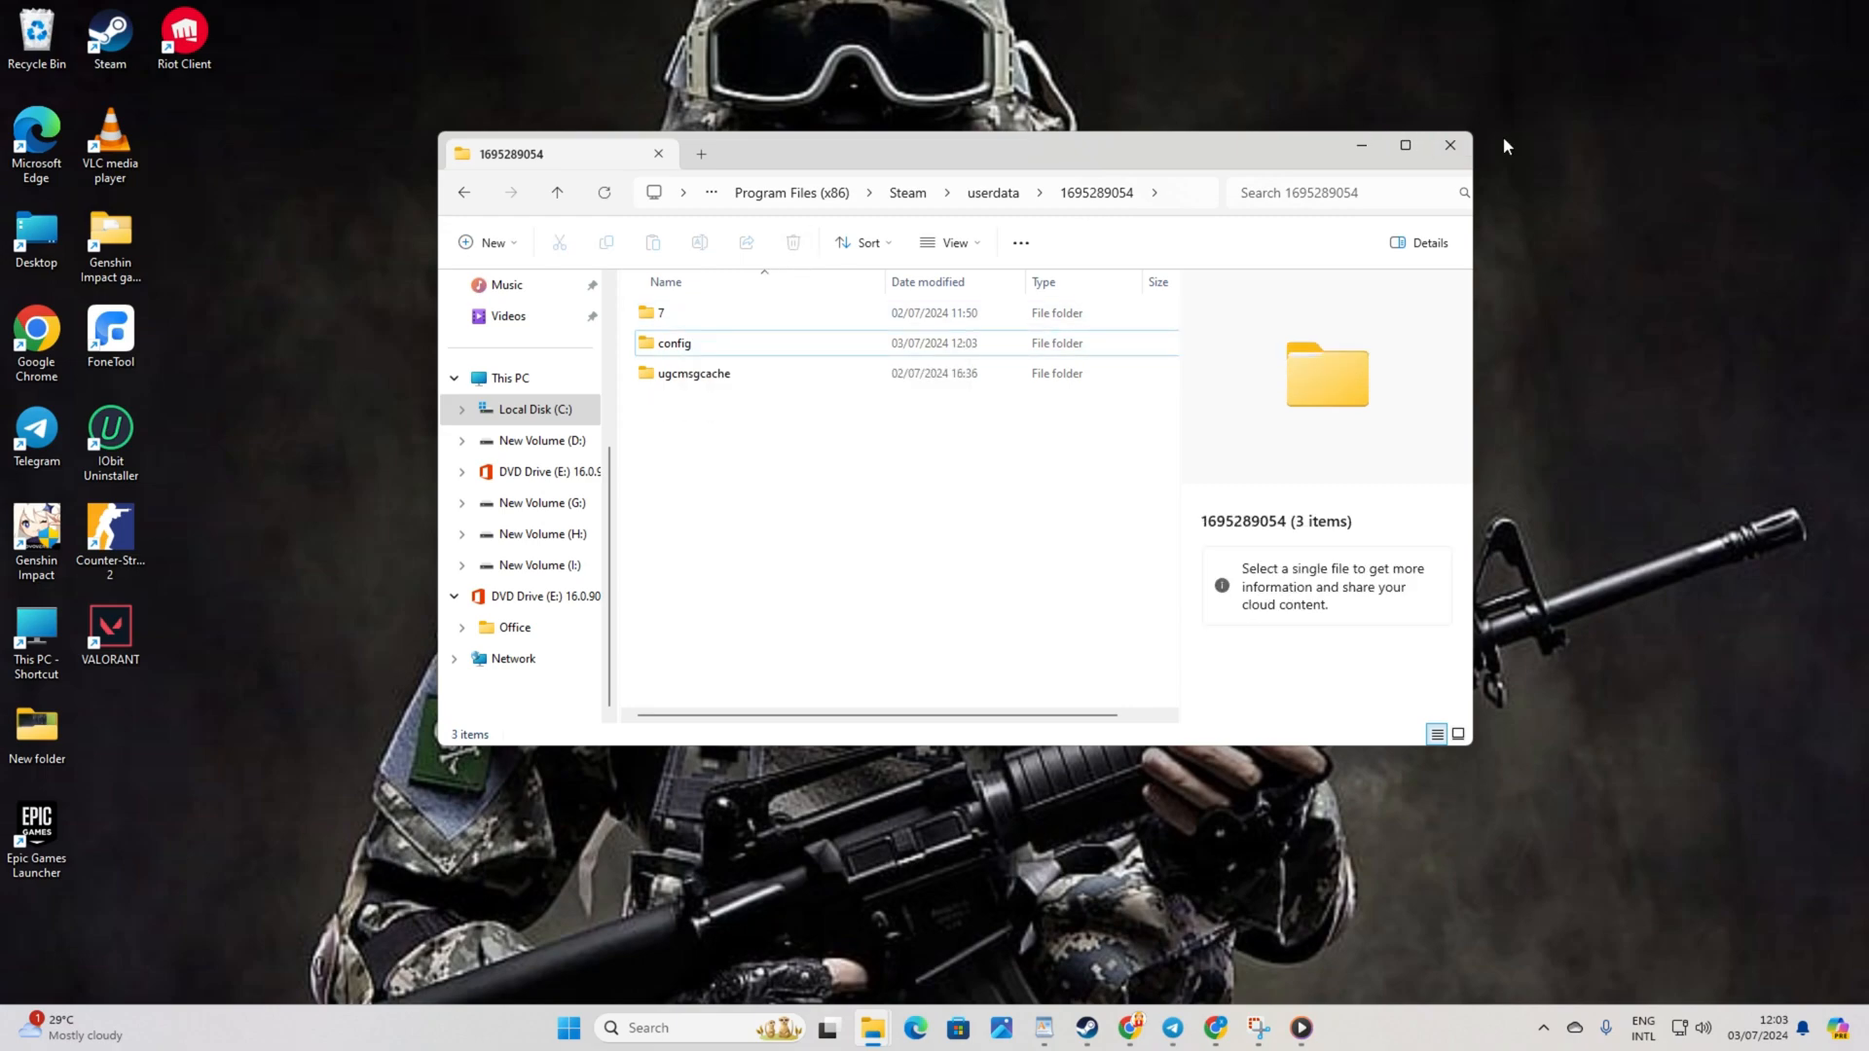
- Close Explorer and verify Counter-Strike 2's installed files, validating all 3032 files
left_click(1448, 145)
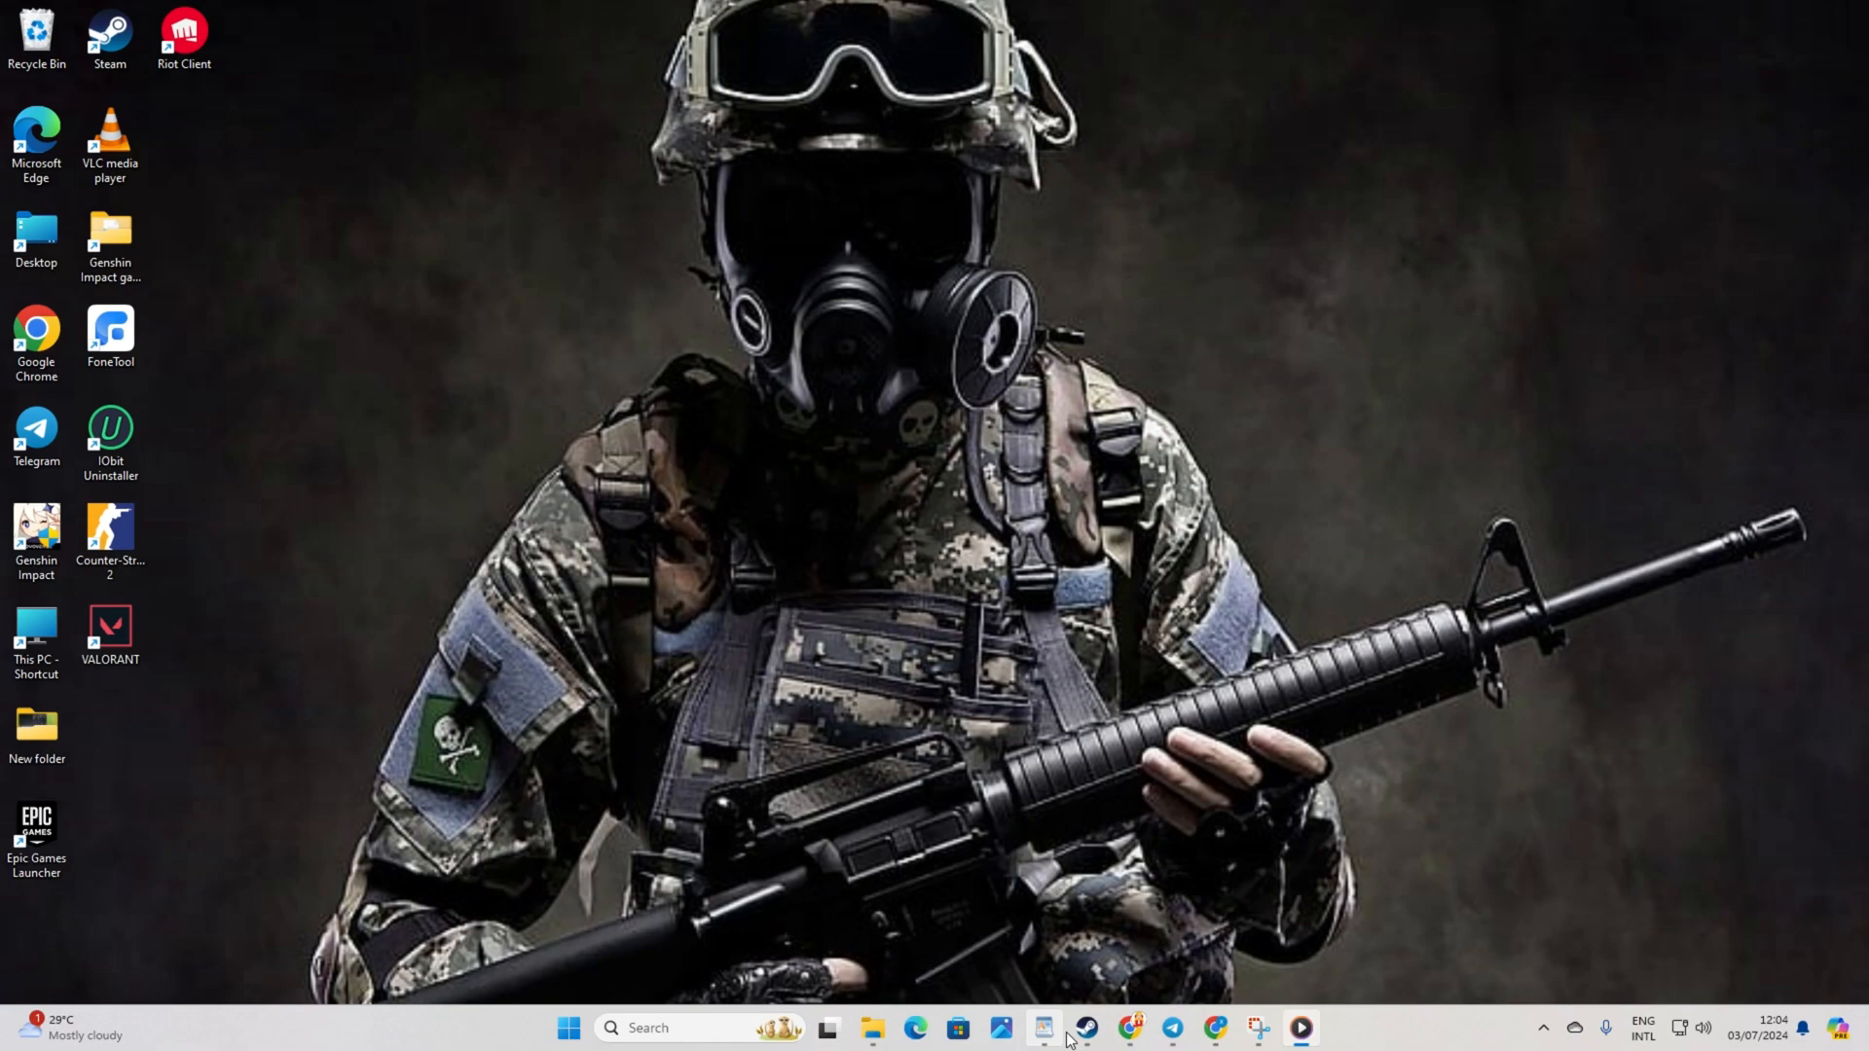
left_click(1039, 1027)
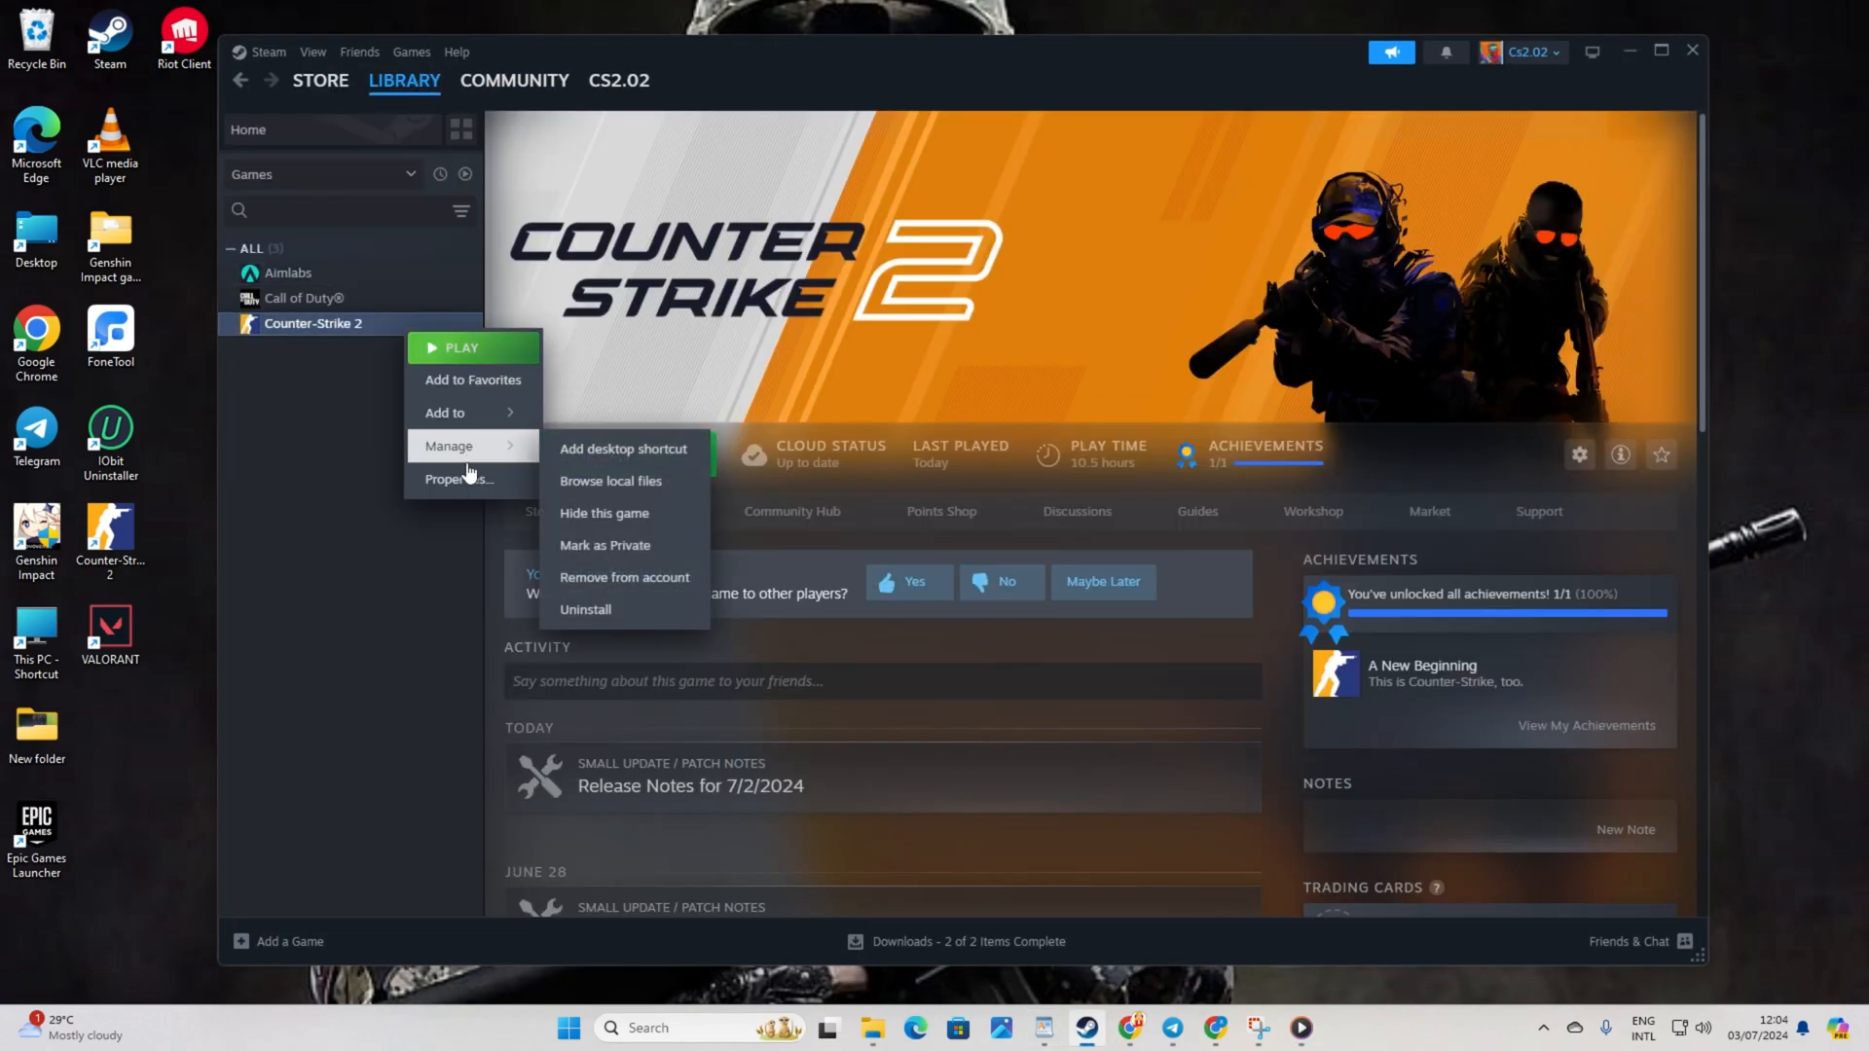
left_click(456, 479)
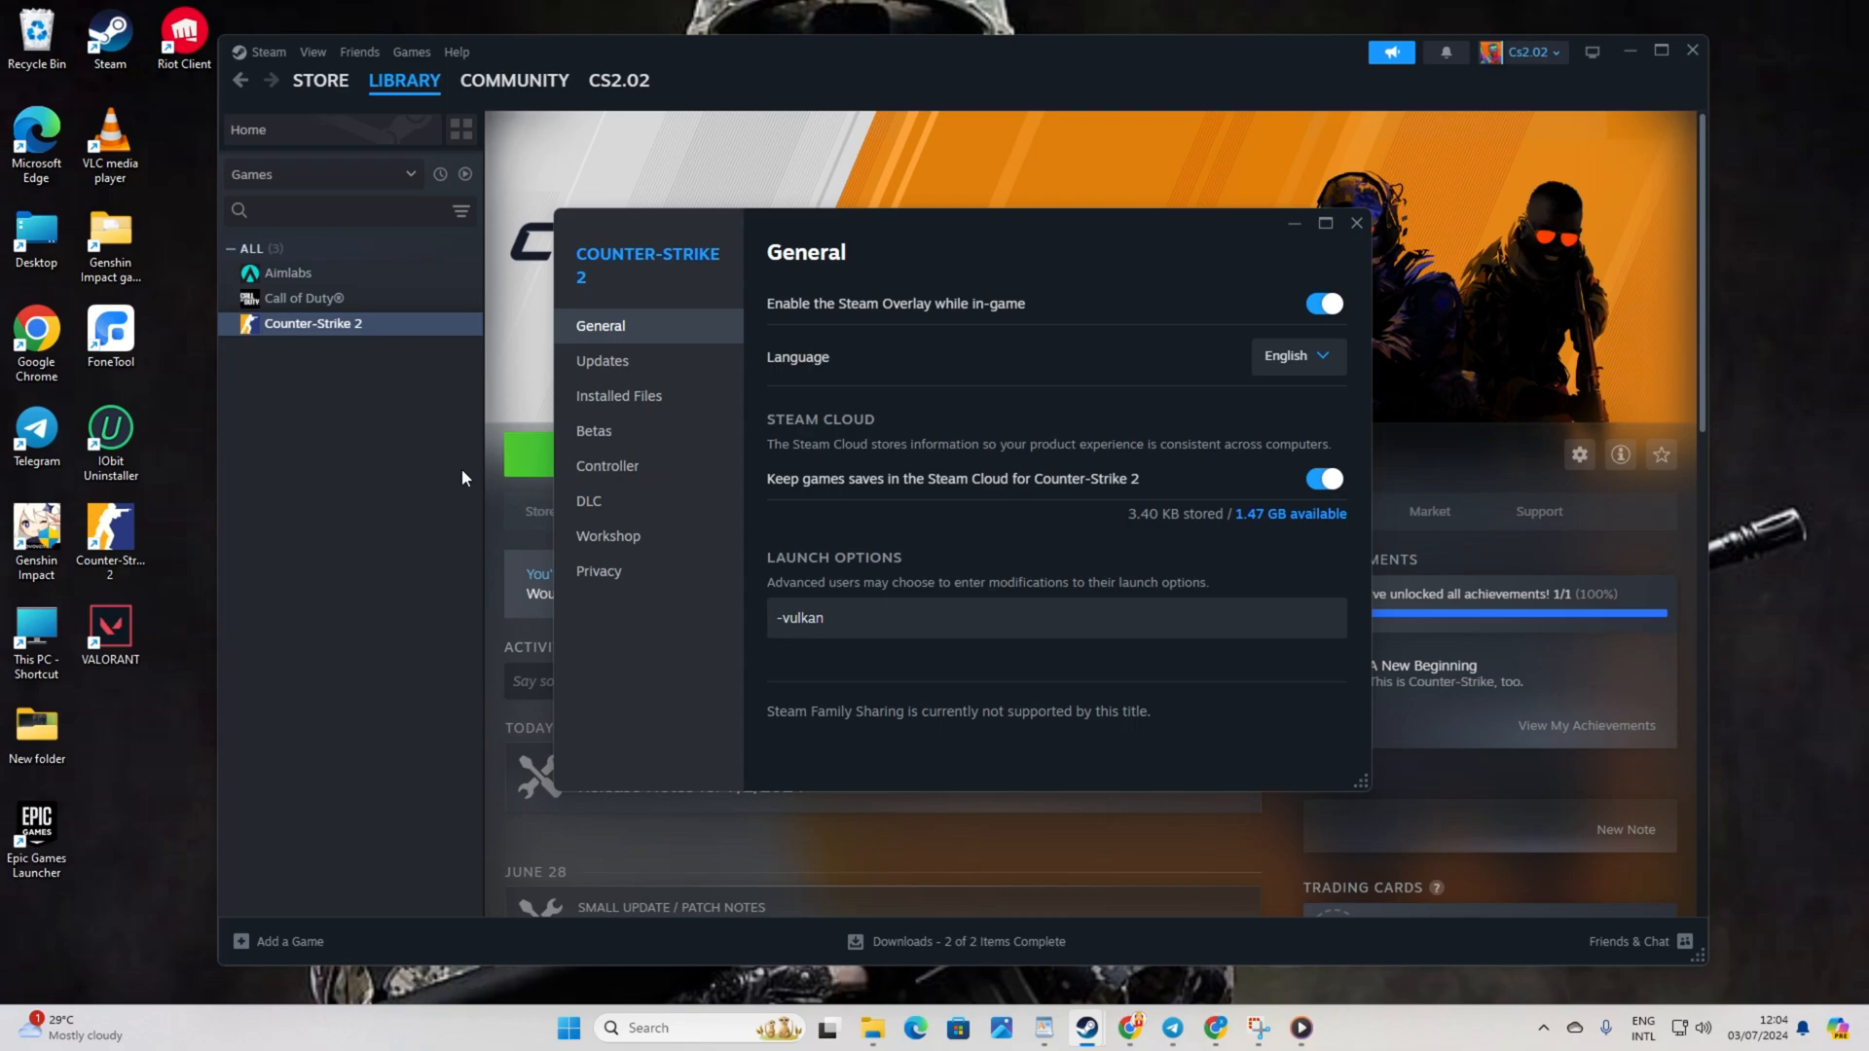
left_click(619, 394)
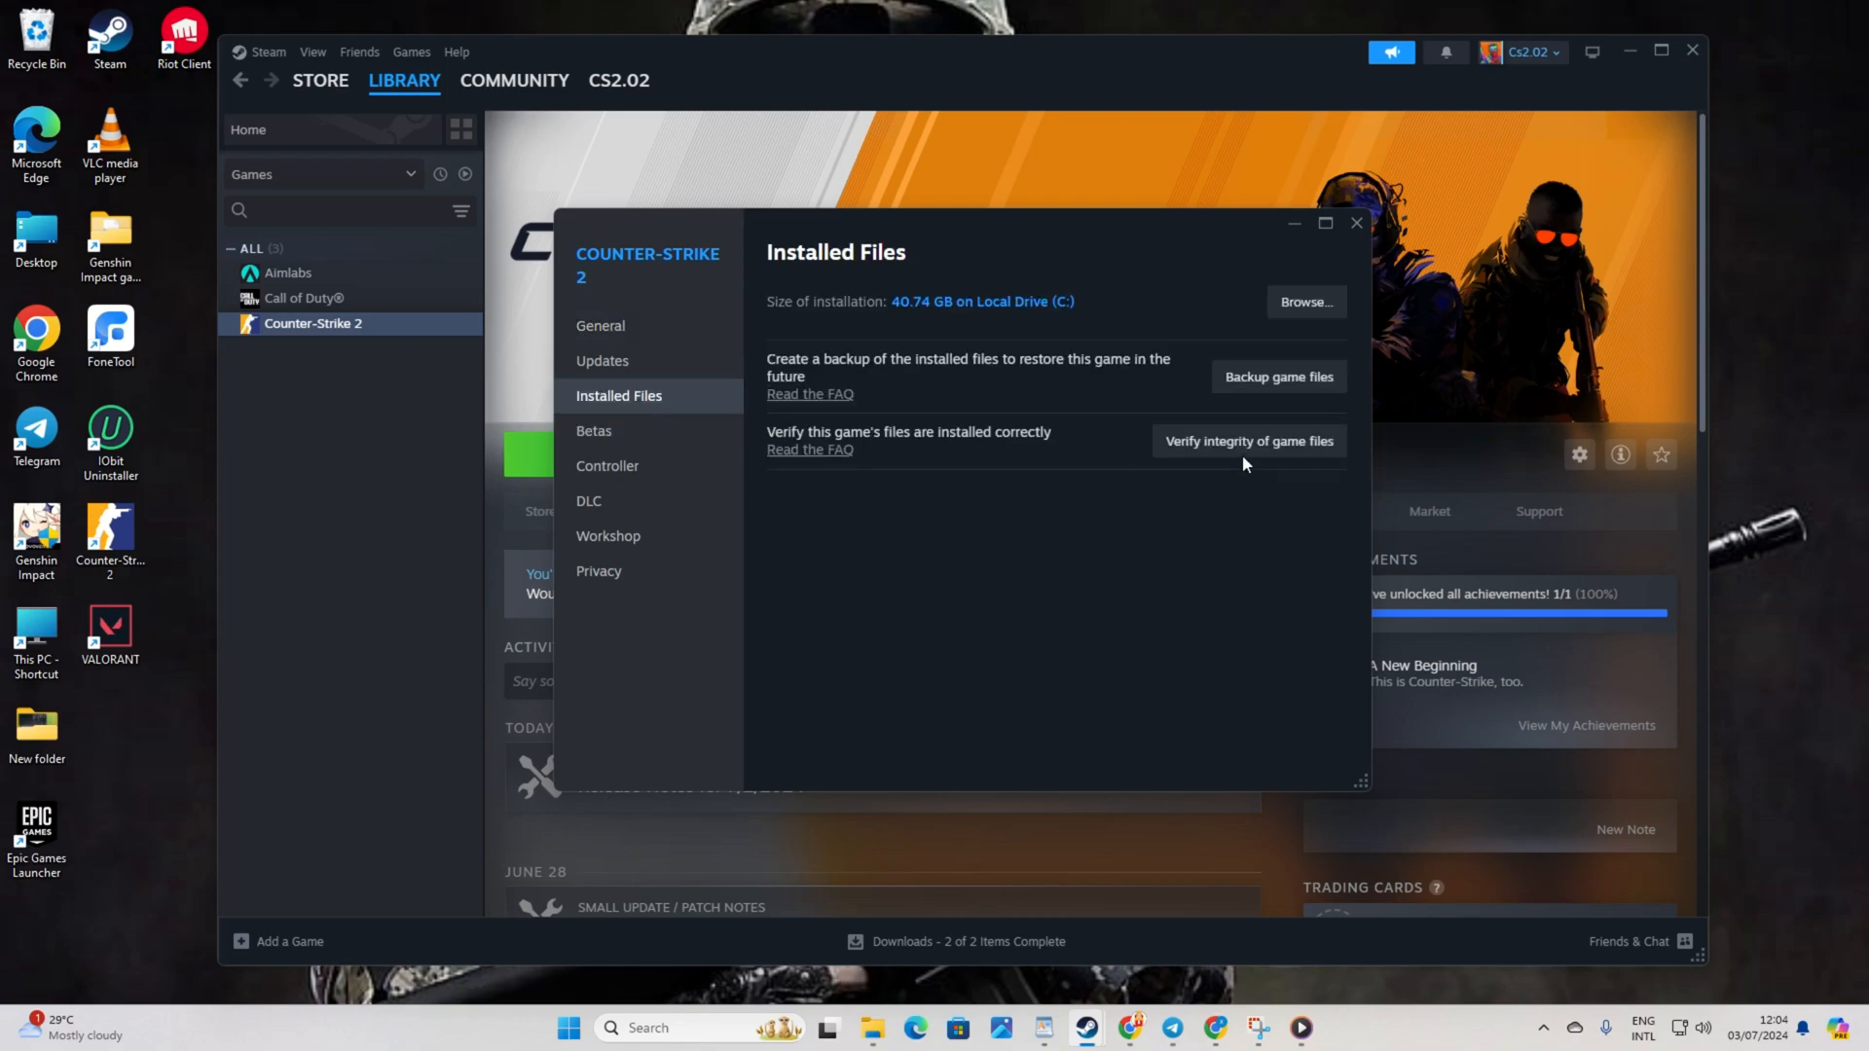
left_click(1248, 441)
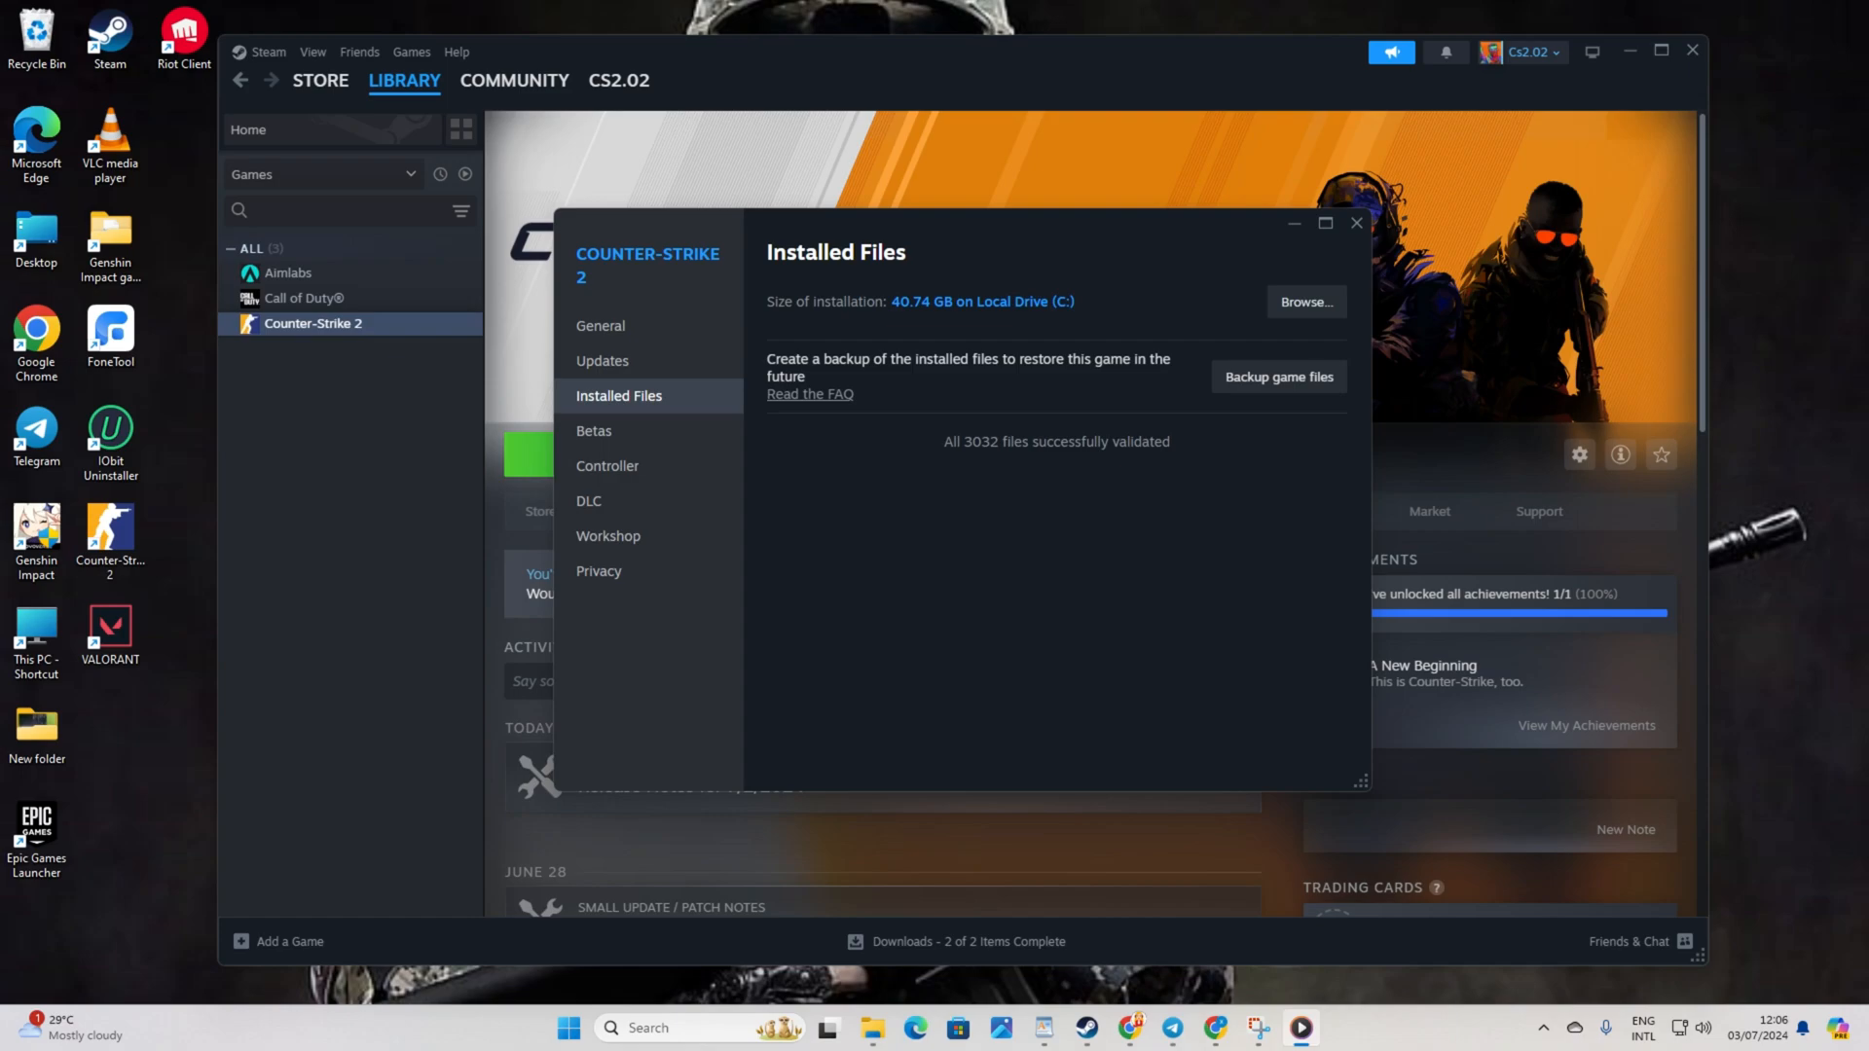
- Close the verification window and reopen Counter-Strike 2's Properties
left_click(1355, 223)
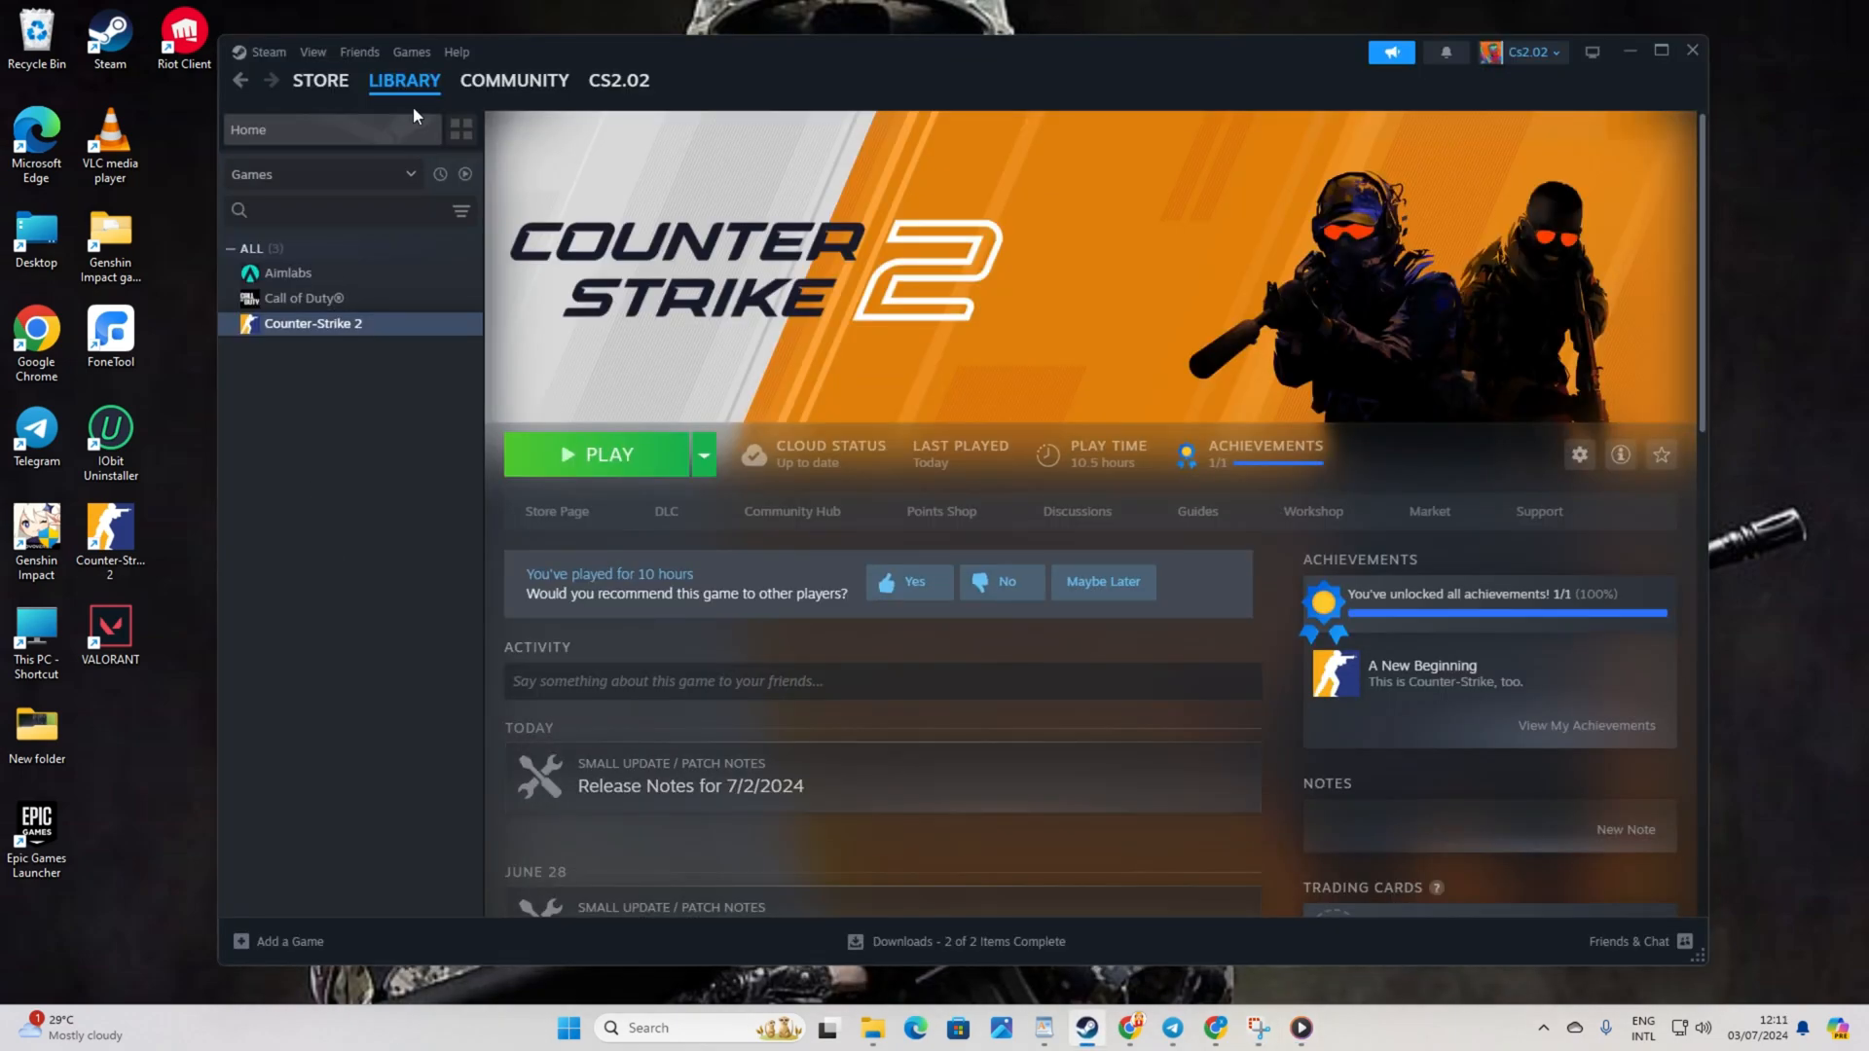
right_click(314, 323)
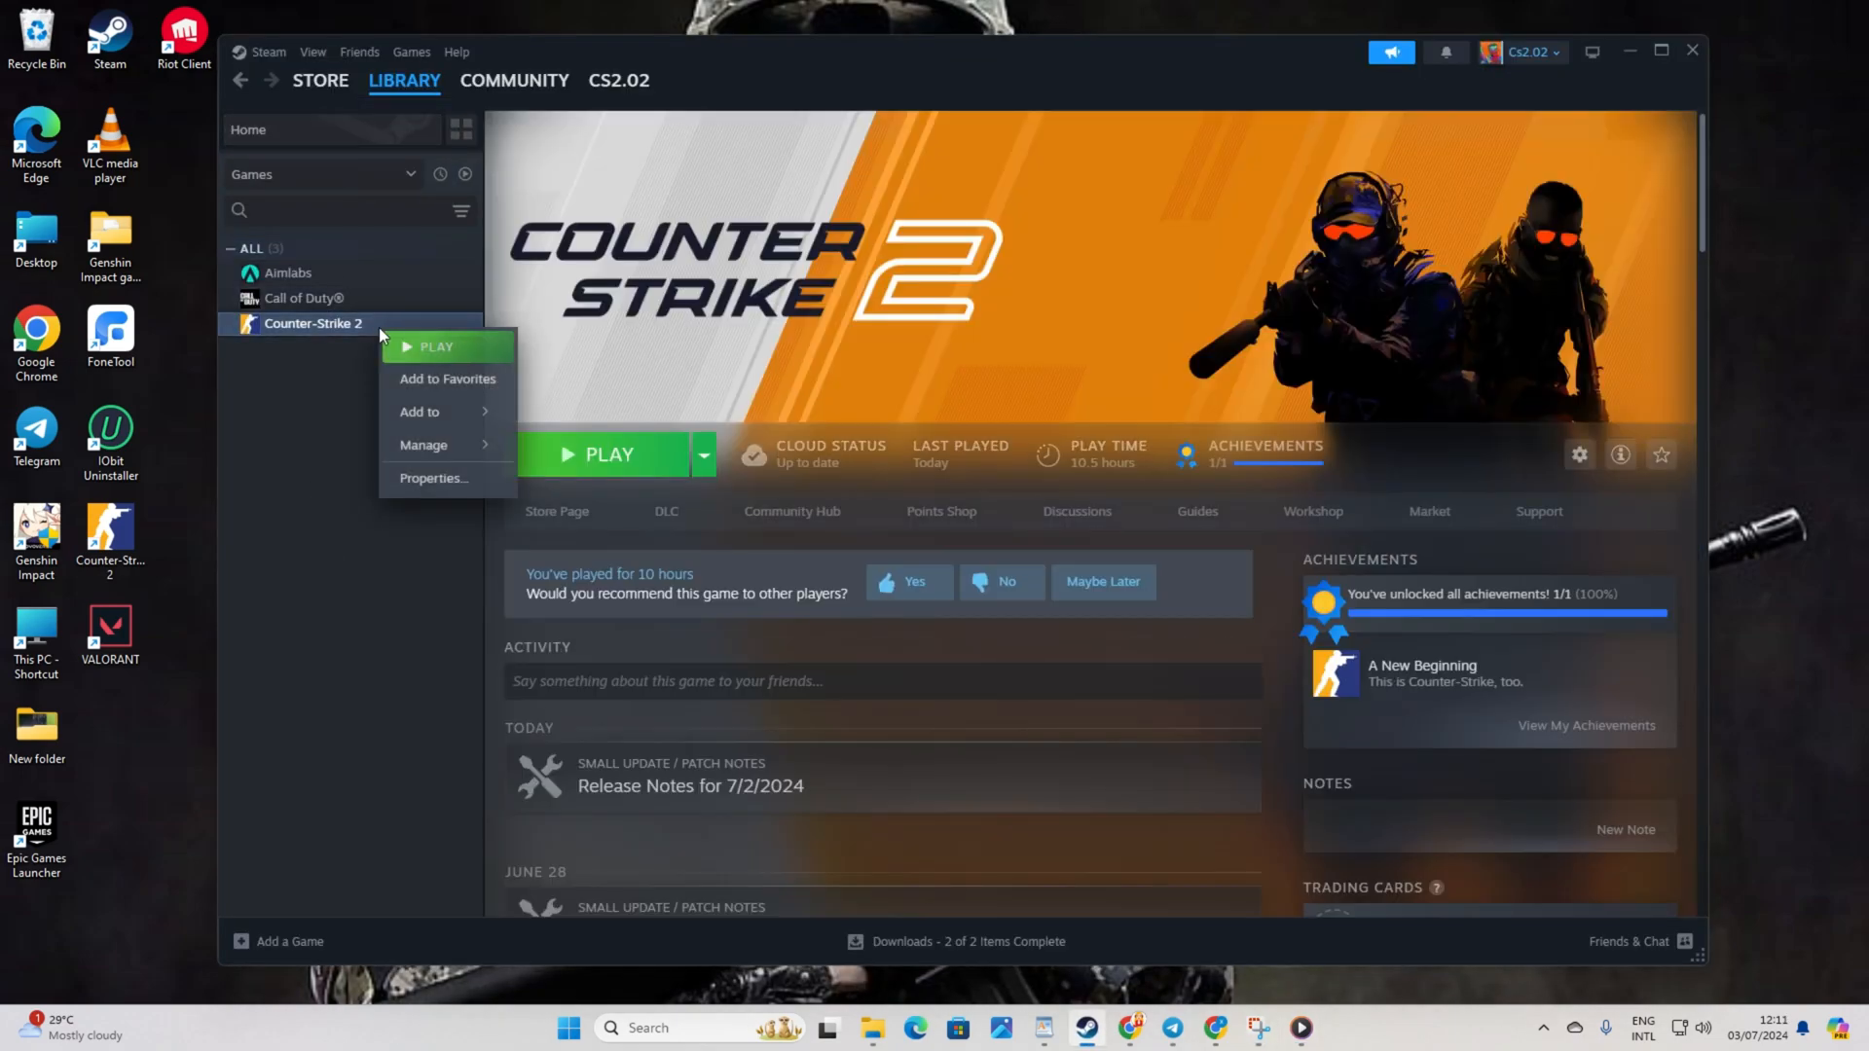
mouse_move(431, 477)
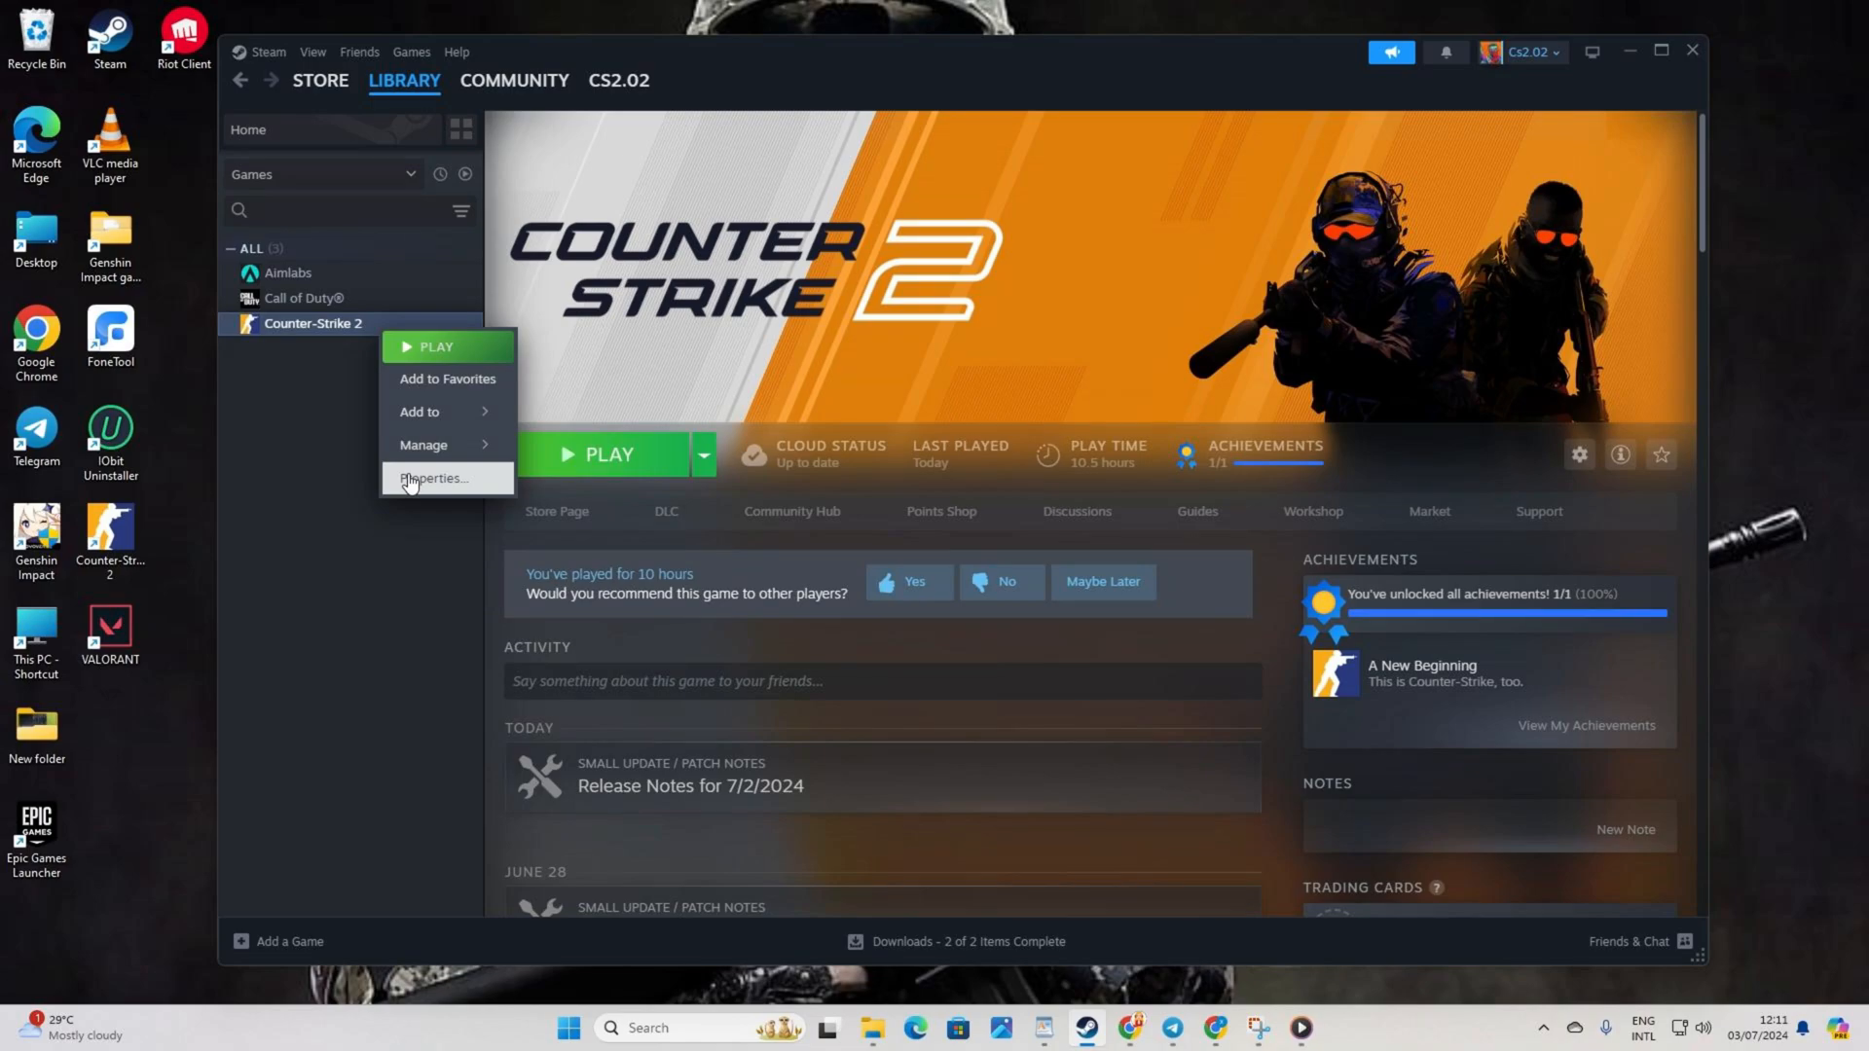
left_click(432, 477)
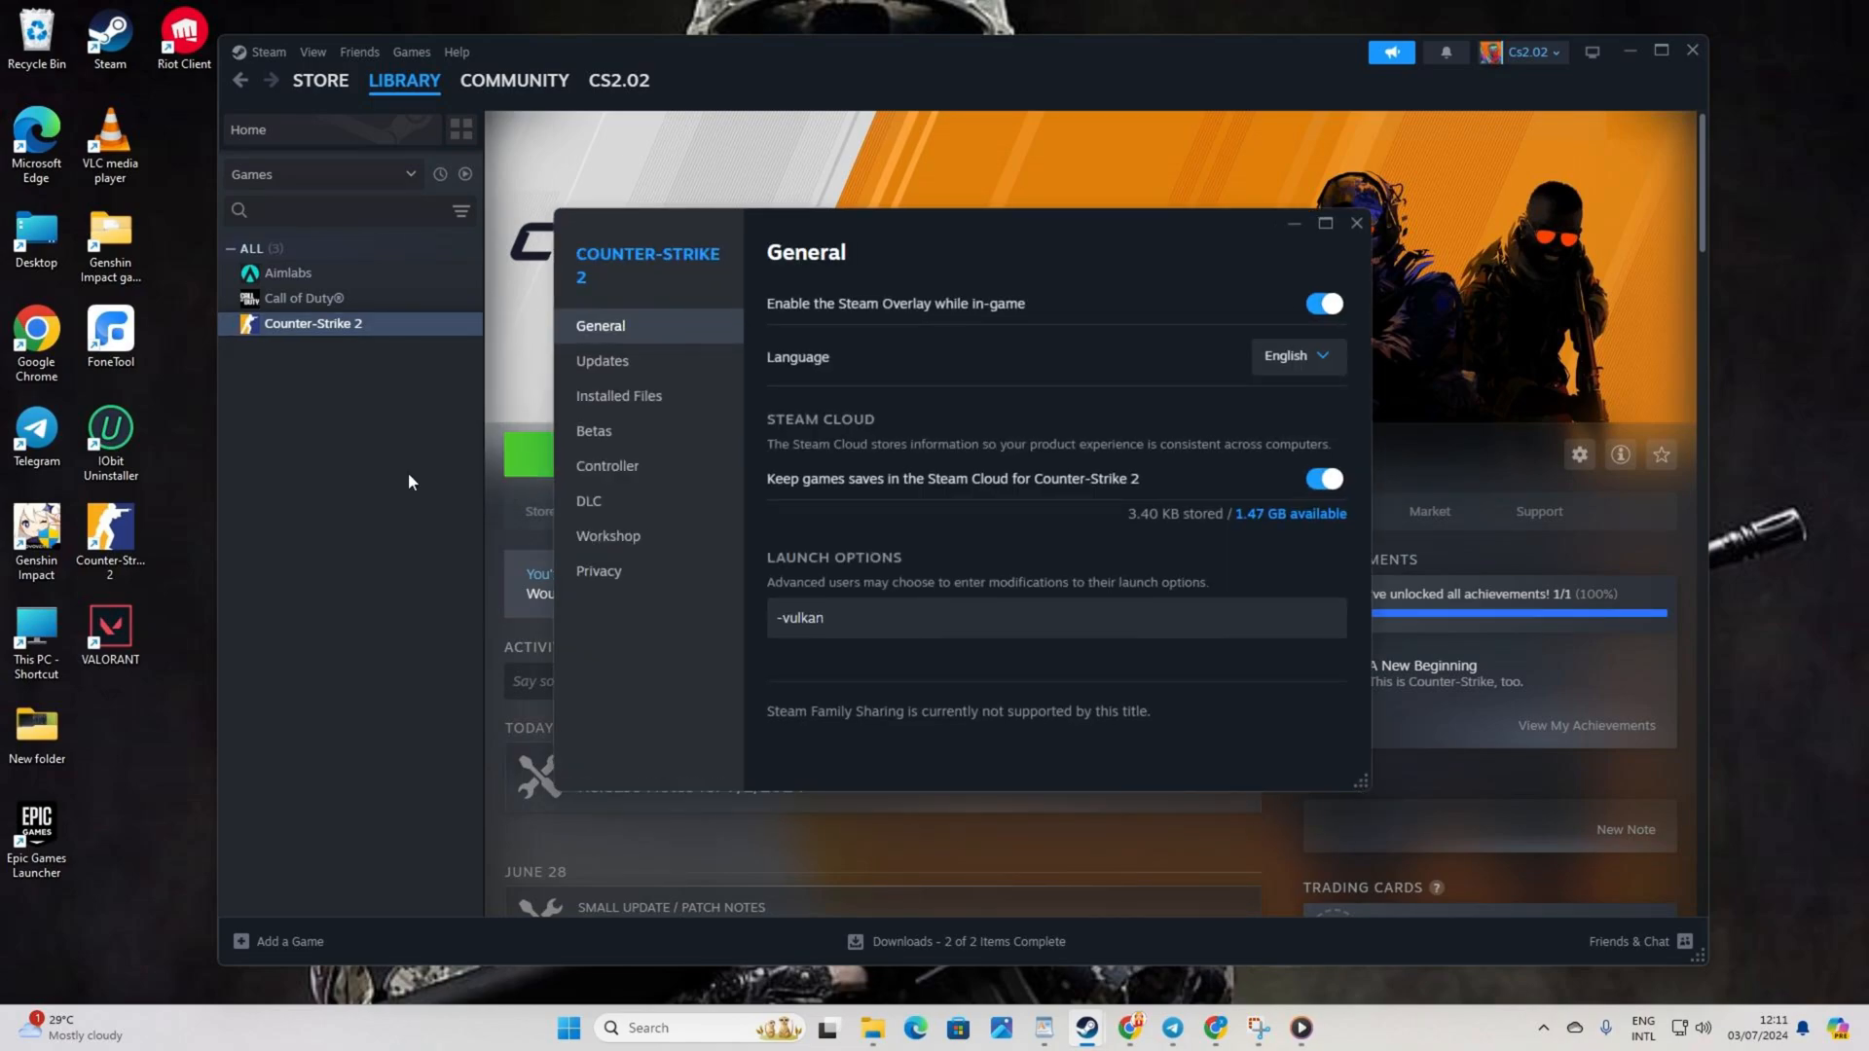
- Replace the launch options, first typing -autoconfig, then -vulkam, and close Properties
double_click(799, 617)
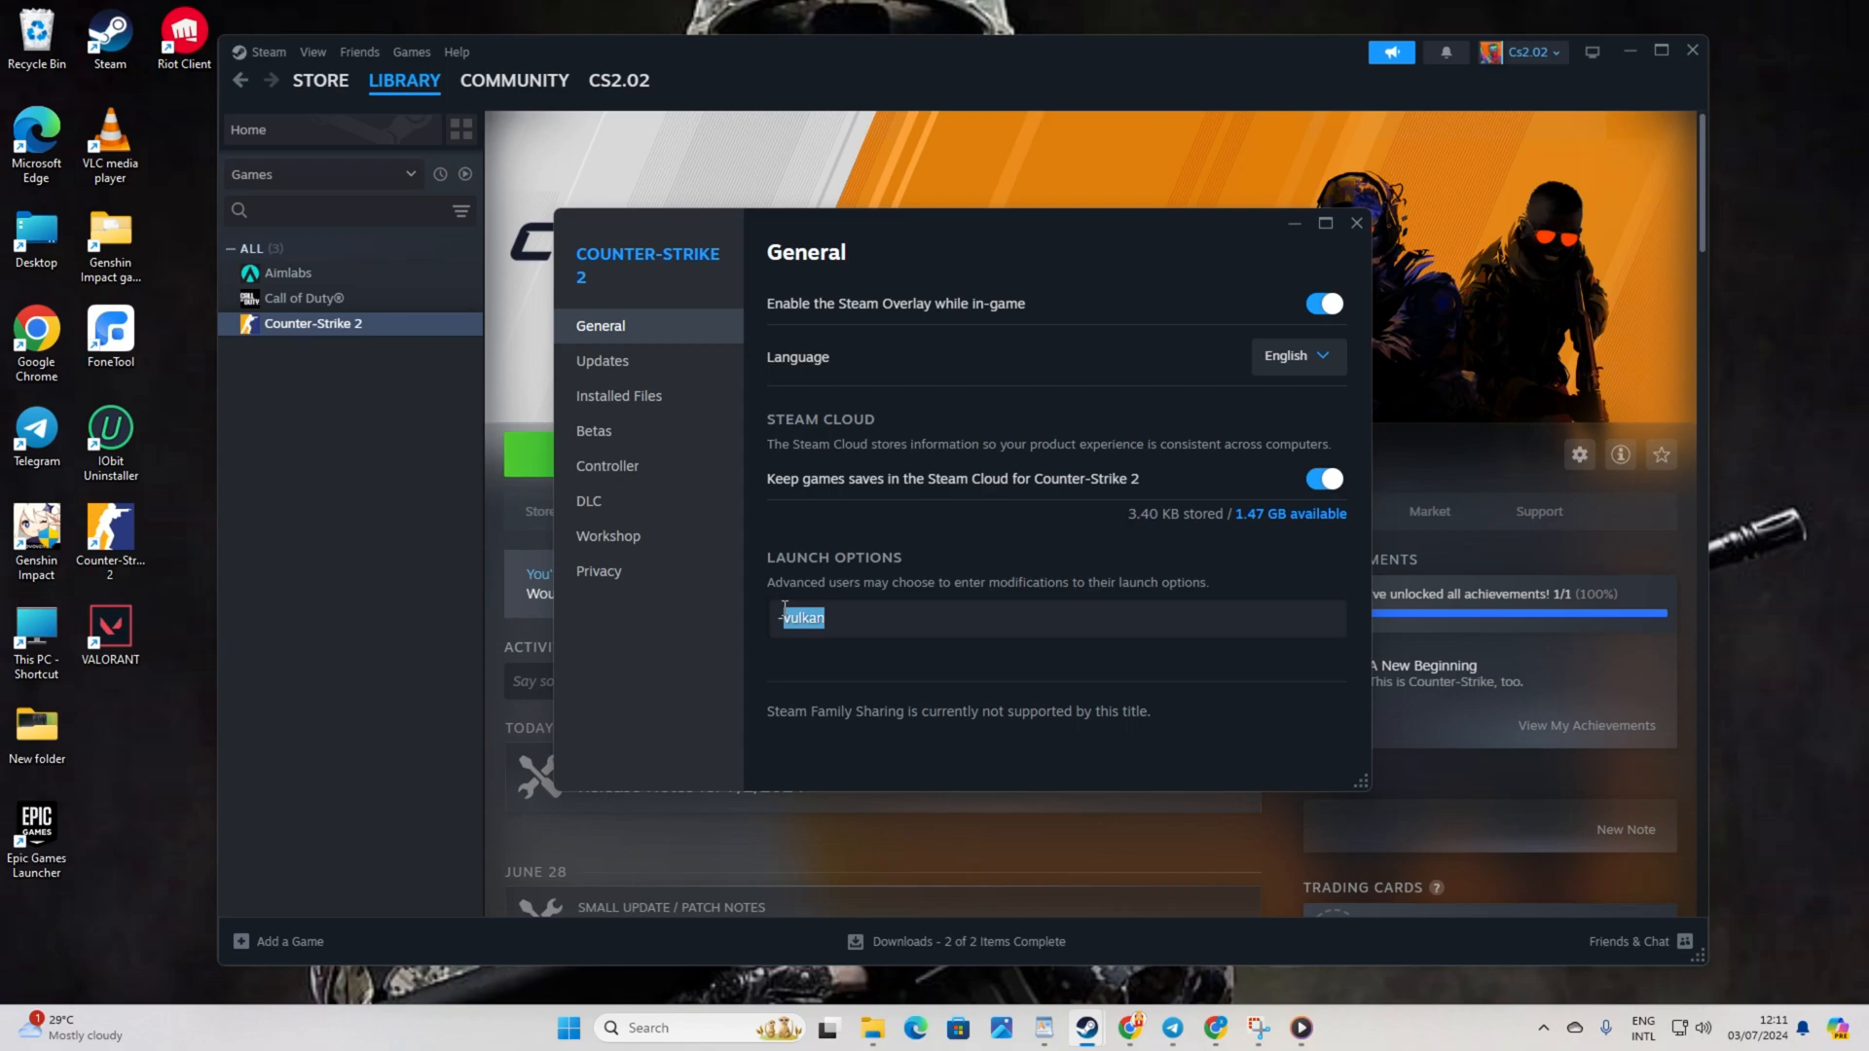
type("-autoconfig")
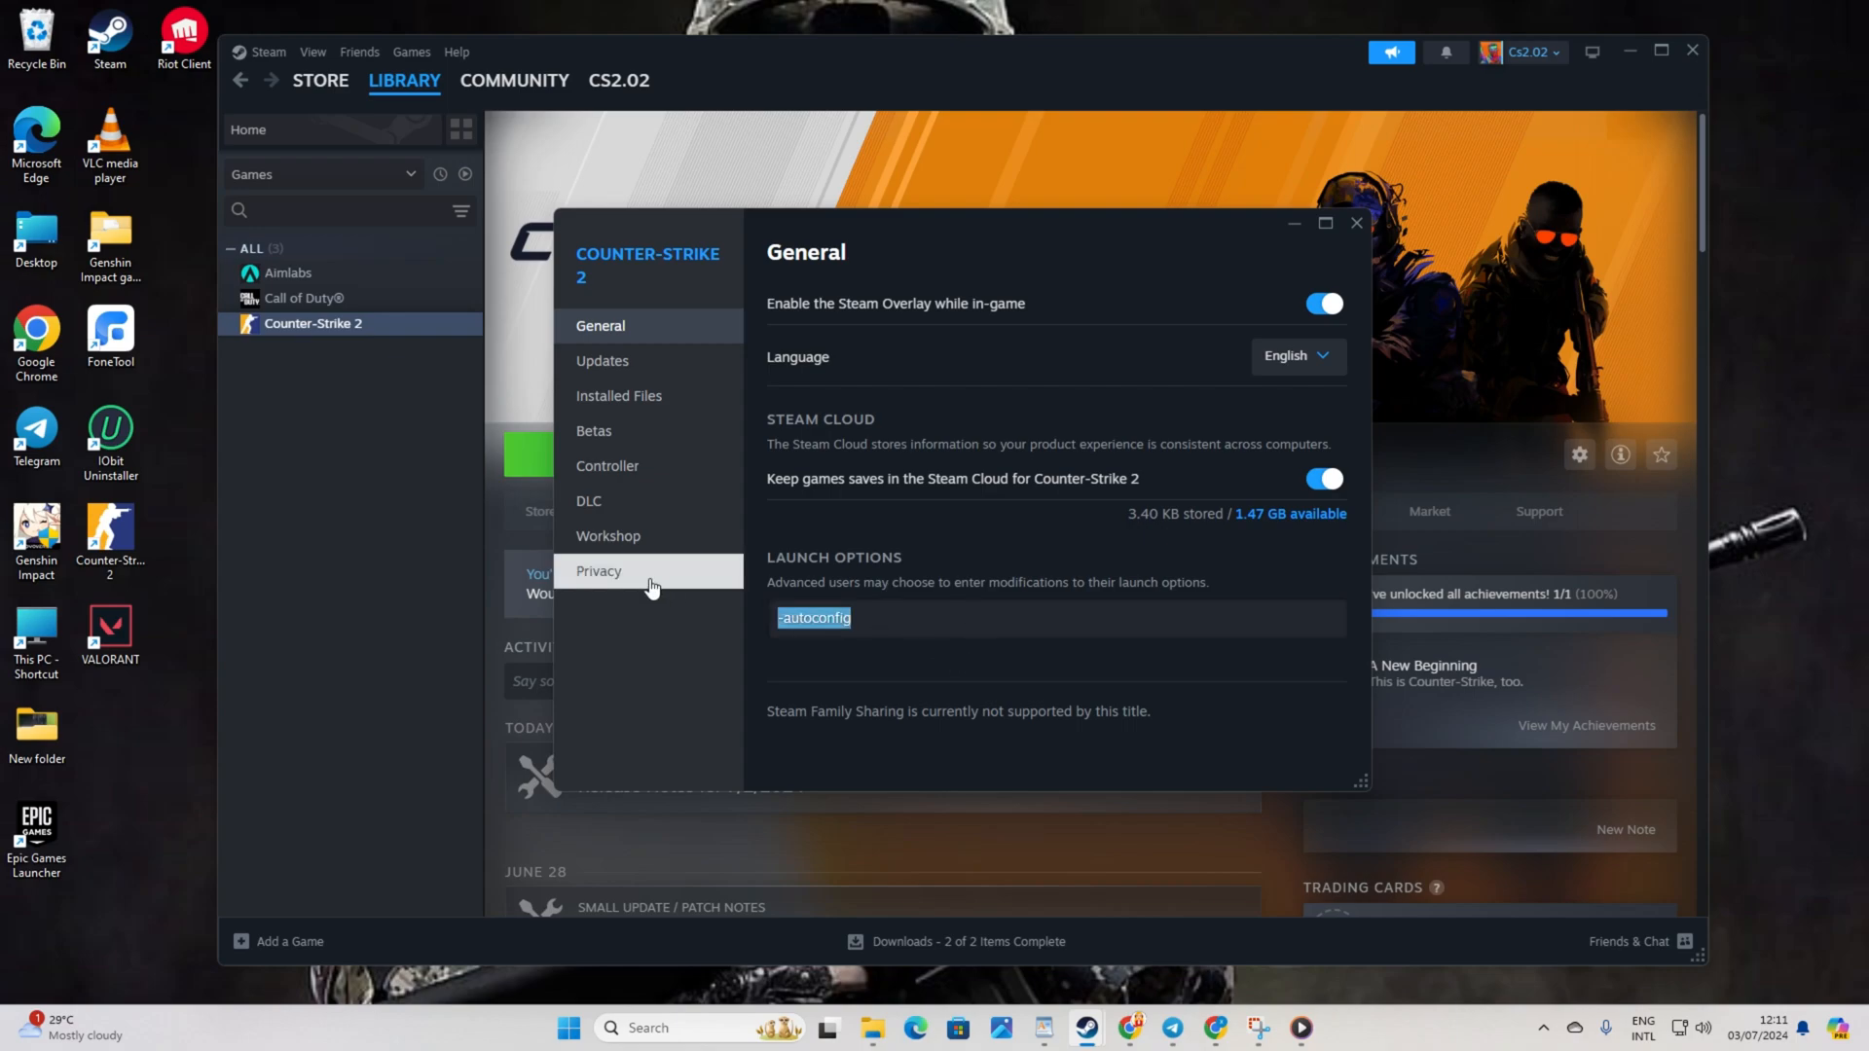
left_click(1354, 222)
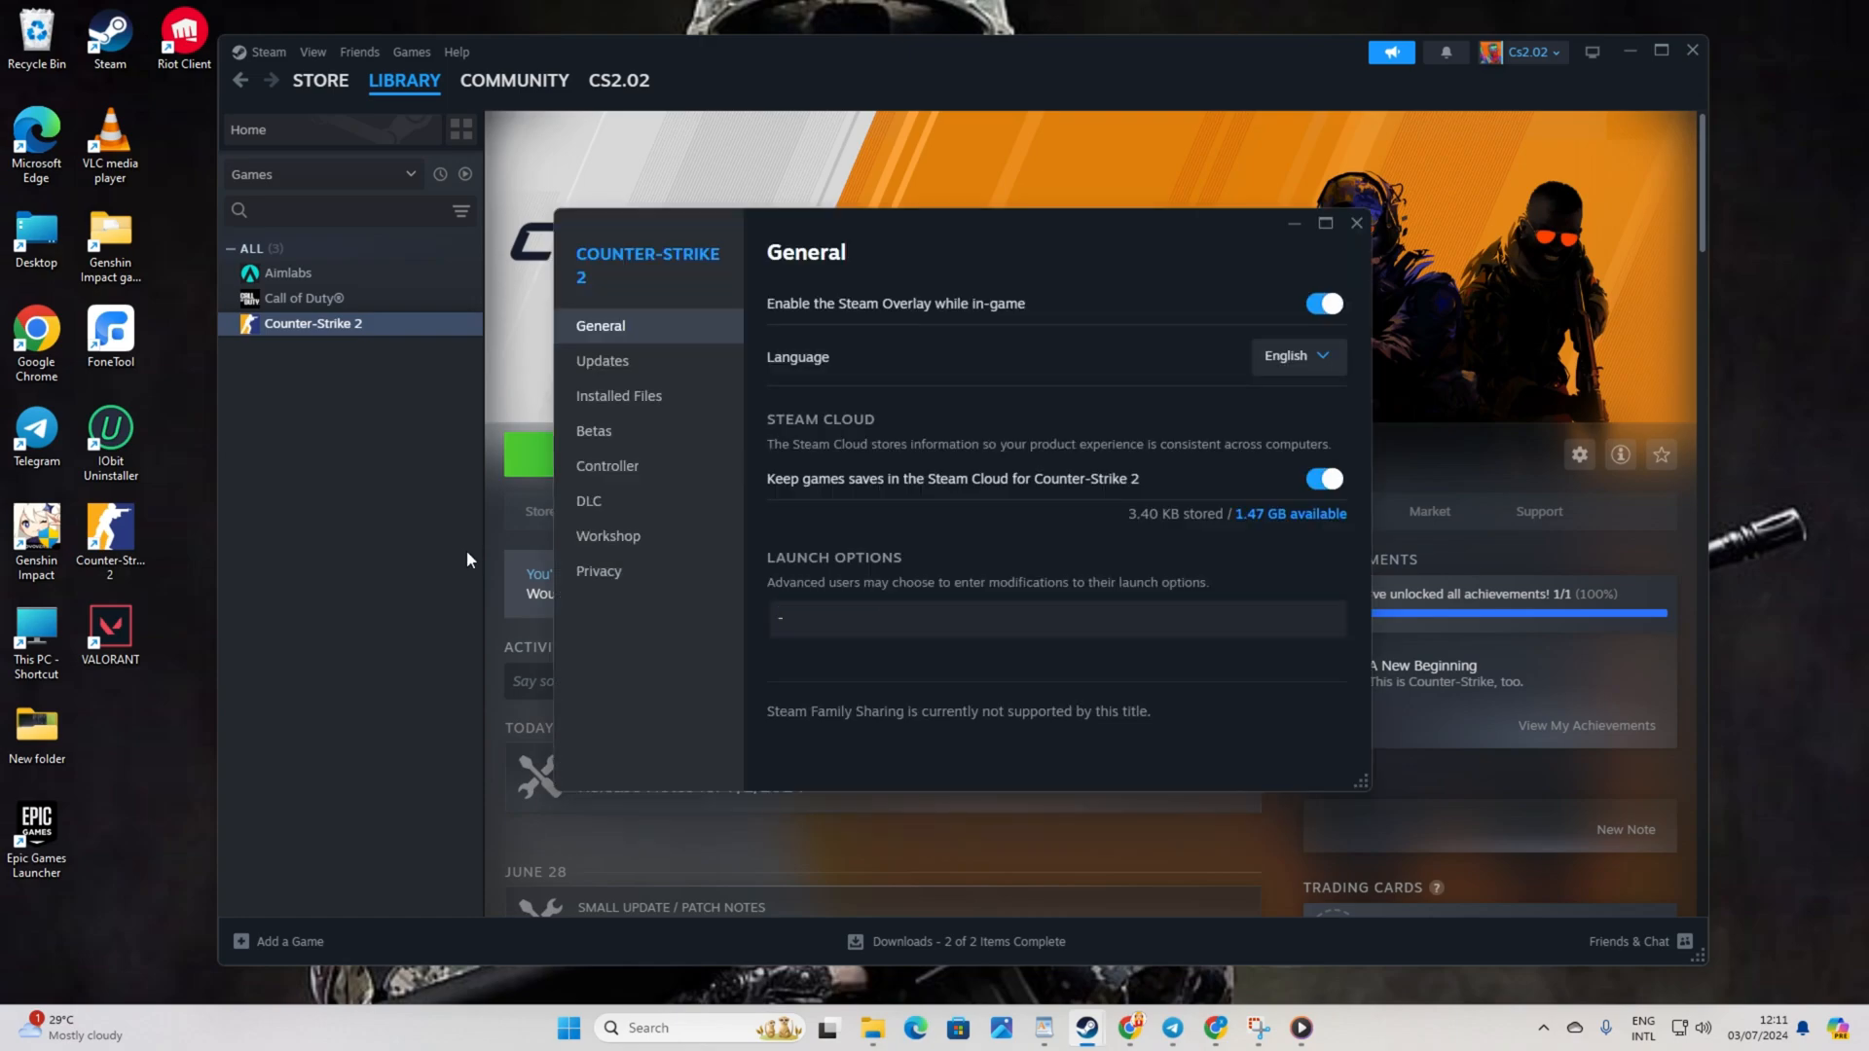
type("-vulkam")
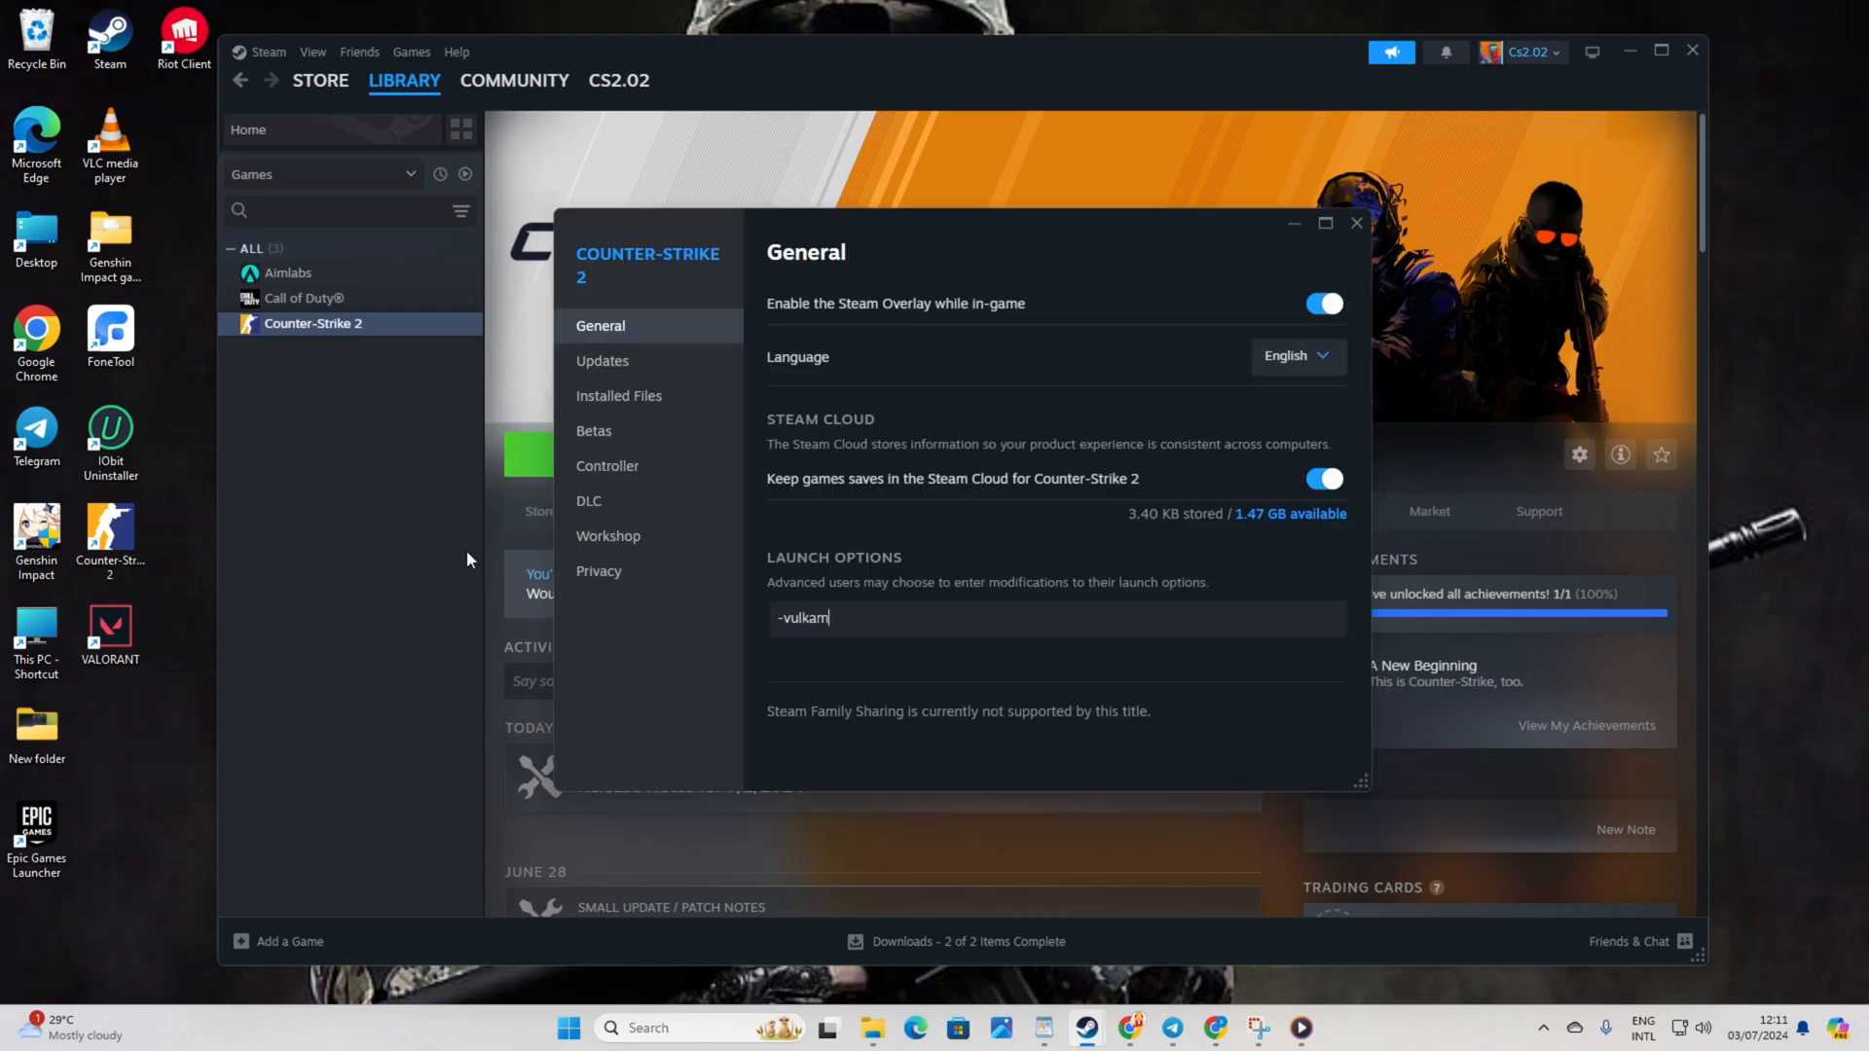
left_click(1355, 223)
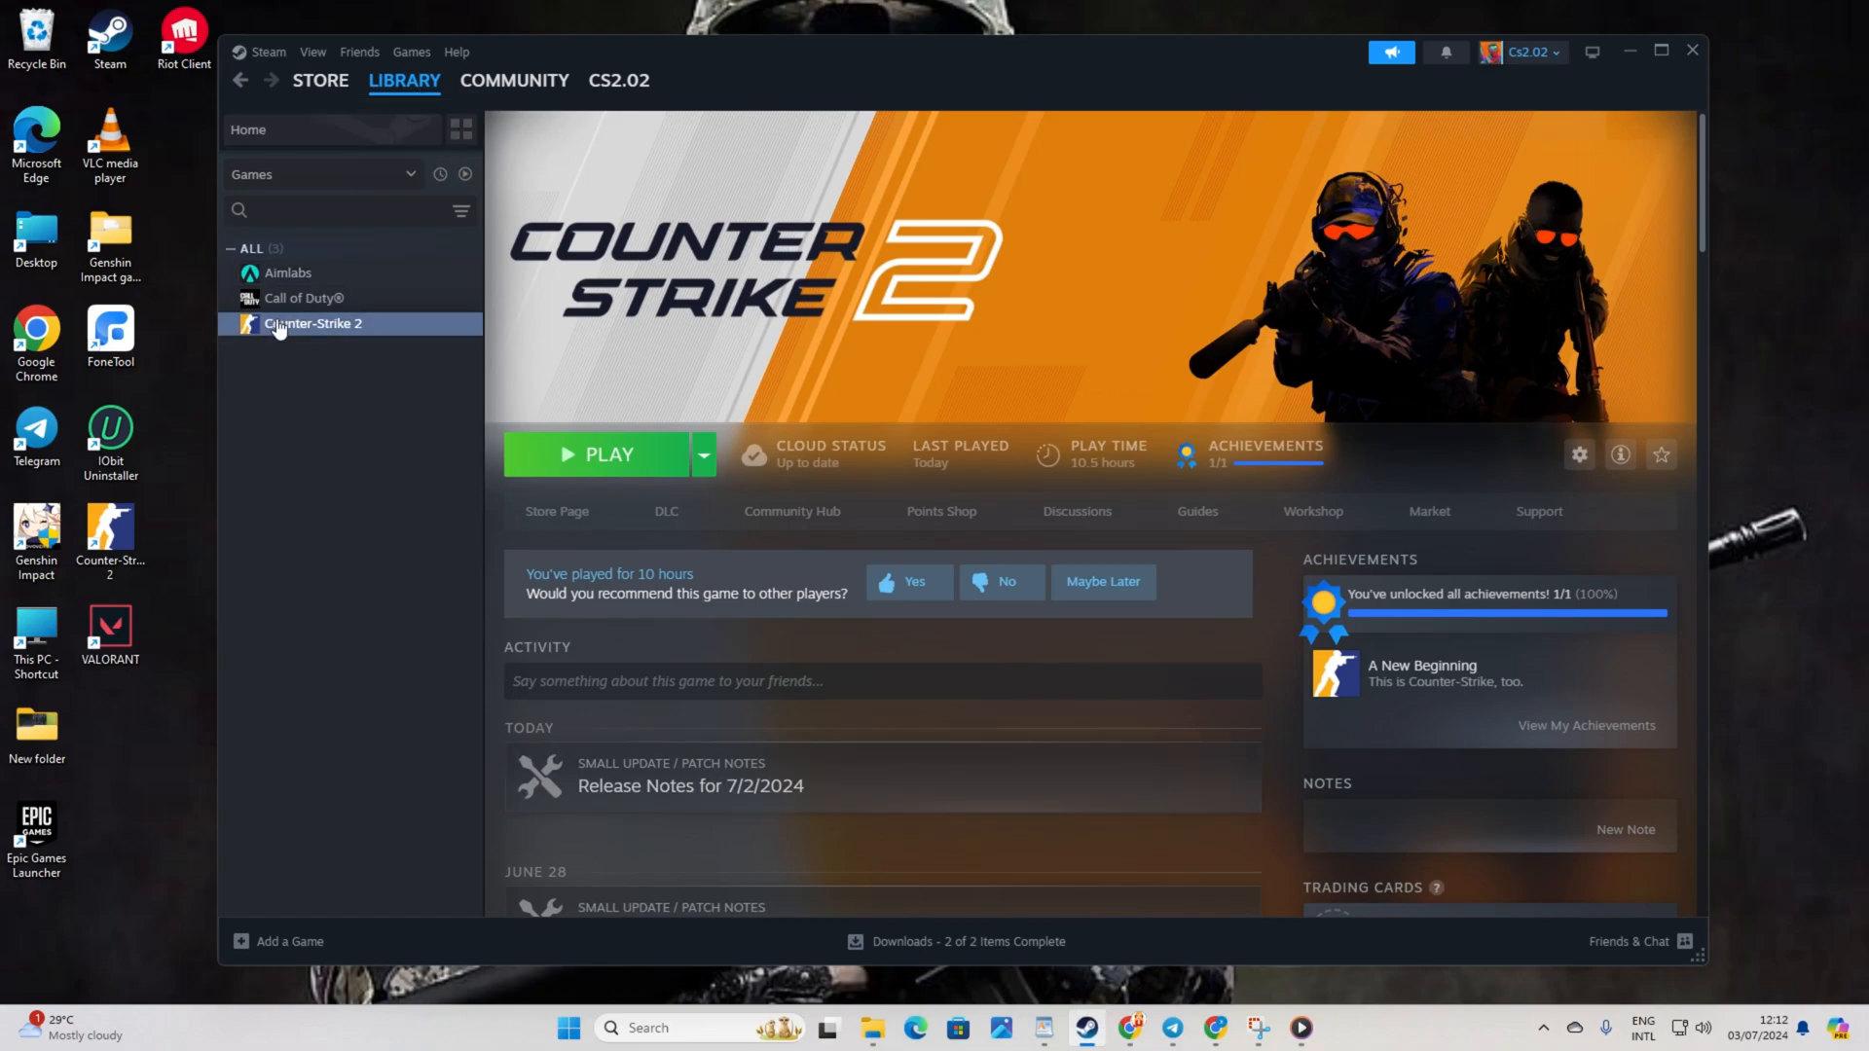
- Browse Counter-Strike 2's local files to game\bin\win64 and select cs2
right_click(313, 323)
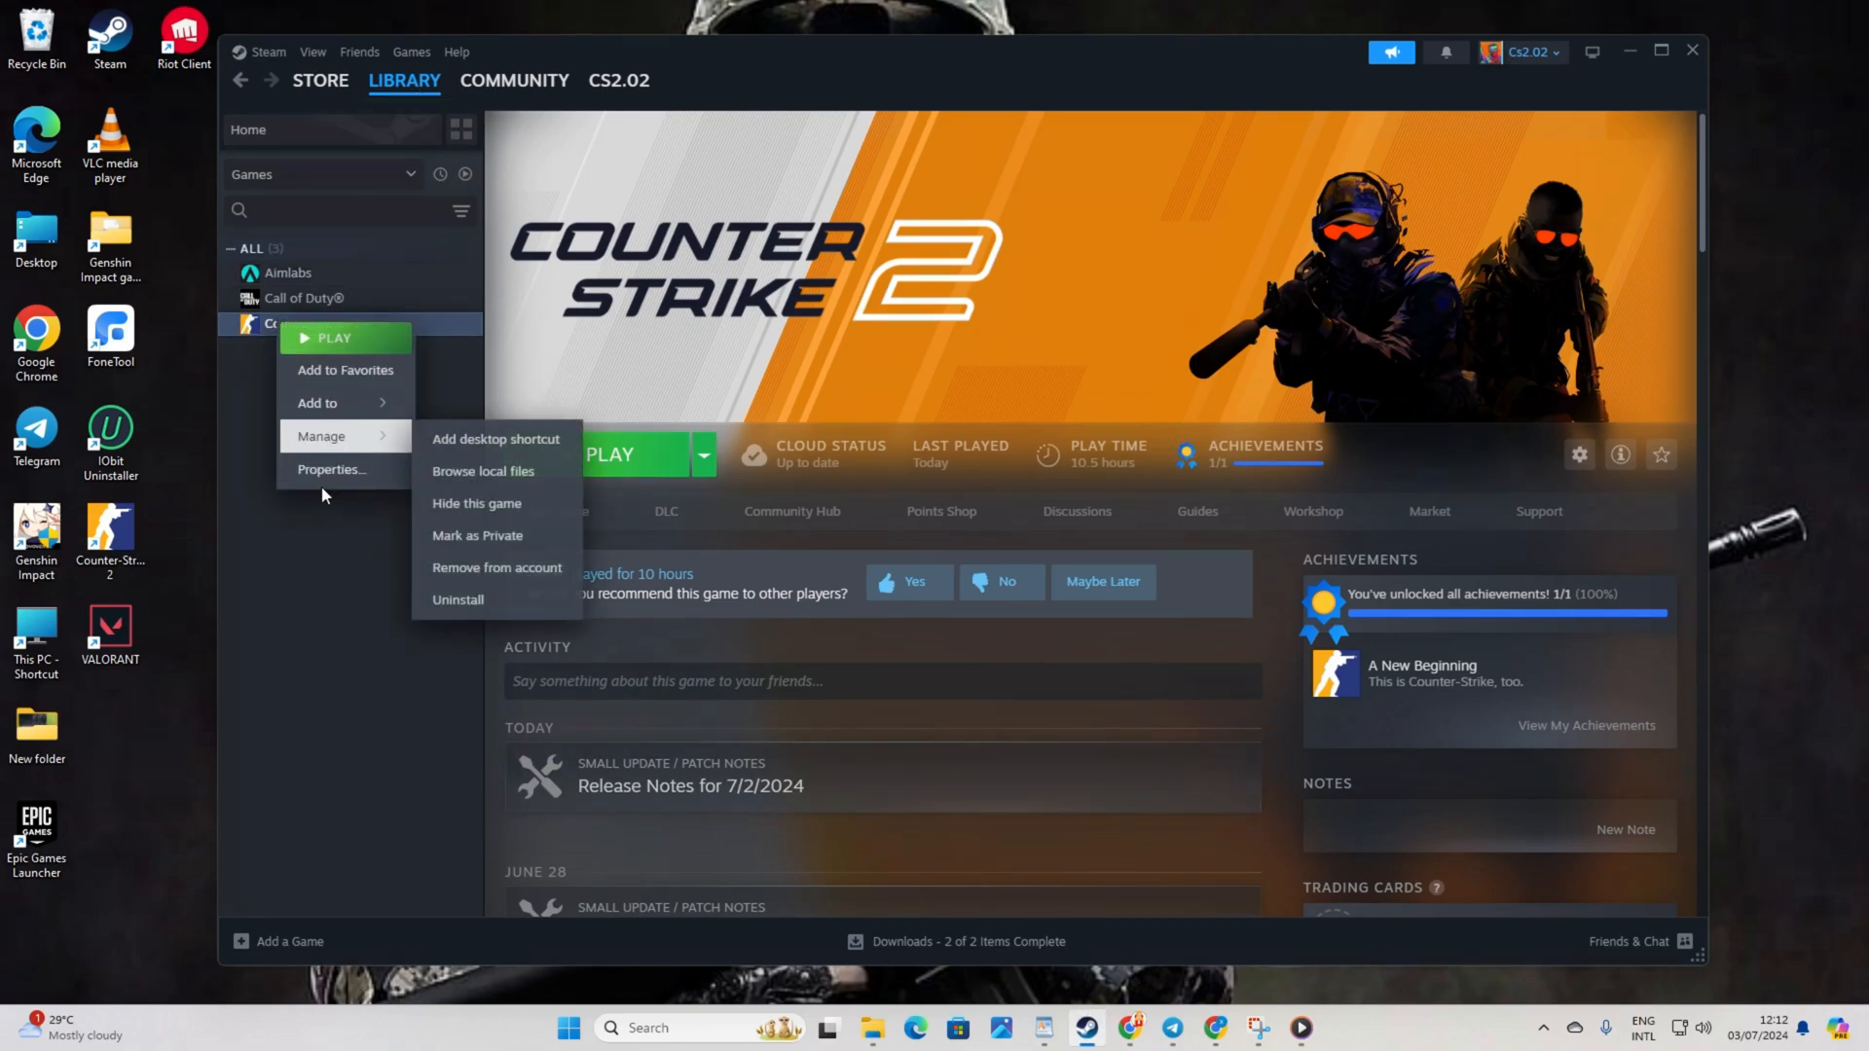
left_click(484, 472)
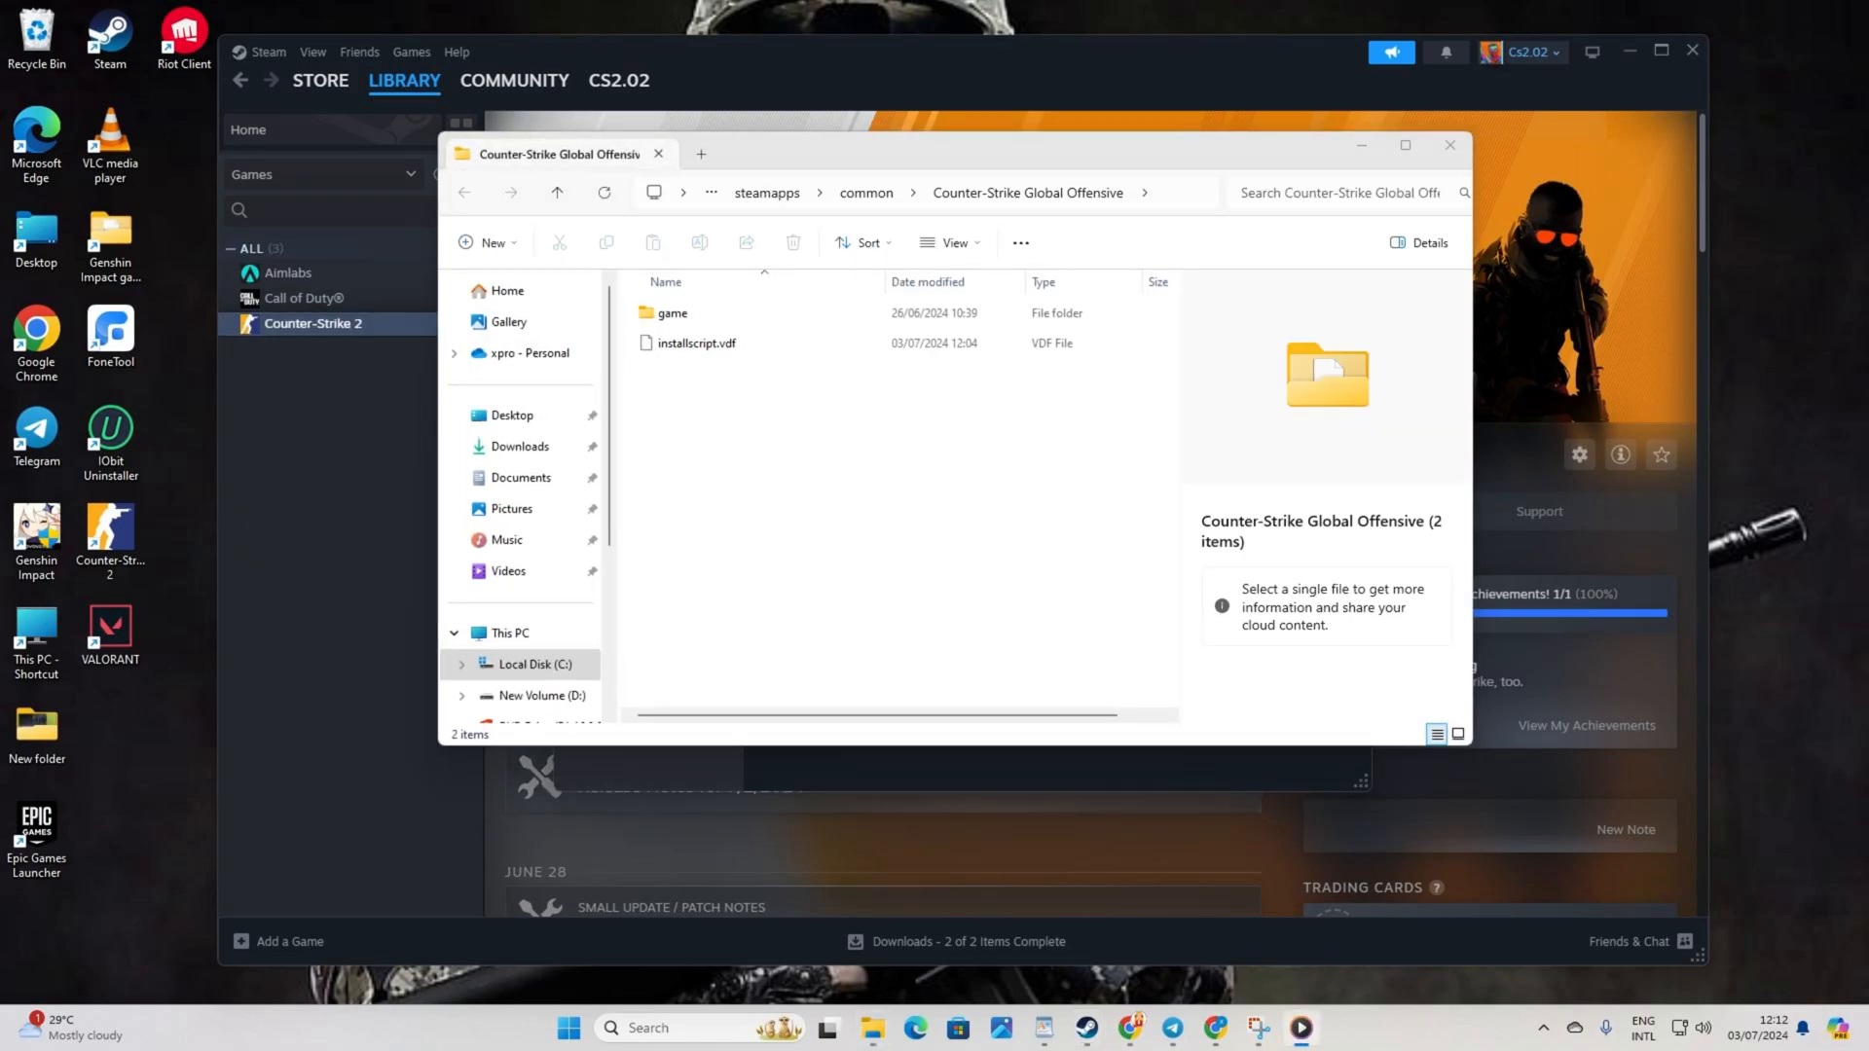
double_click(673, 312)
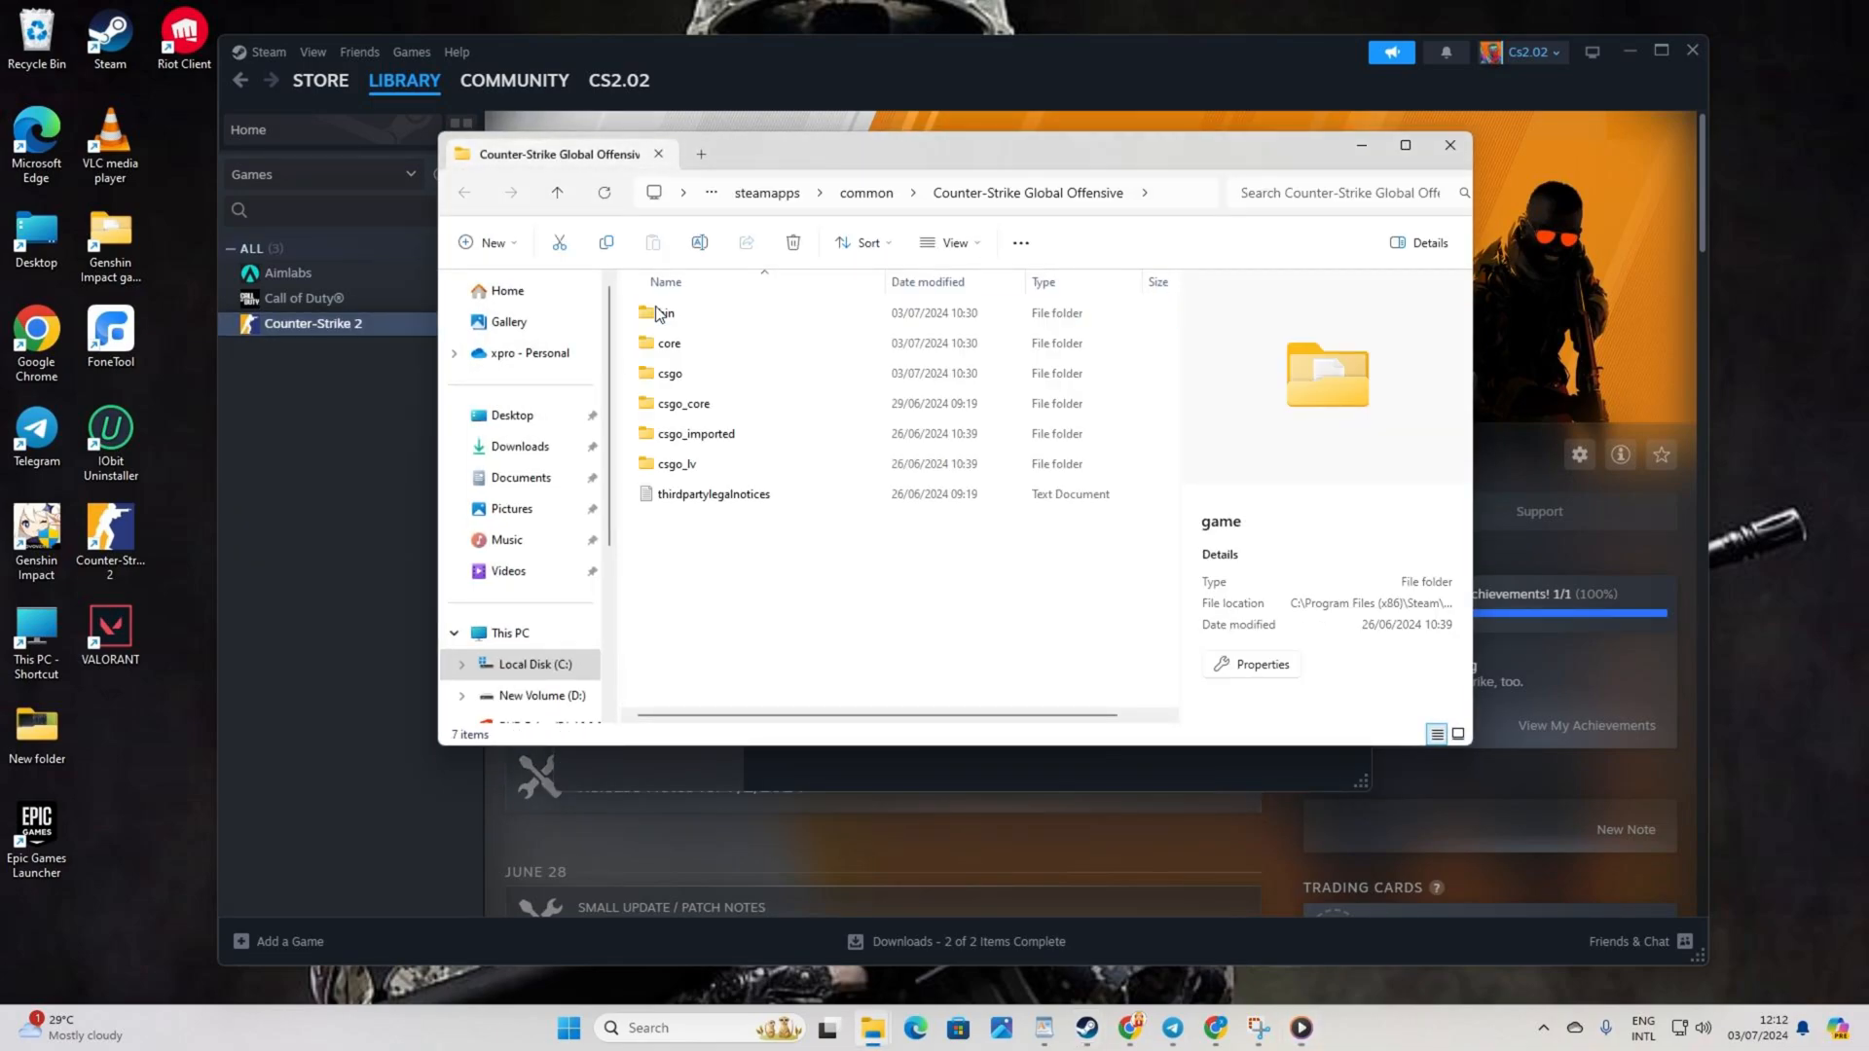
double_click(668, 312)
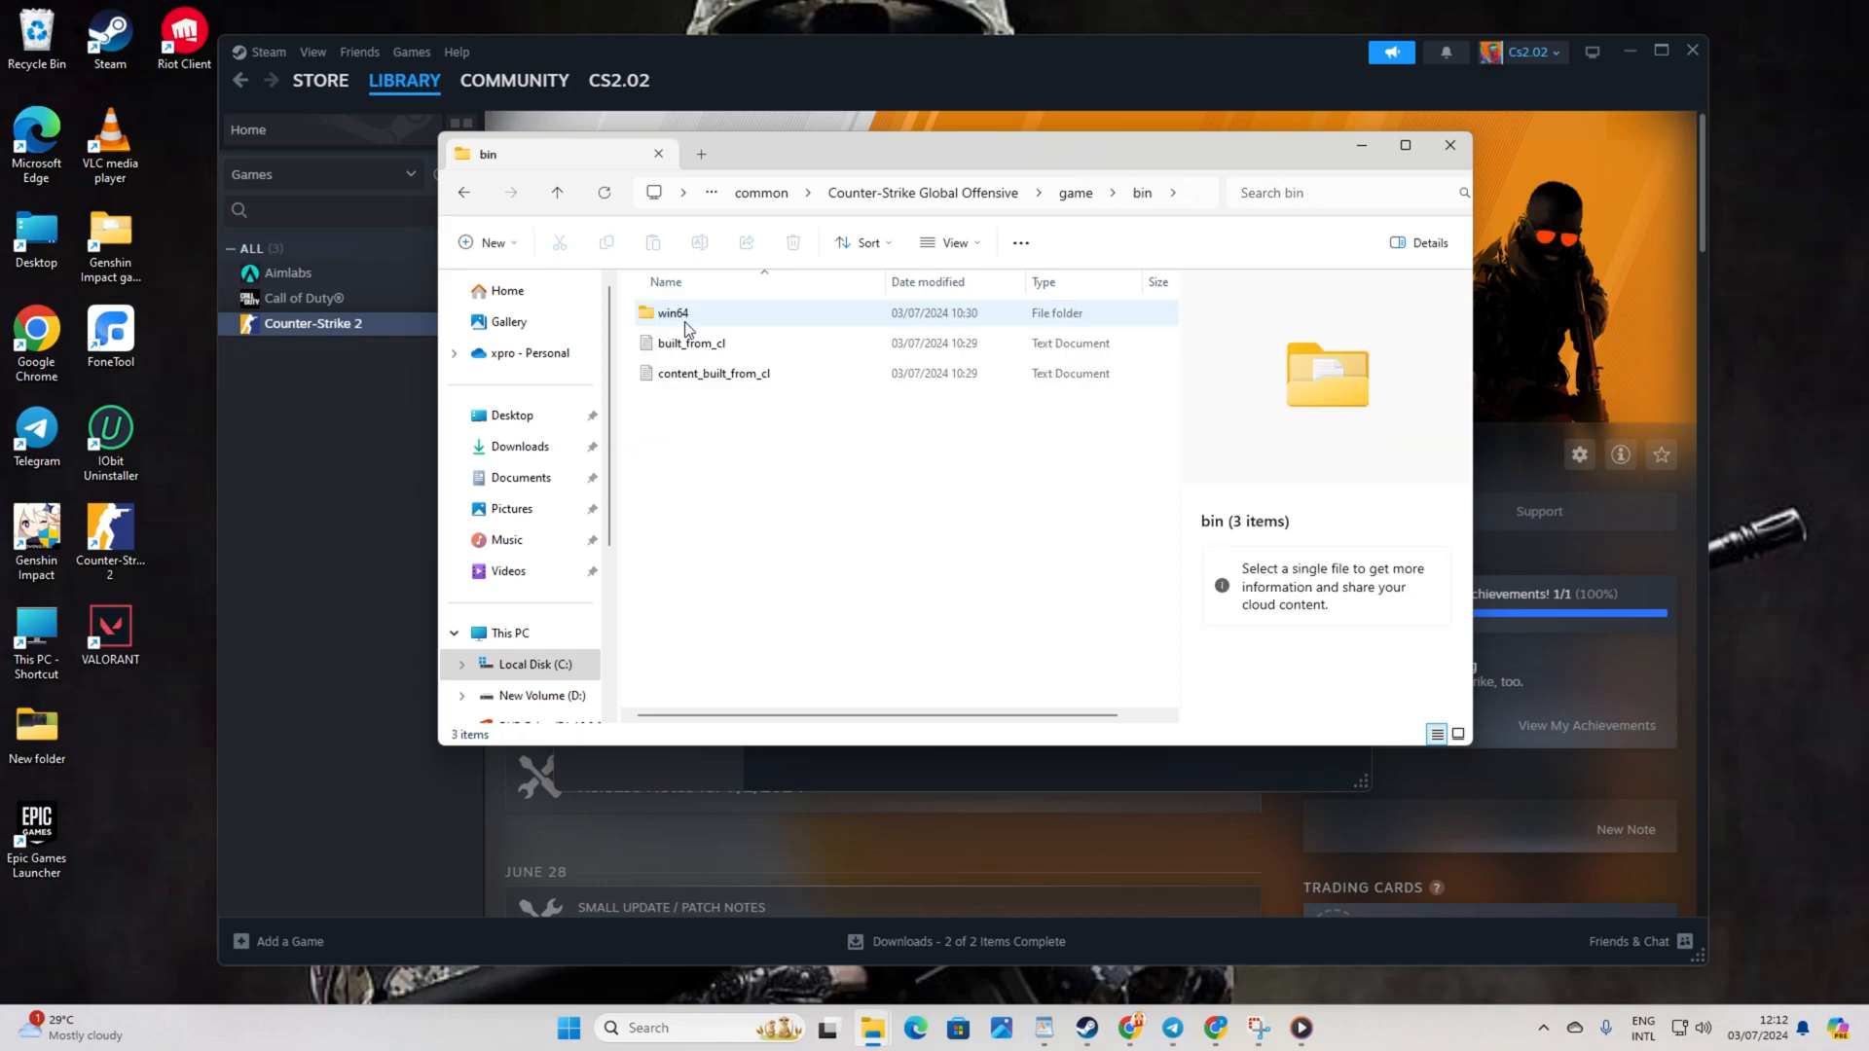
double_click(670, 312)
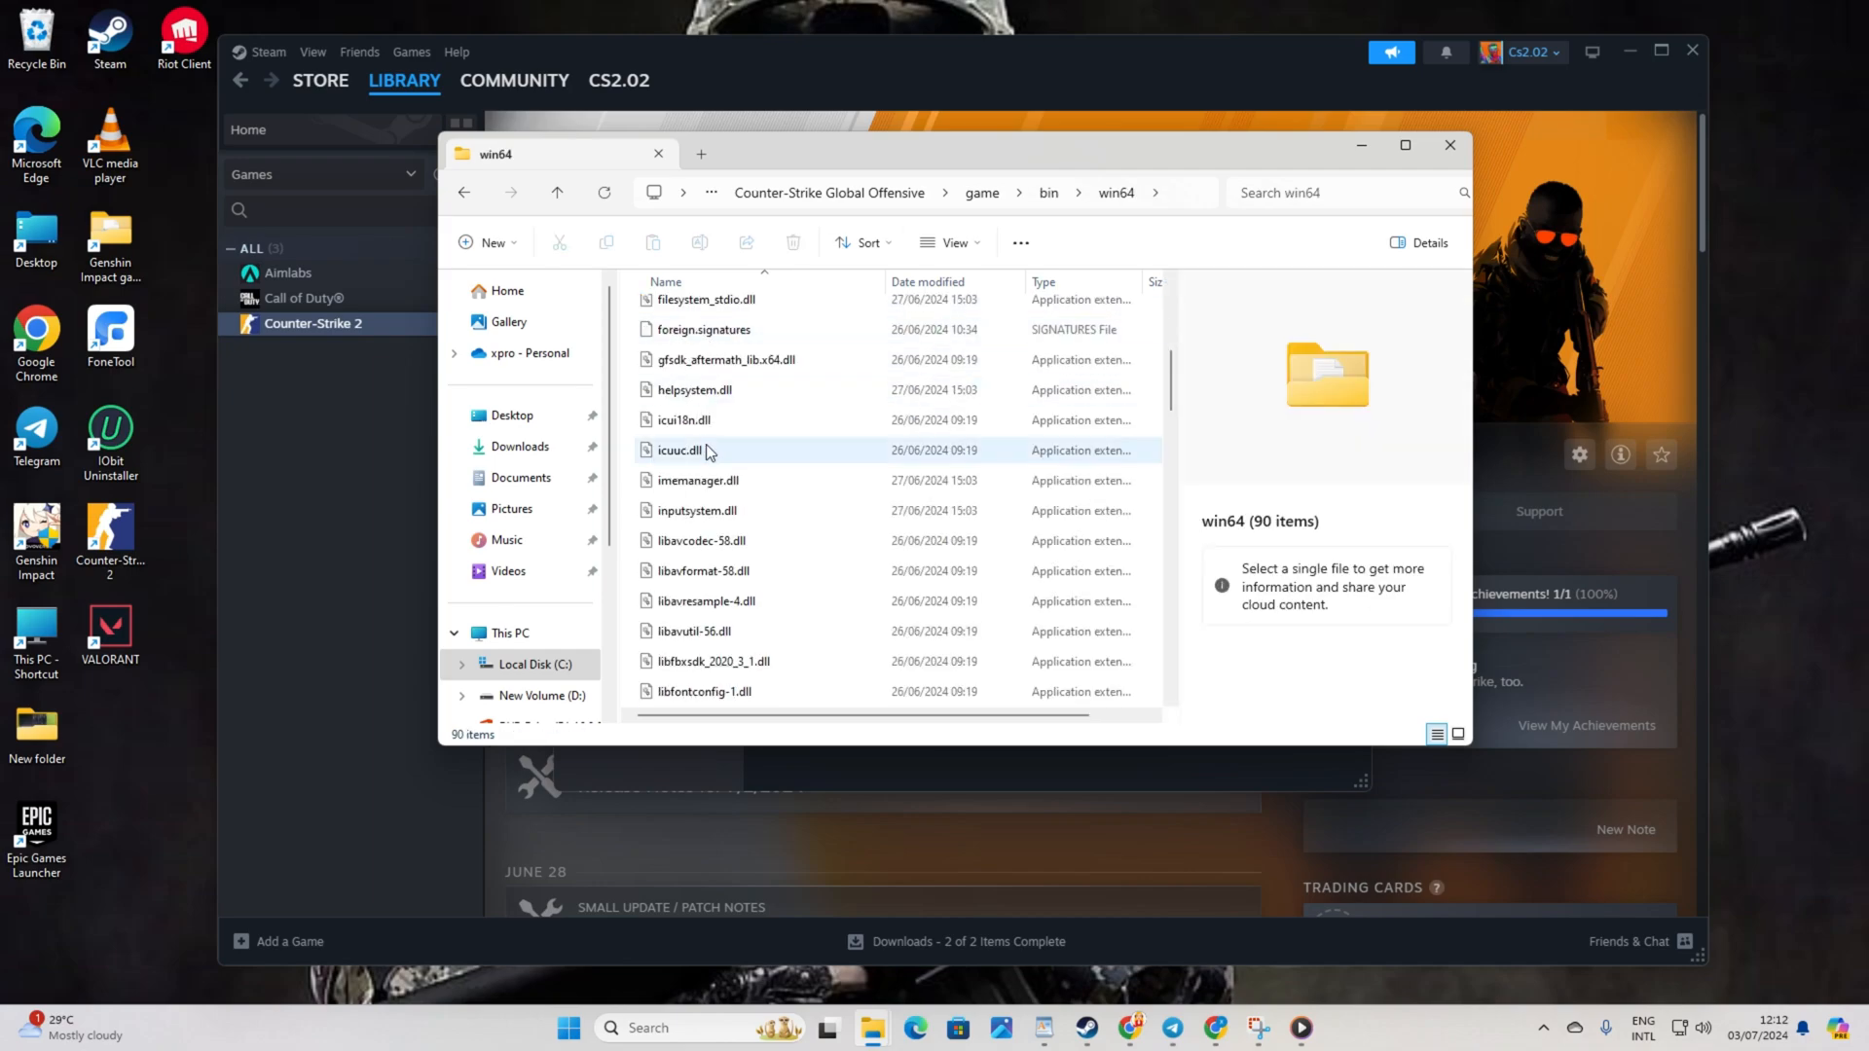
left_click(667, 299)
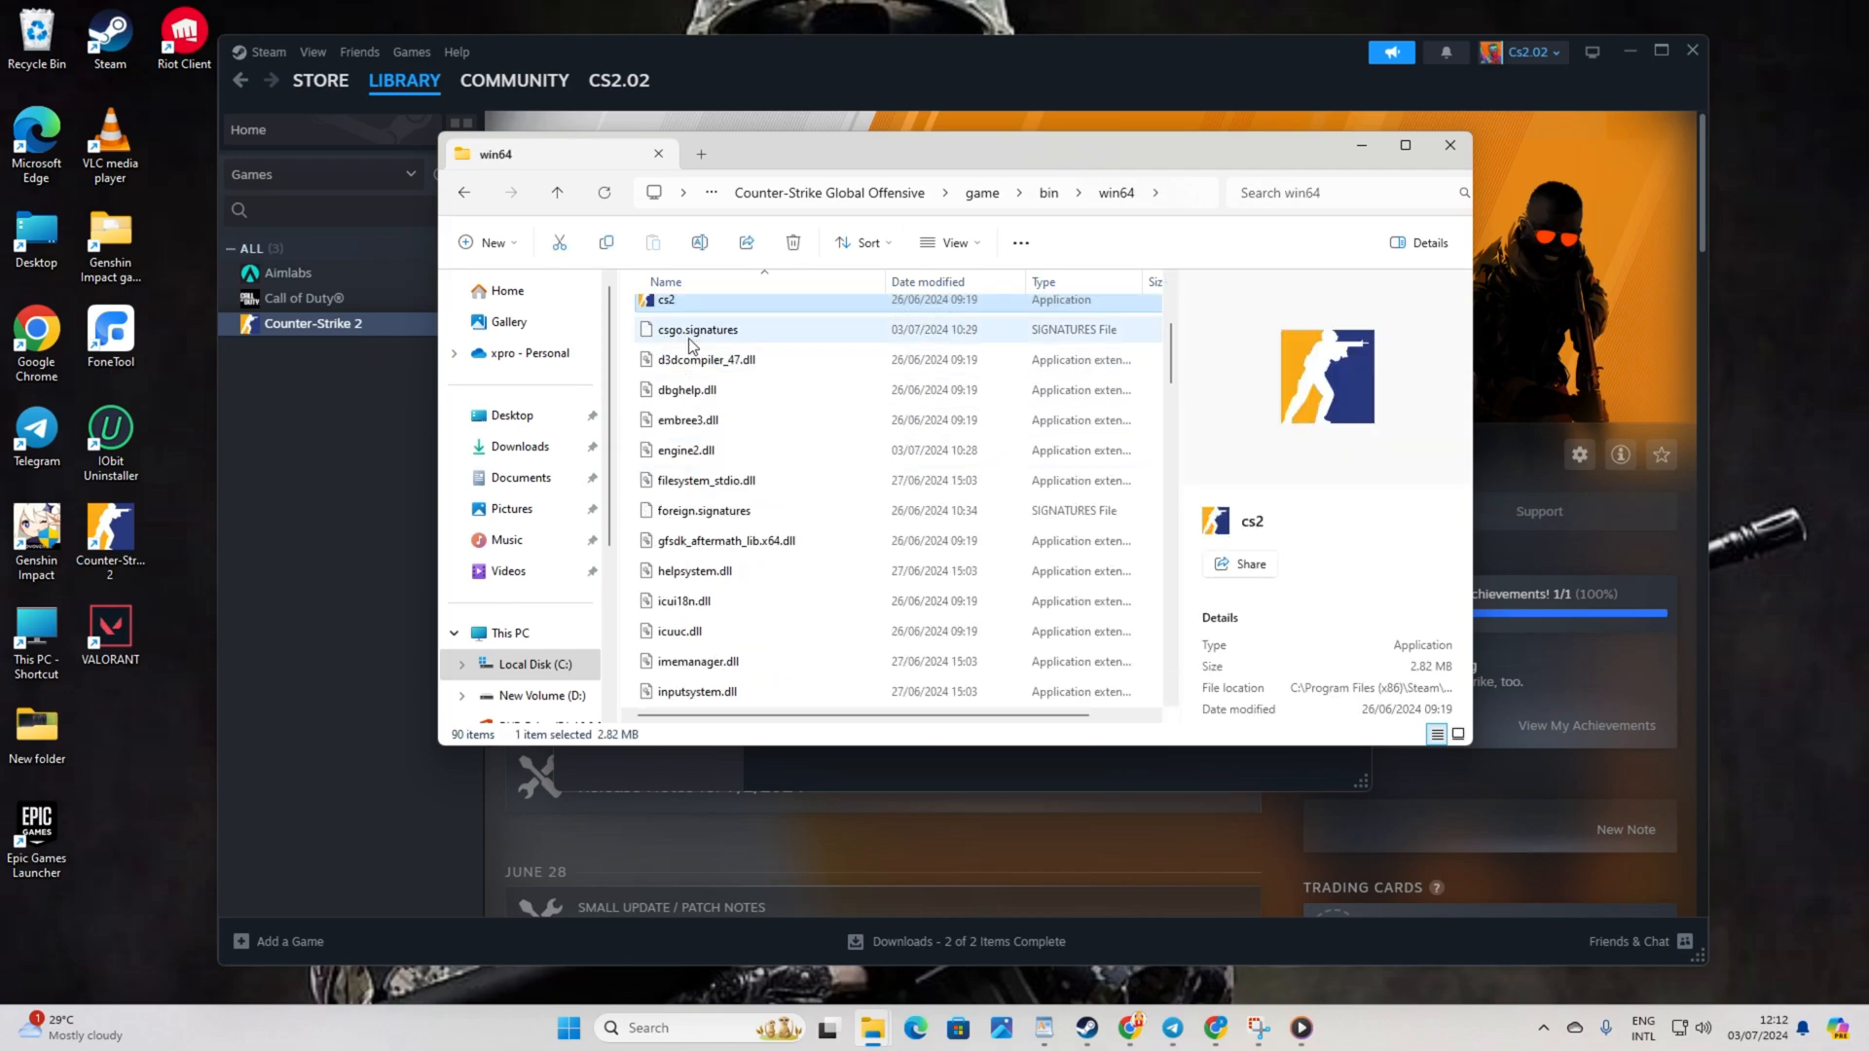
- Enable Windows 8 compatibility mode in cs2's Properties and confirm with OK
right_click(668, 308)
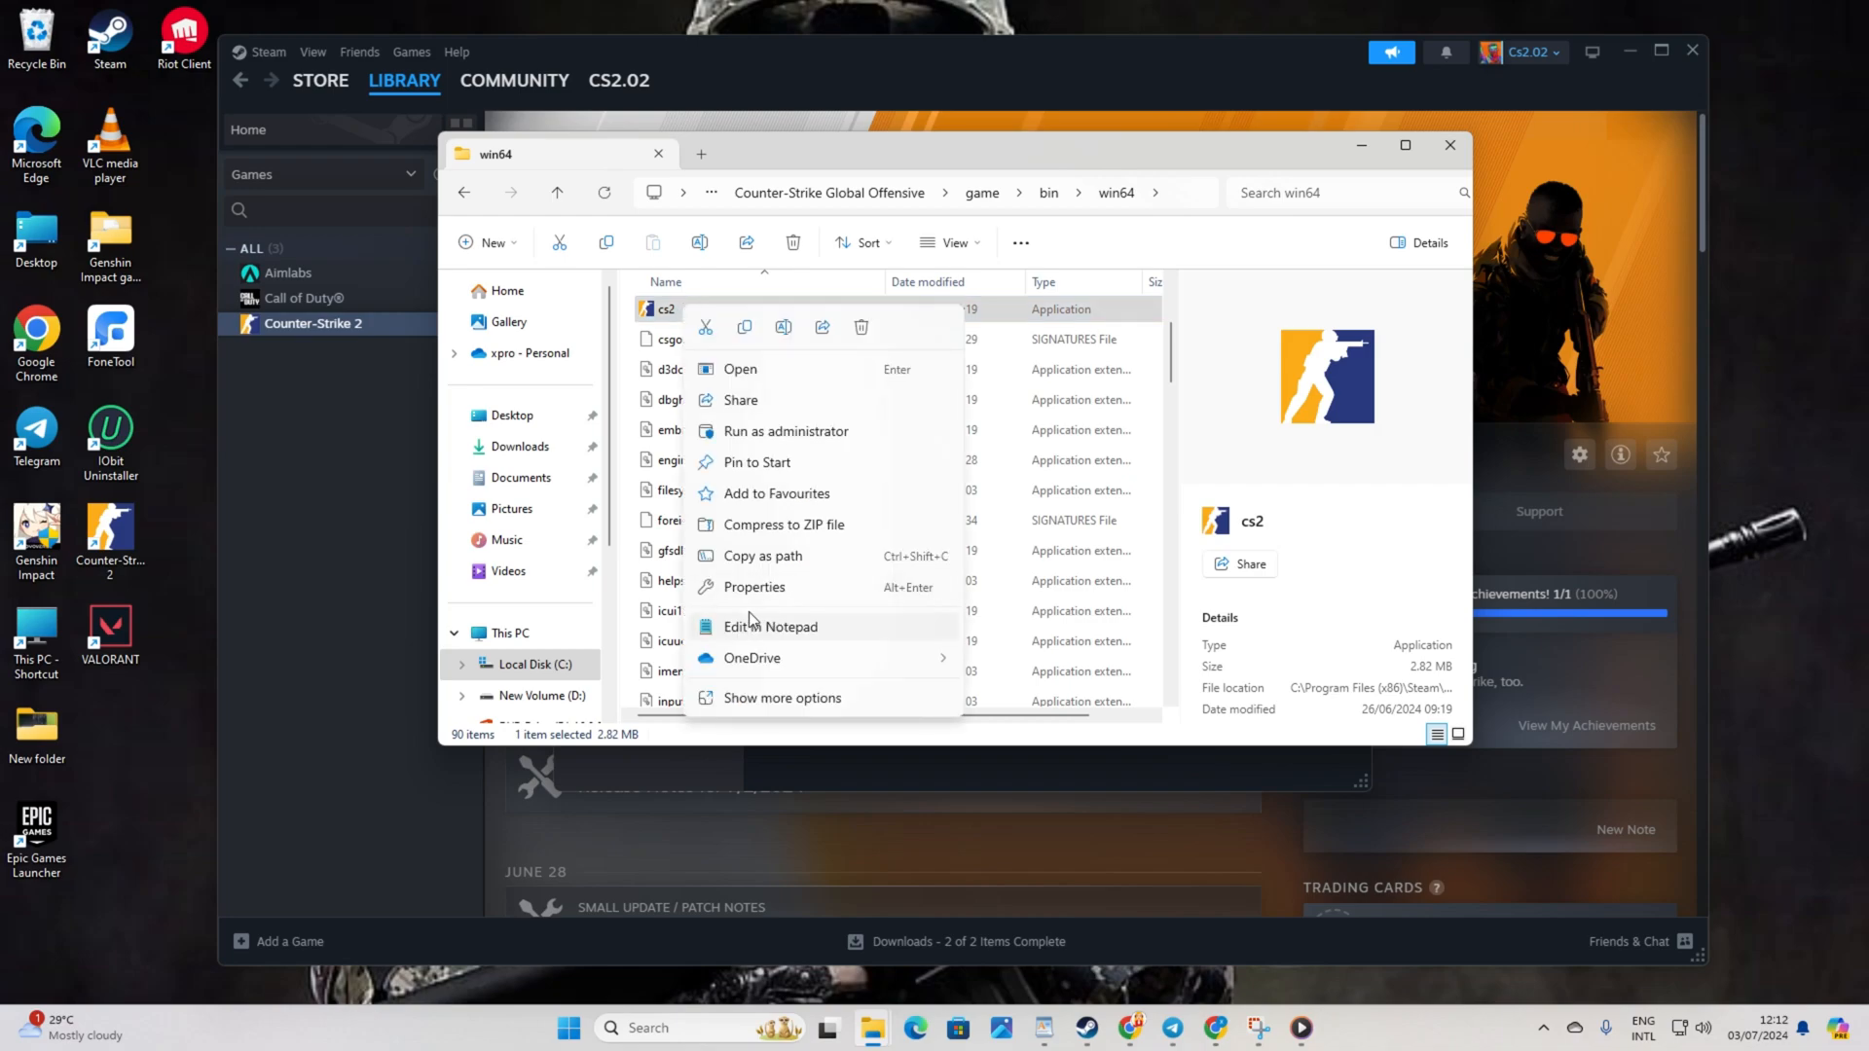
left_click(754, 586)
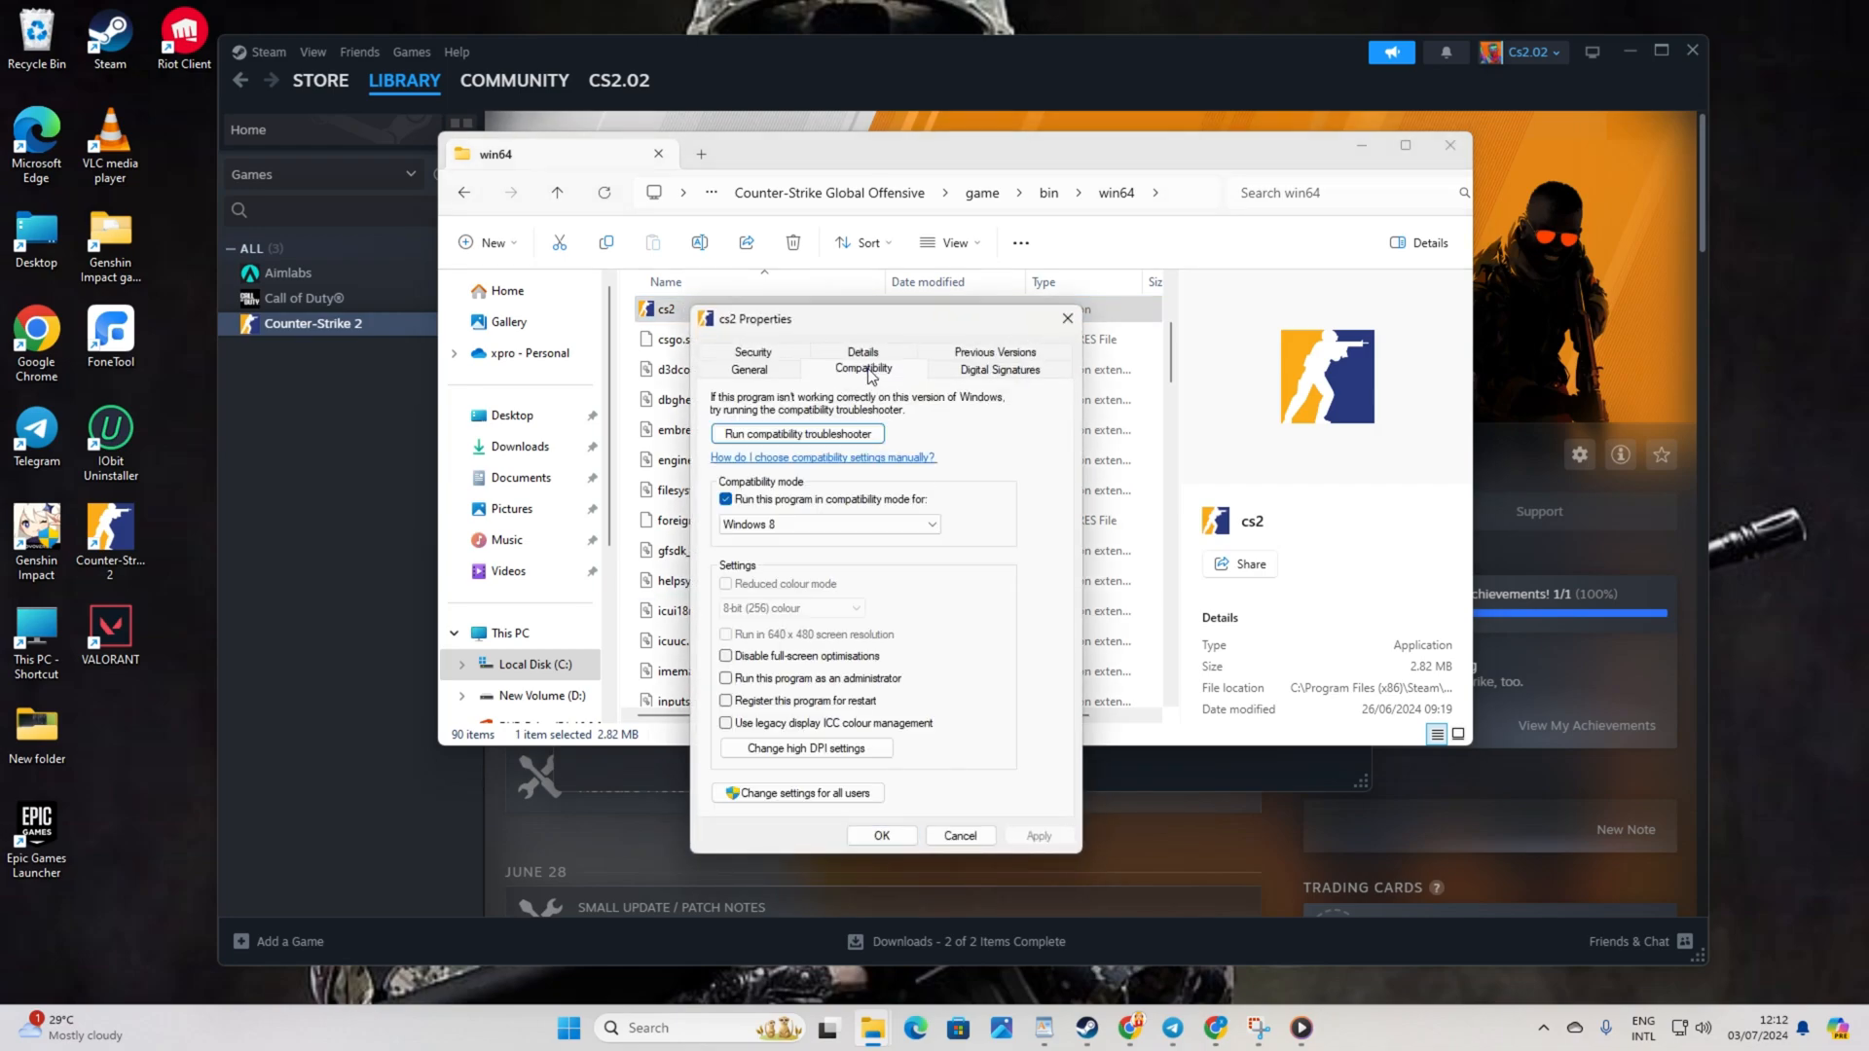
left_click(726, 498)
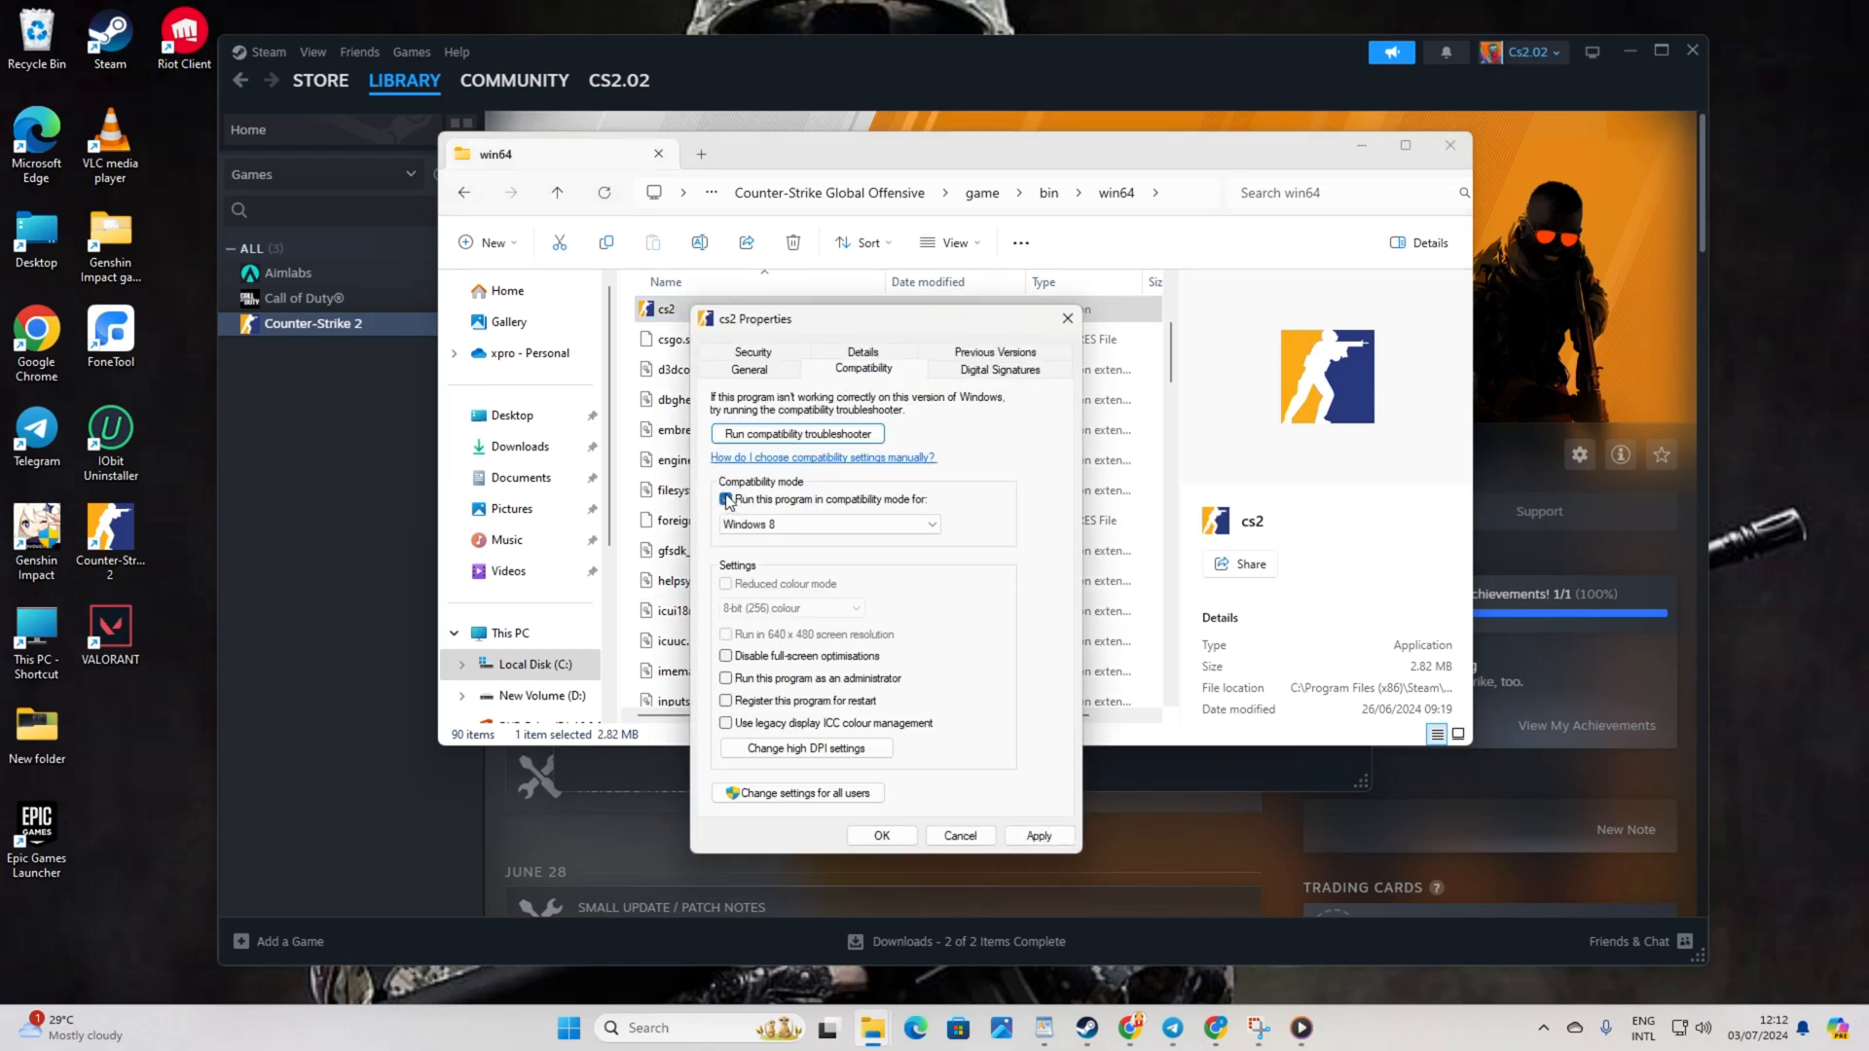
left_click(725, 498)
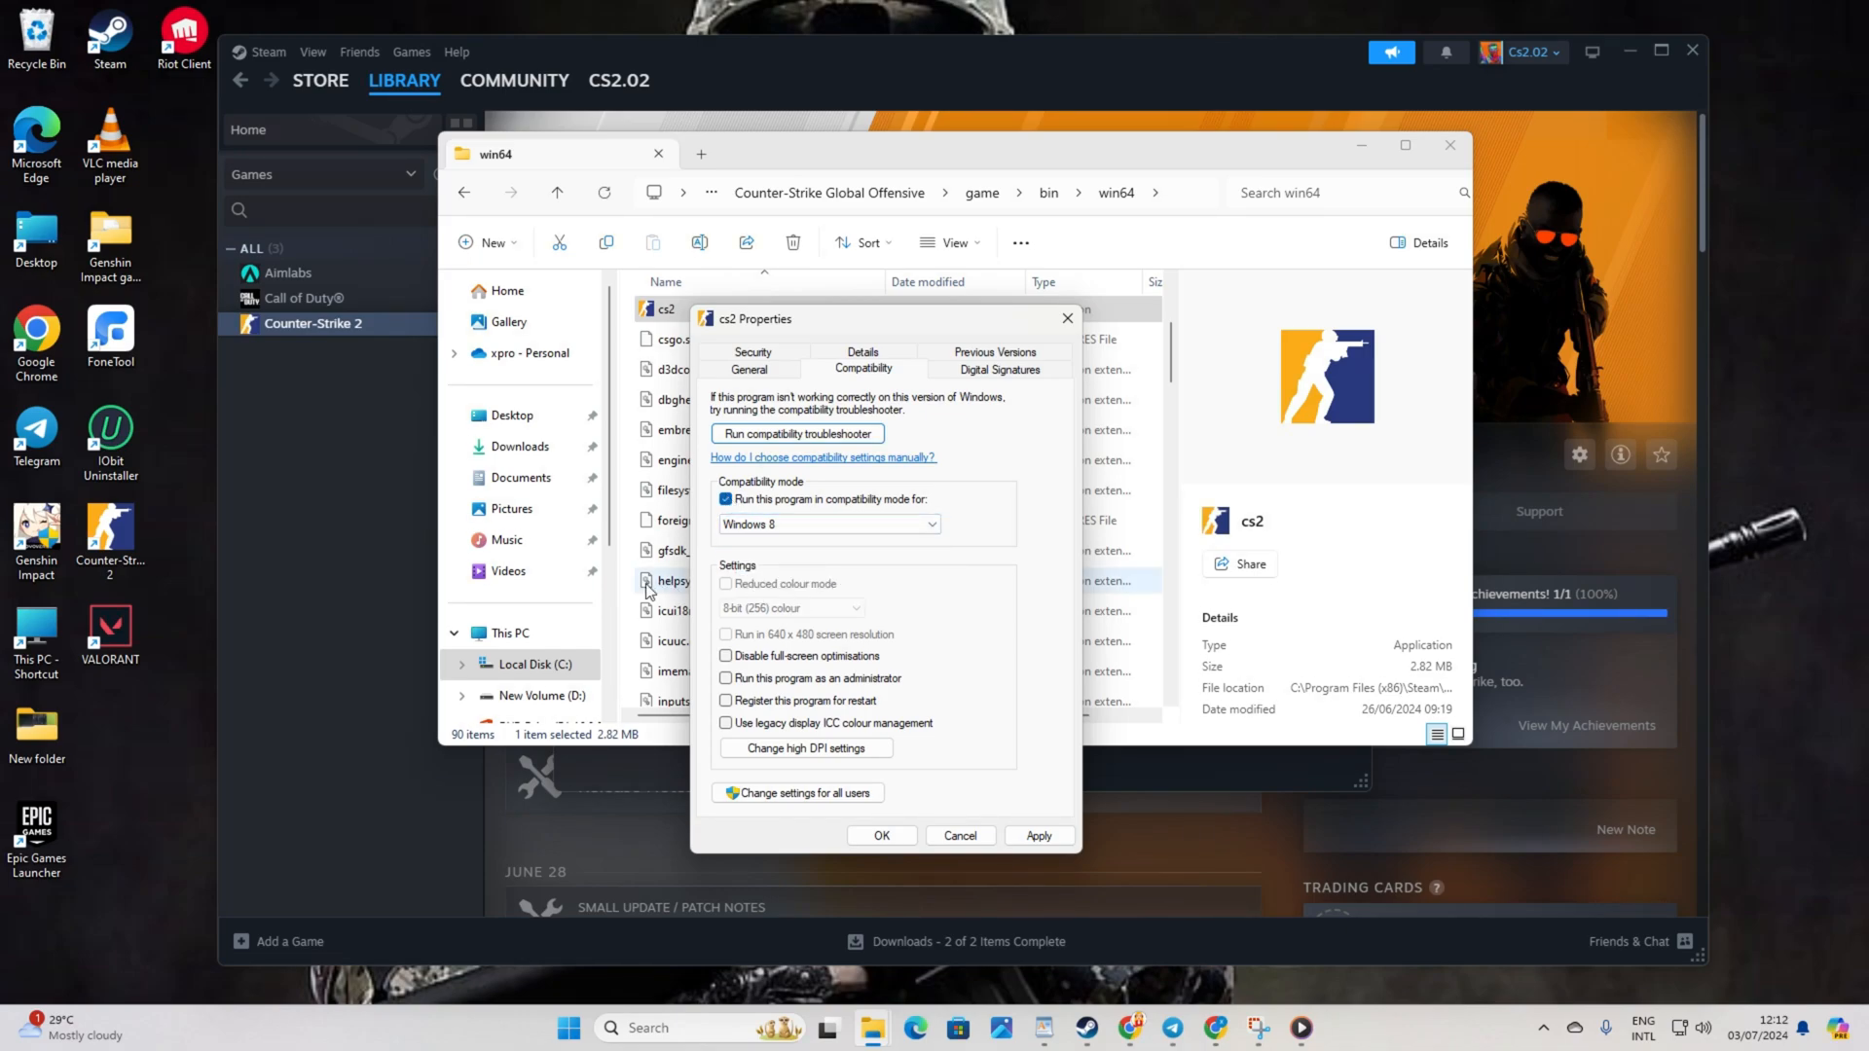
left_click(880, 834)
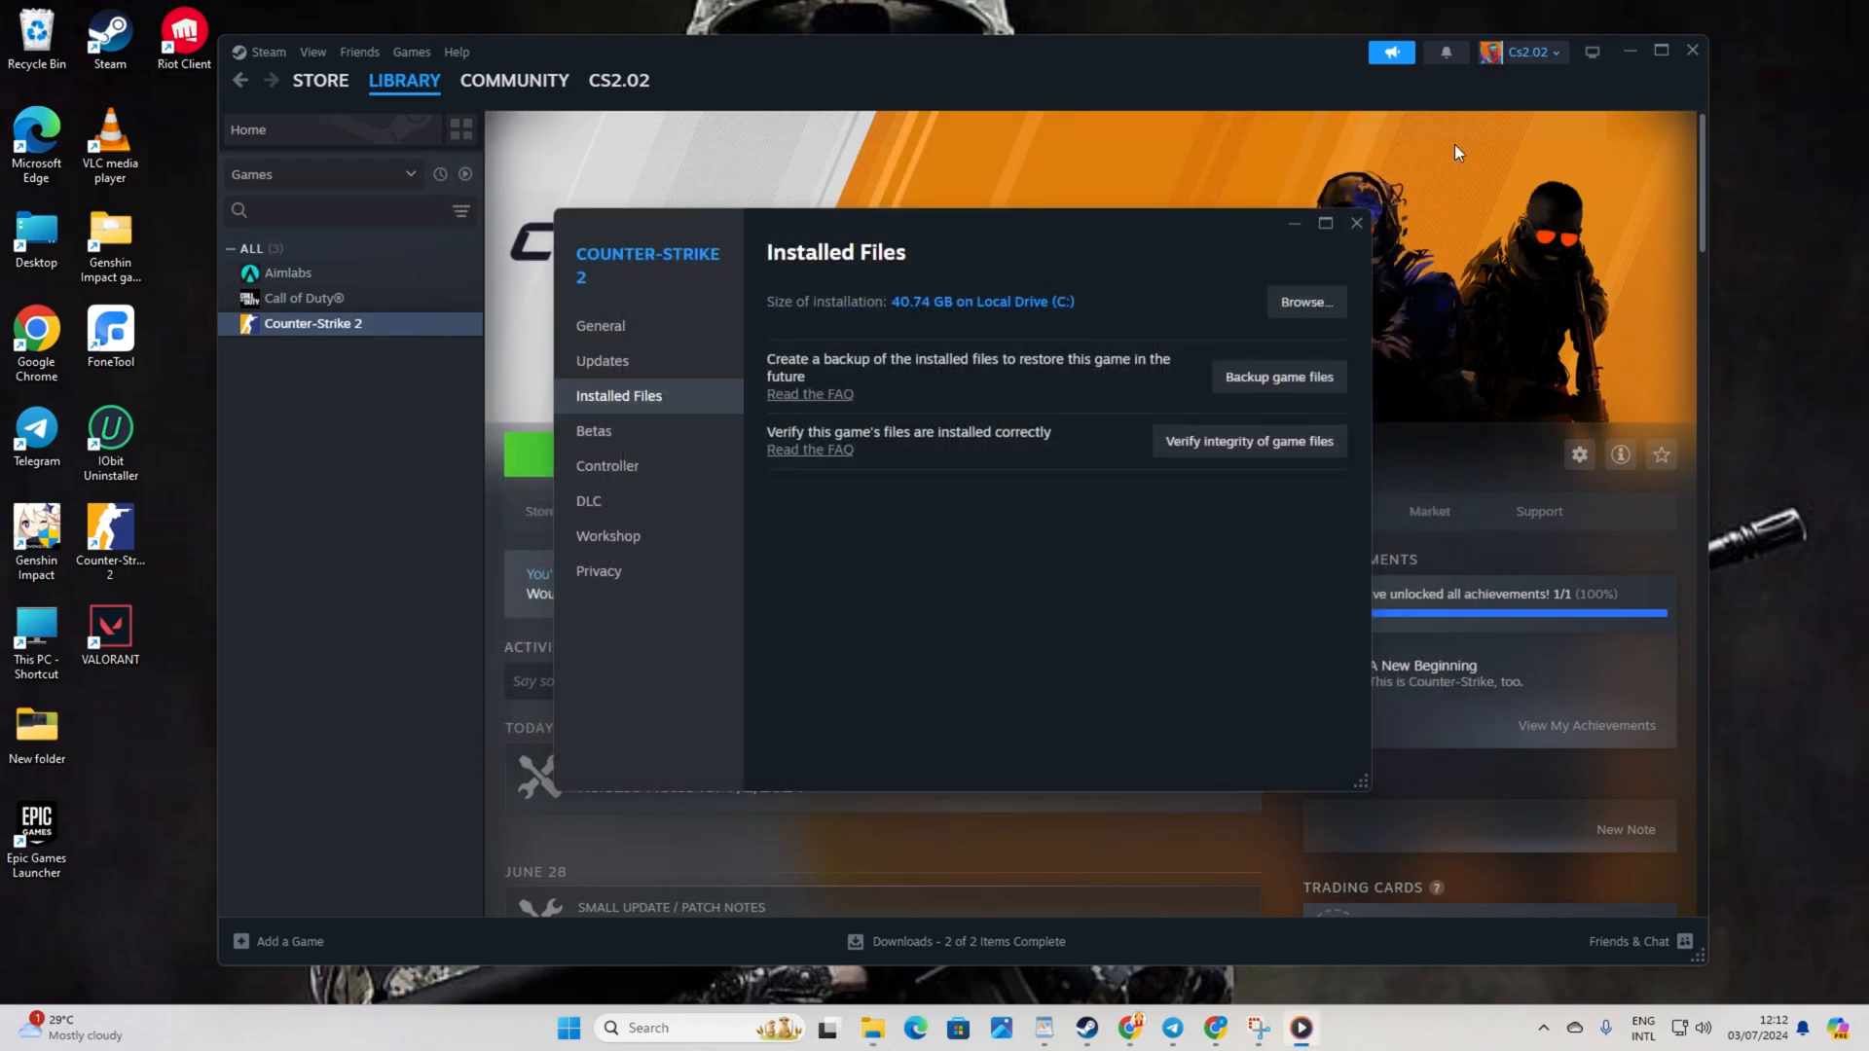
- Close the Counter-Strike 2 Properties window with its X button
left_click(1354, 223)
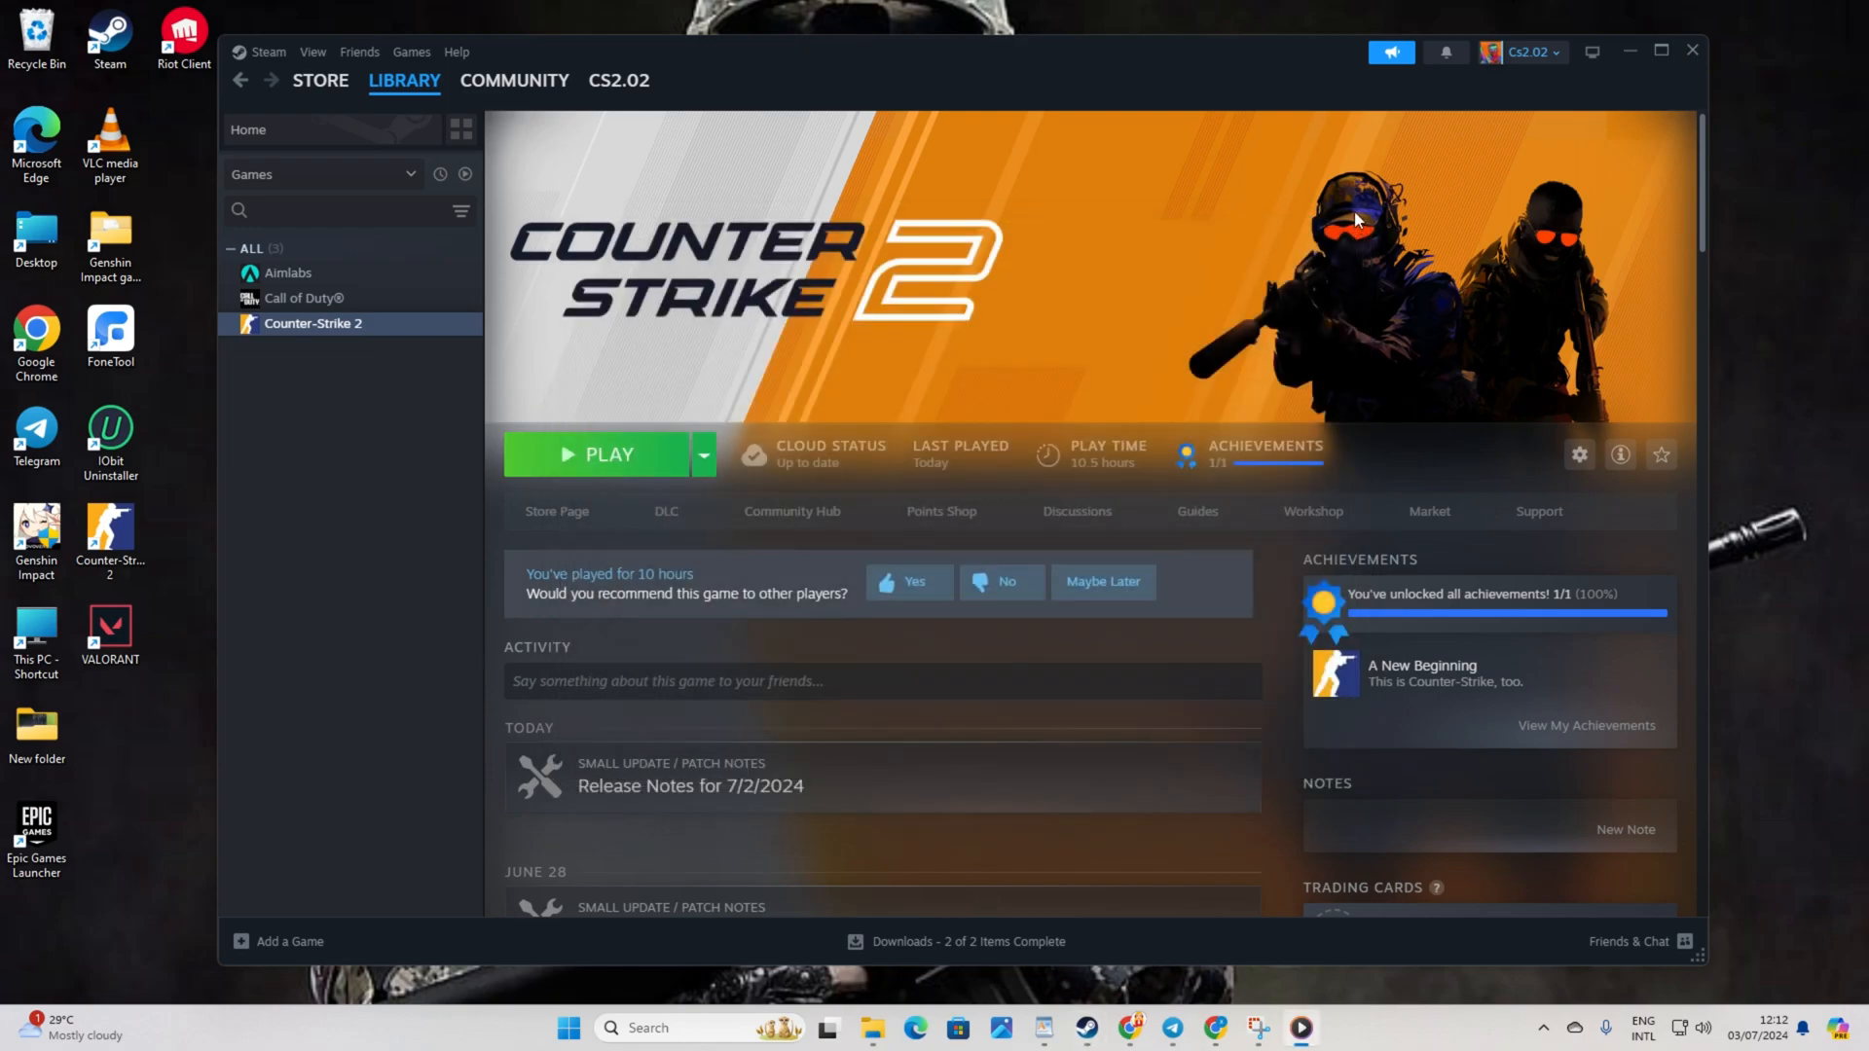
mouse_move(1367, 202)
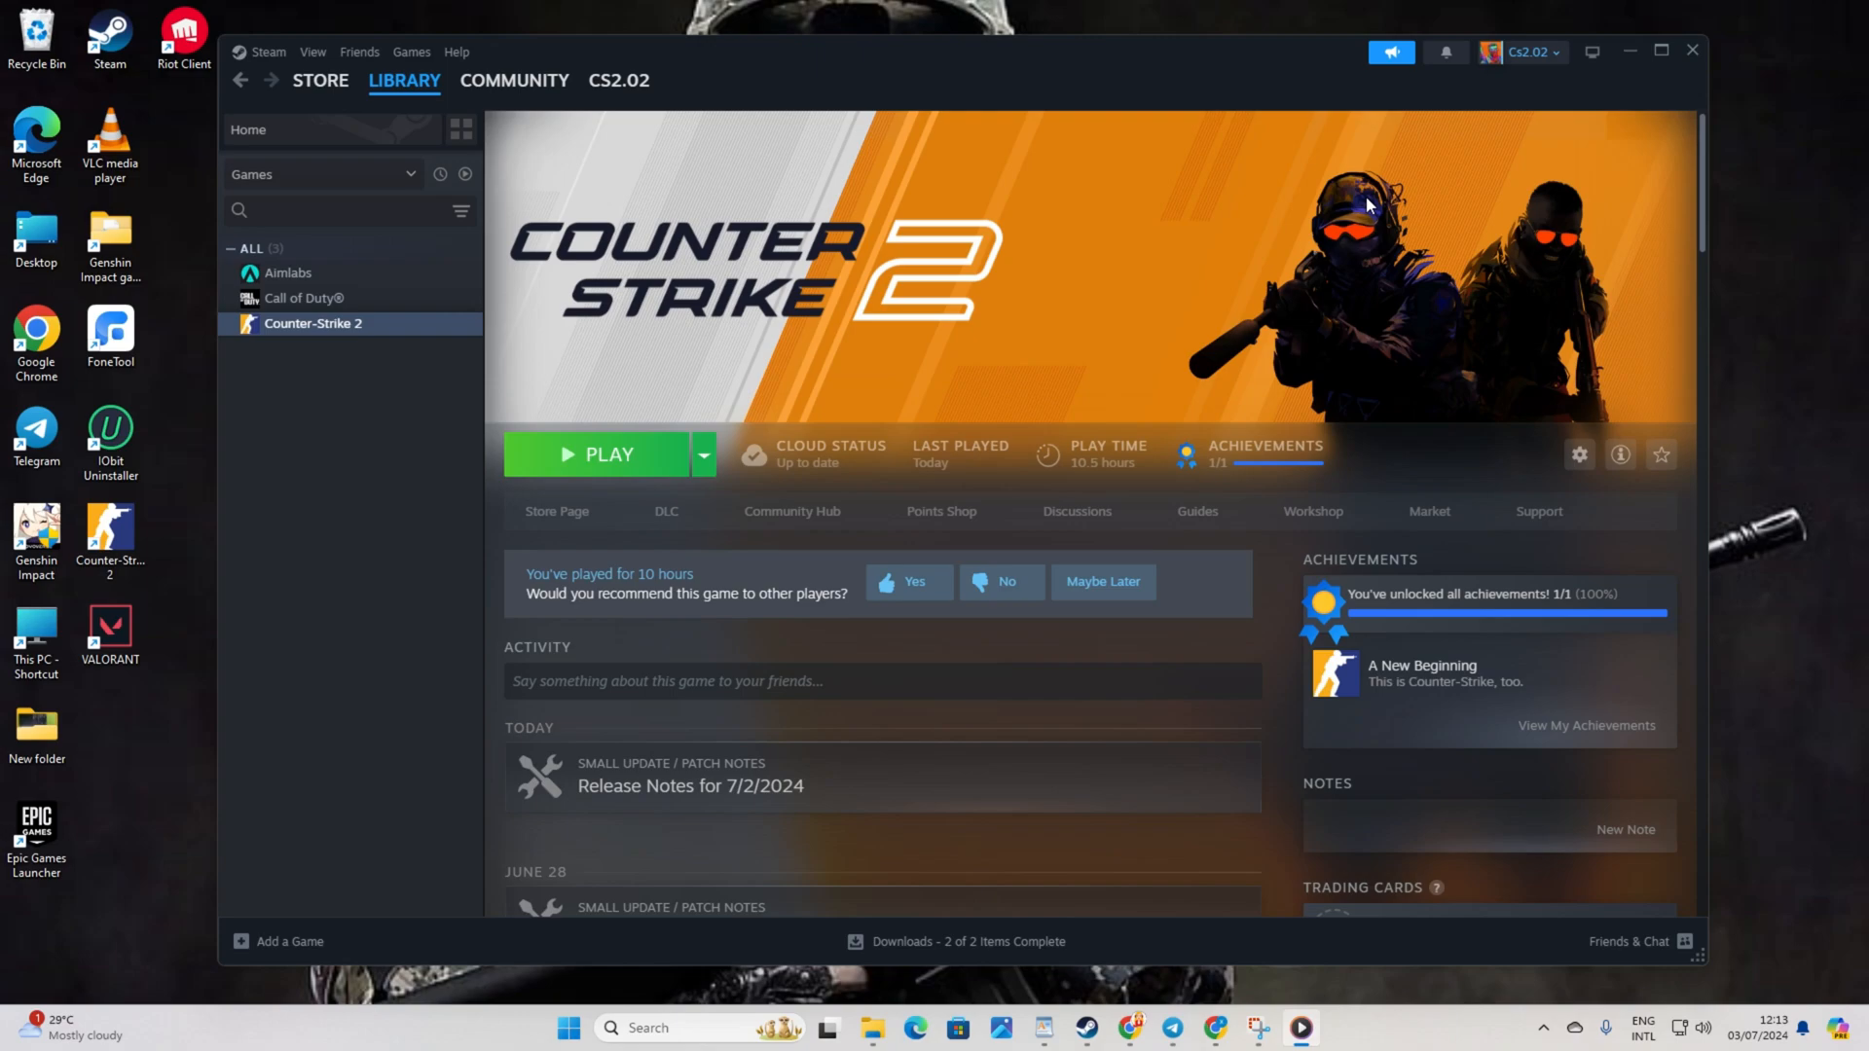
mouse_move(1742, 141)
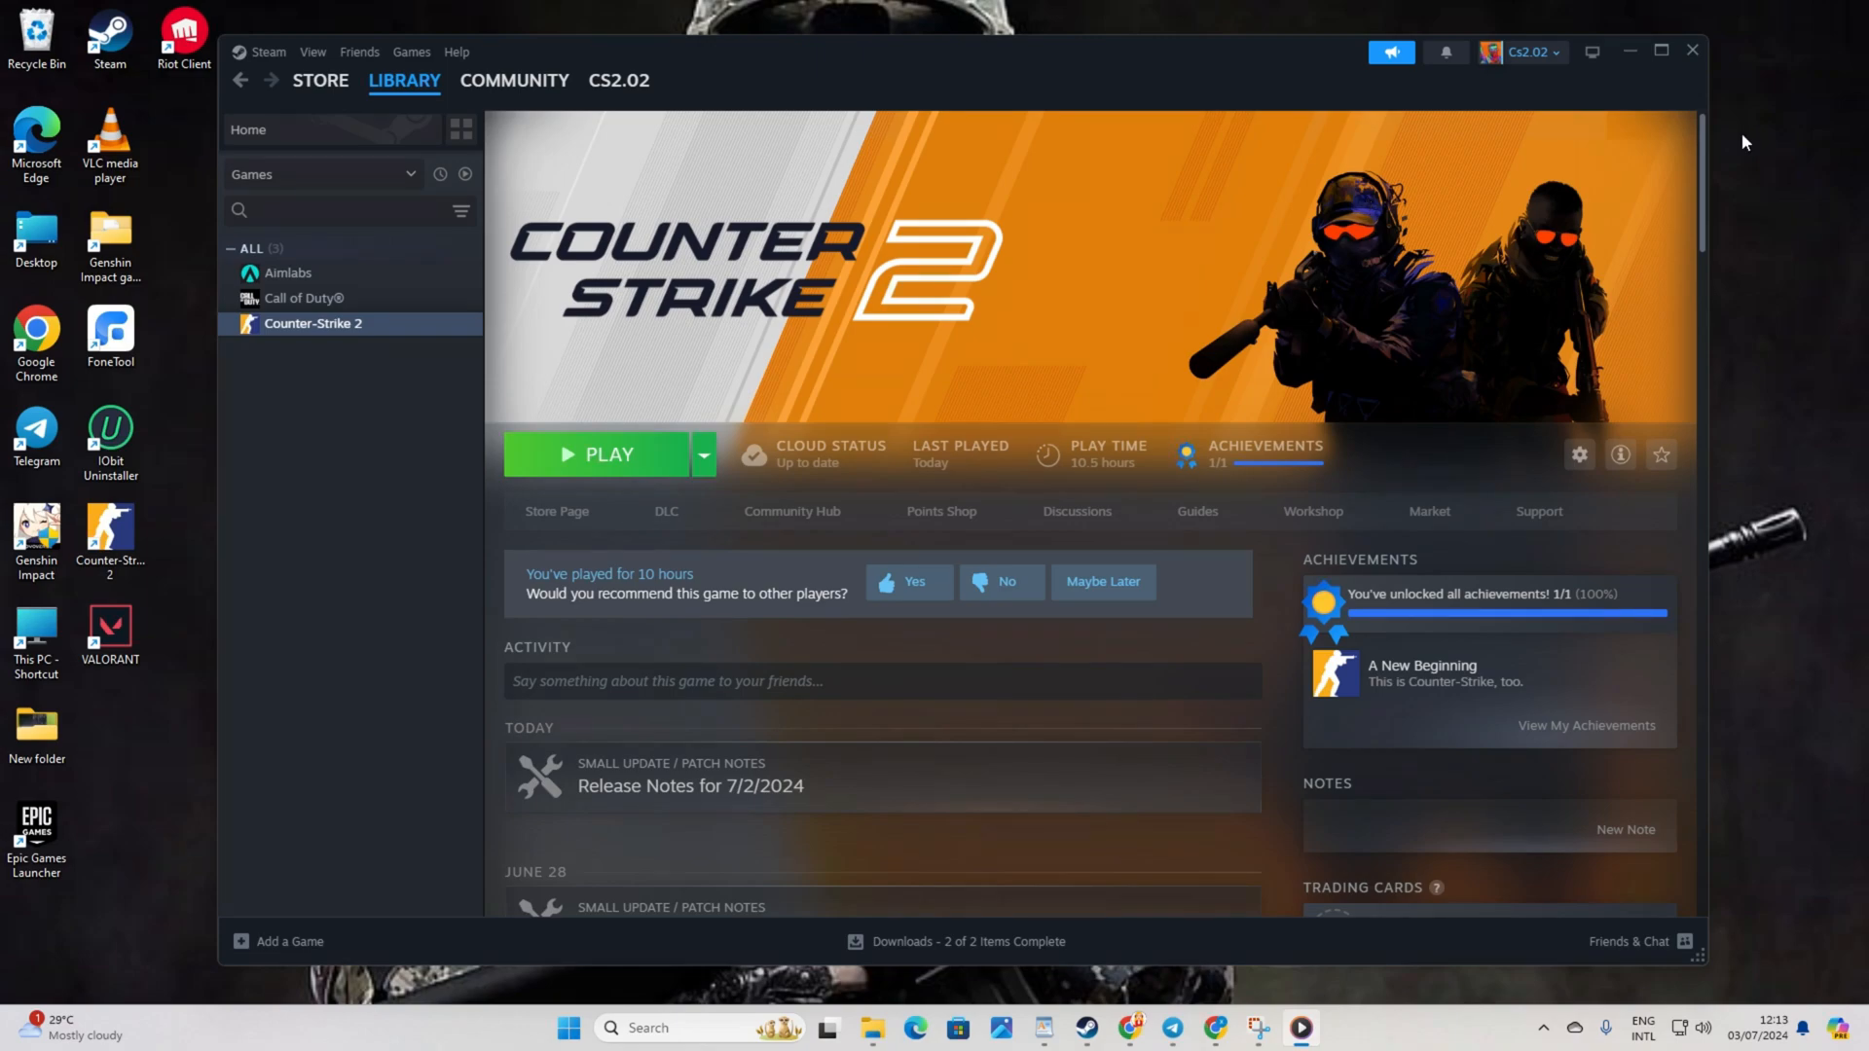